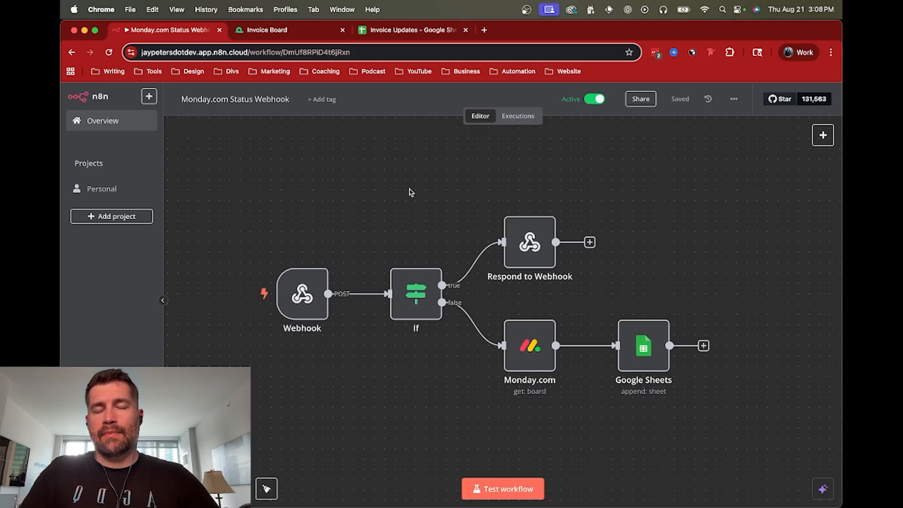
mouse_move(302, 301)
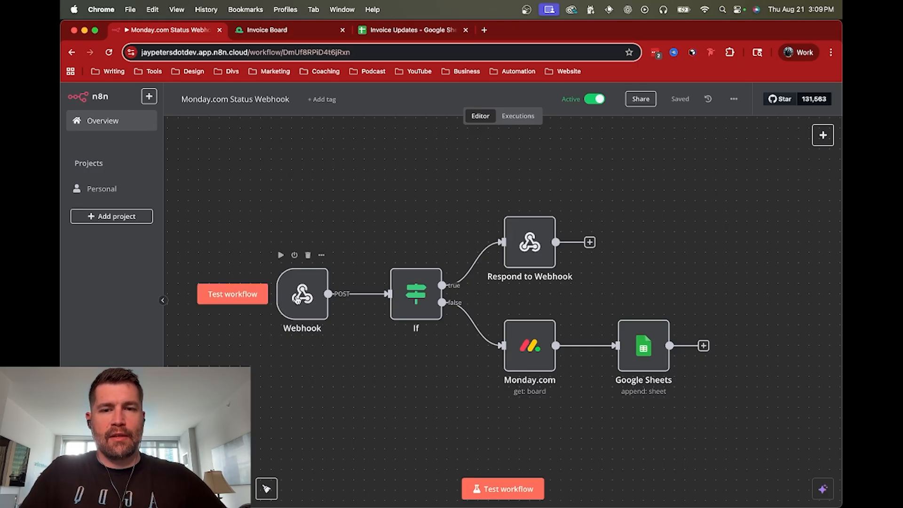
mouse_move(533, 352)
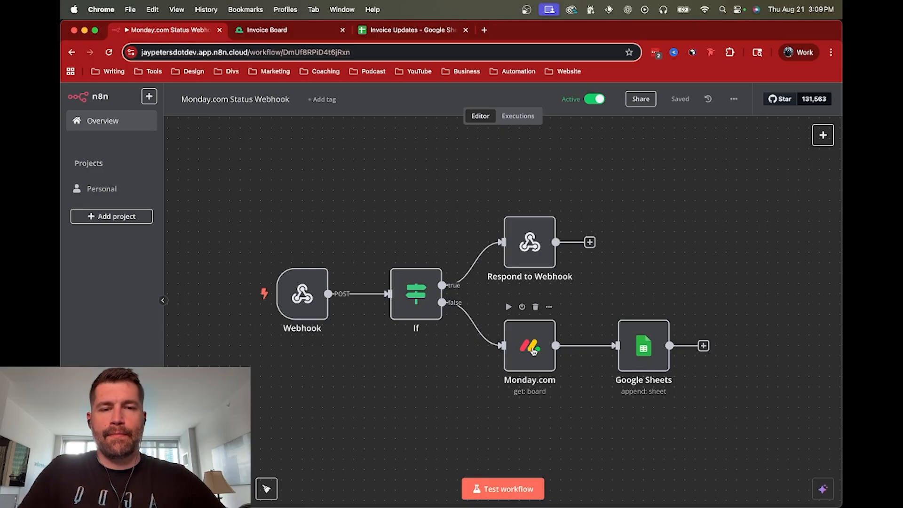
mouse_move(308, 255)
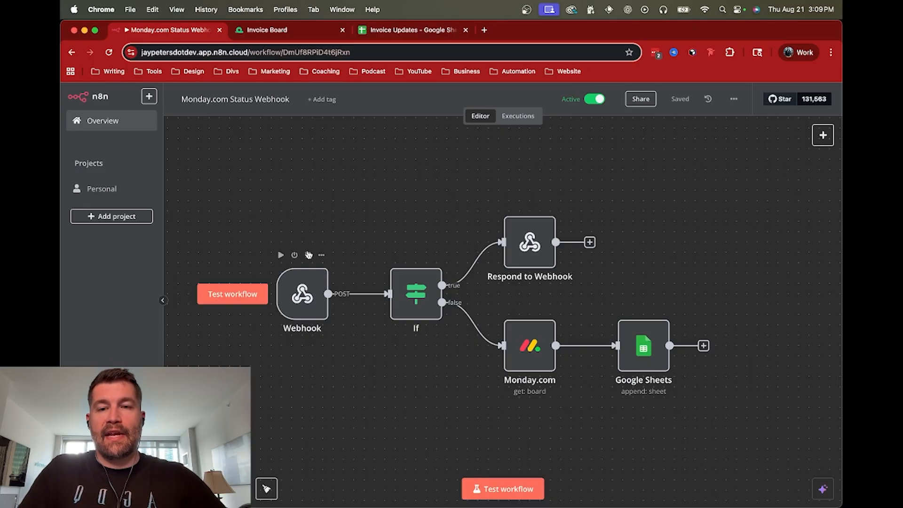
mouse_move(300, 301)
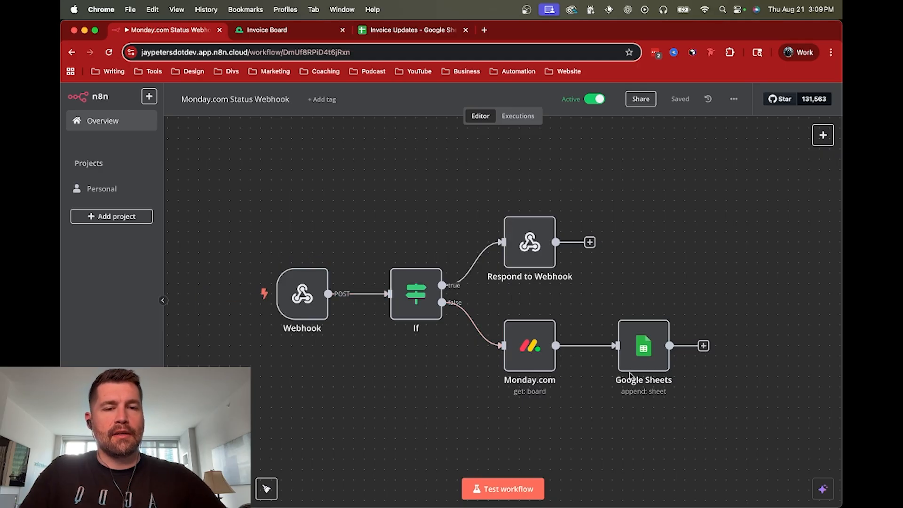
mouse_move(562, 395)
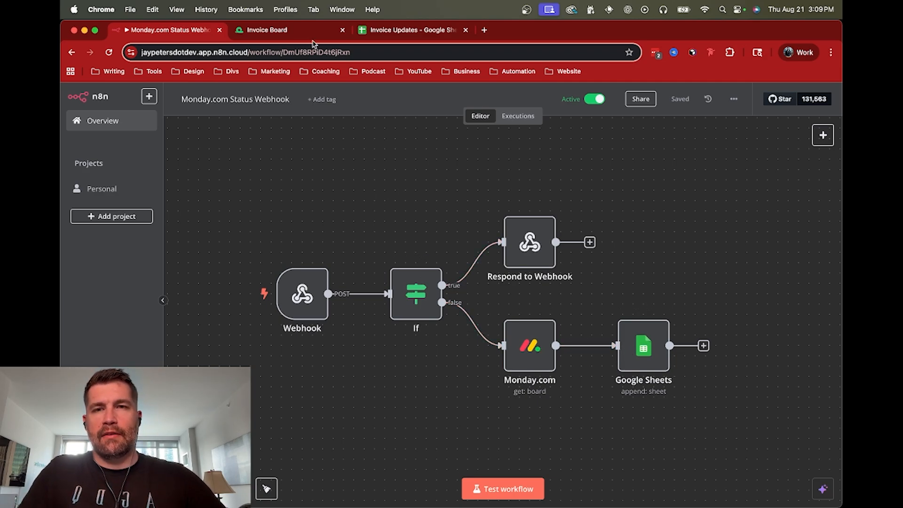
Step: Set Item 1's status on the Invoice Board to Invoiced and view the Invoice Updates sheet
left_click(265, 29)
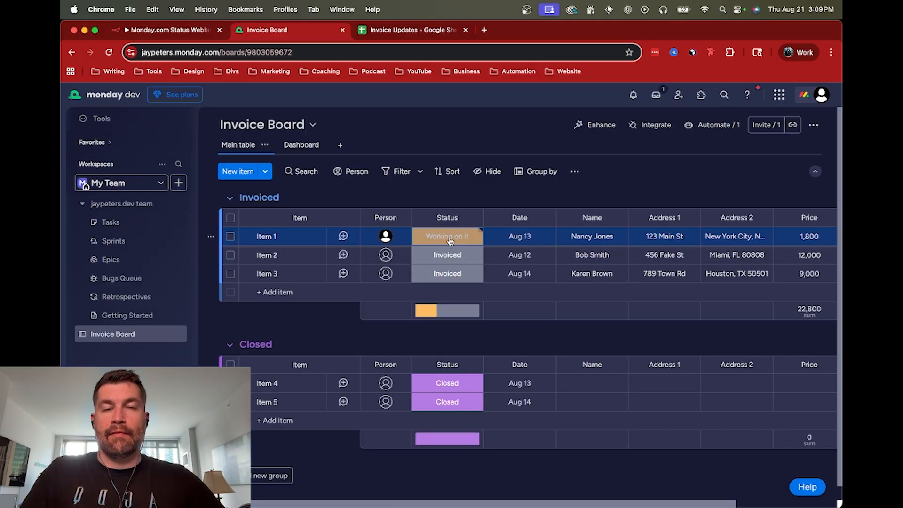
left_click(447, 236)
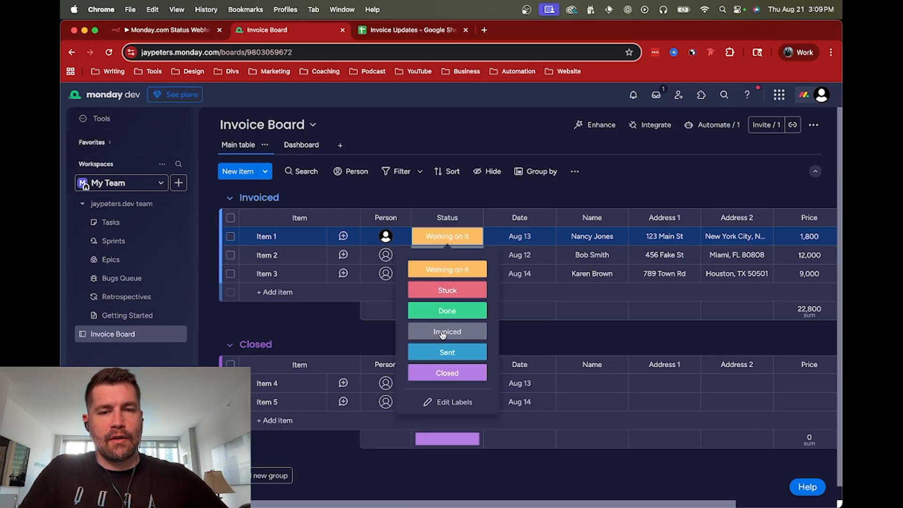
left_click(447, 331)
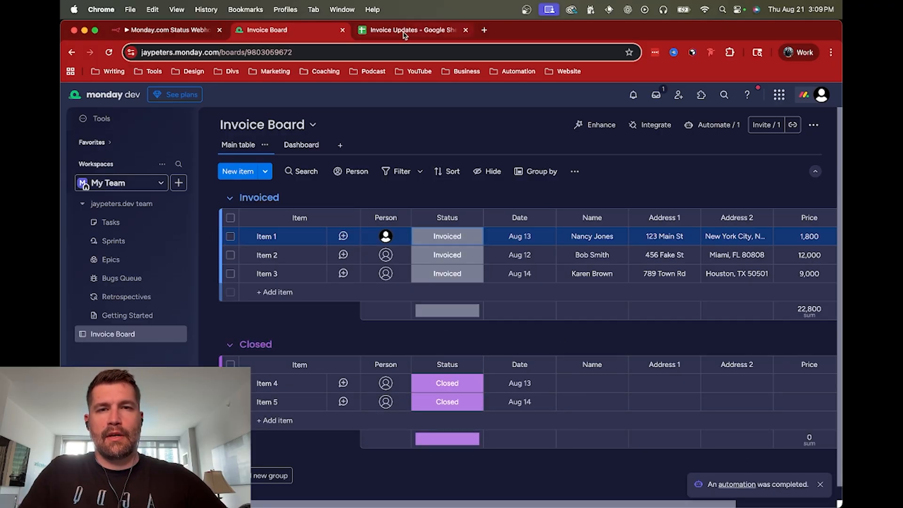
left_click(407, 30)
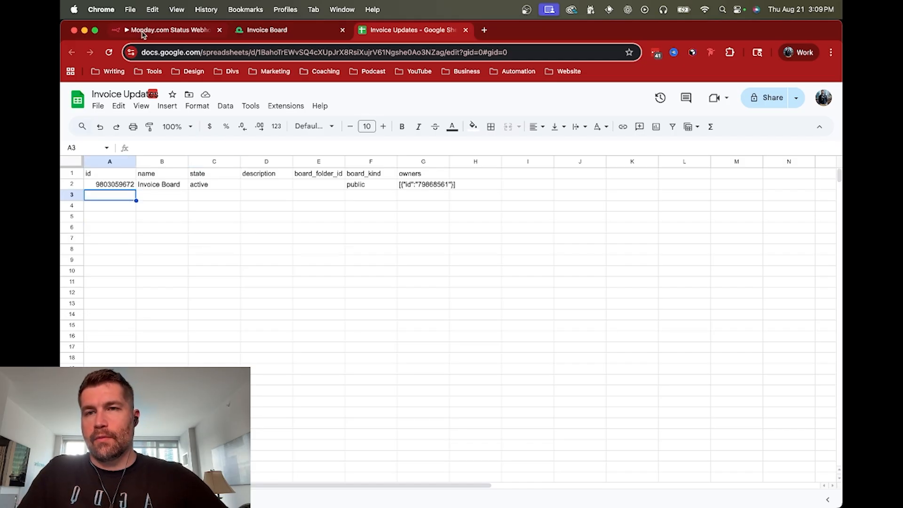
left_click(146, 30)
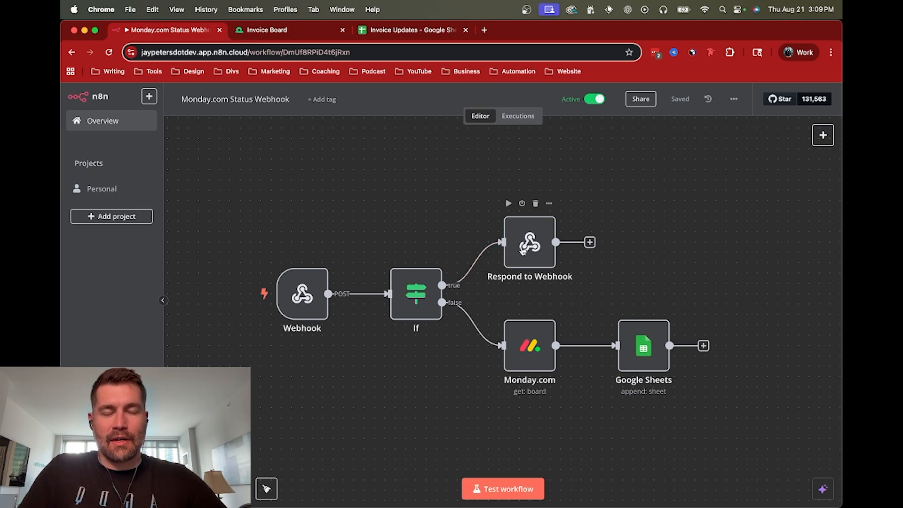
mouse_move(410, 218)
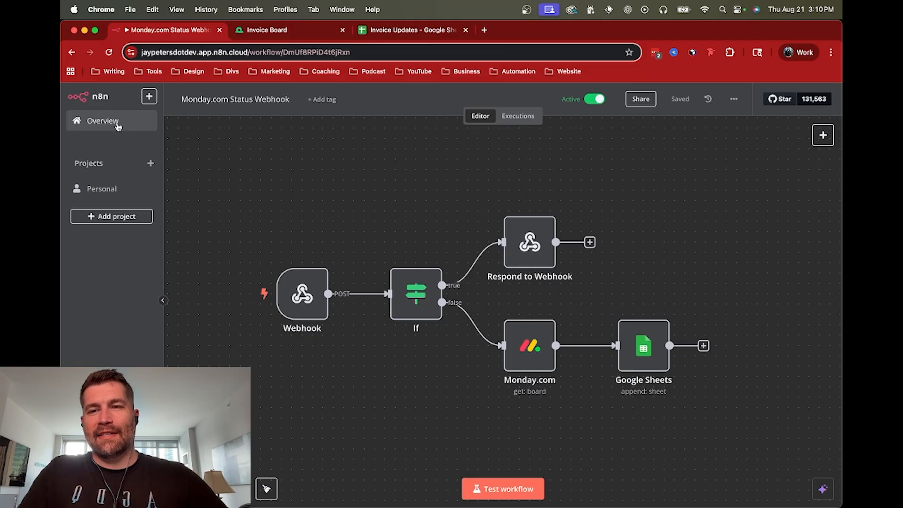
Step: From the workflows overview create a blank workflow (My workflow 5), begin its first step, then return to the Invoice Board
left_click(103, 121)
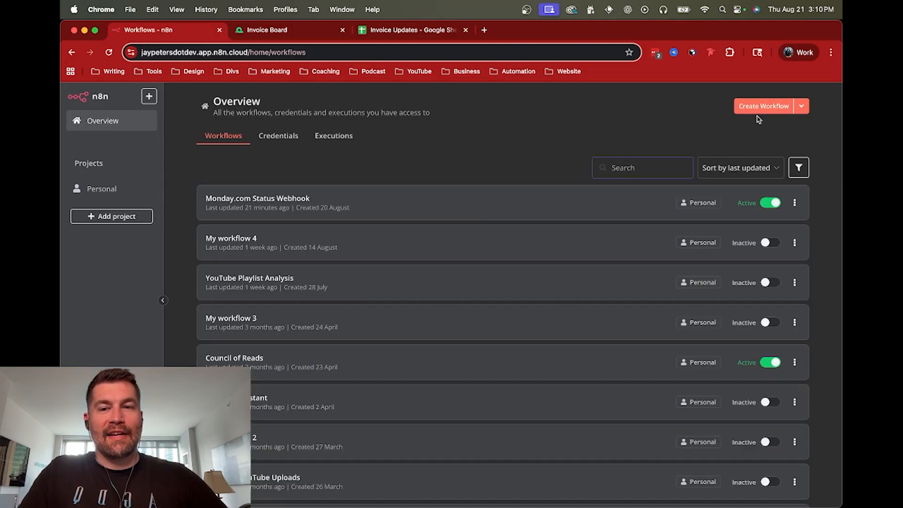
left_click(801, 106)
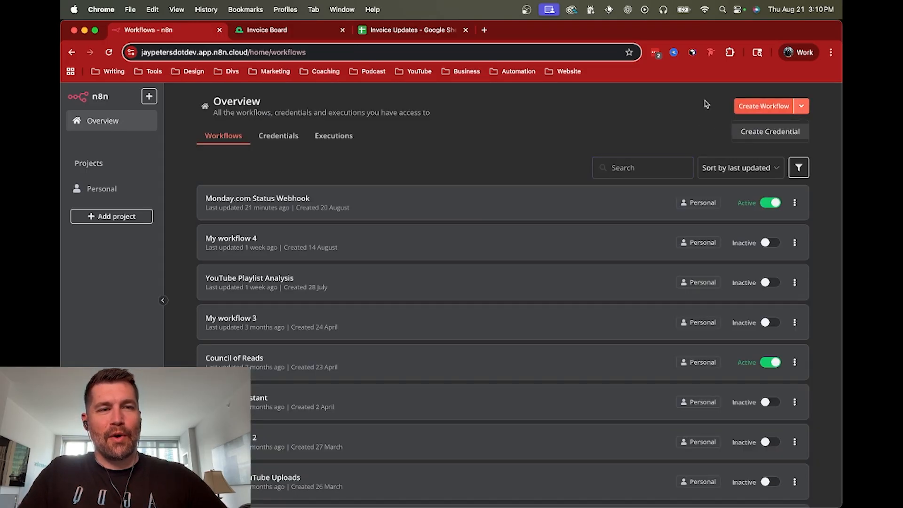
left_click(763, 106)
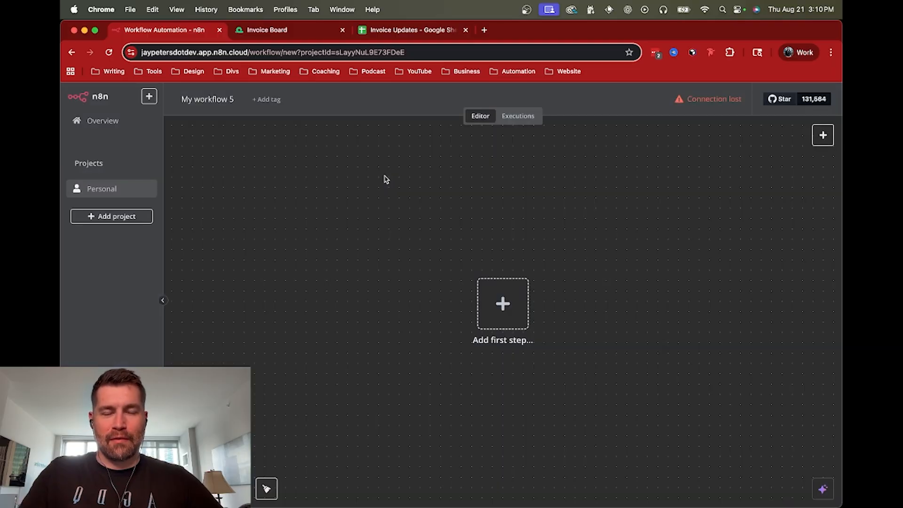
left_click(502, 303)
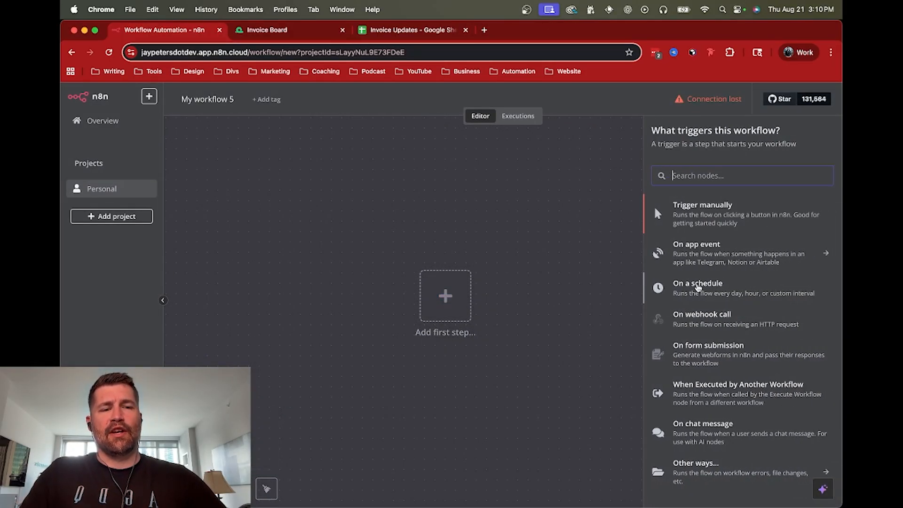
mouse_move(706, 332)
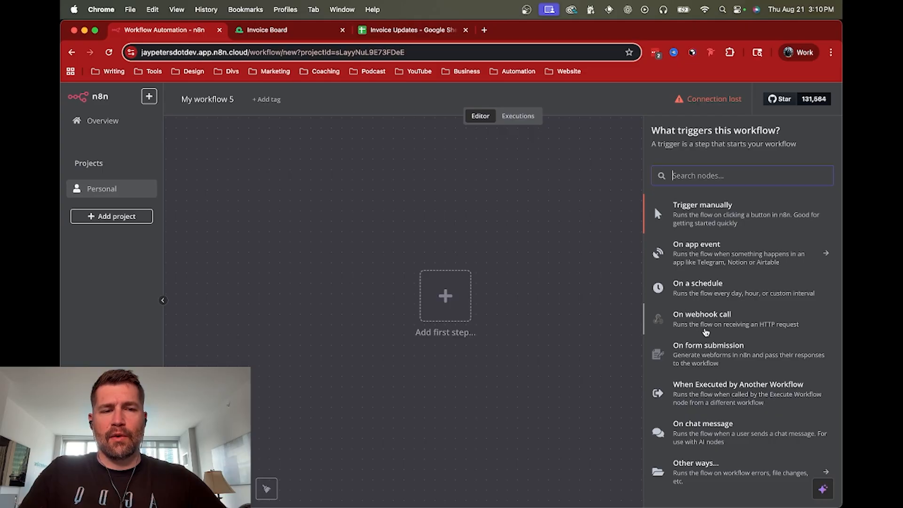
mouse_move(697, 289)
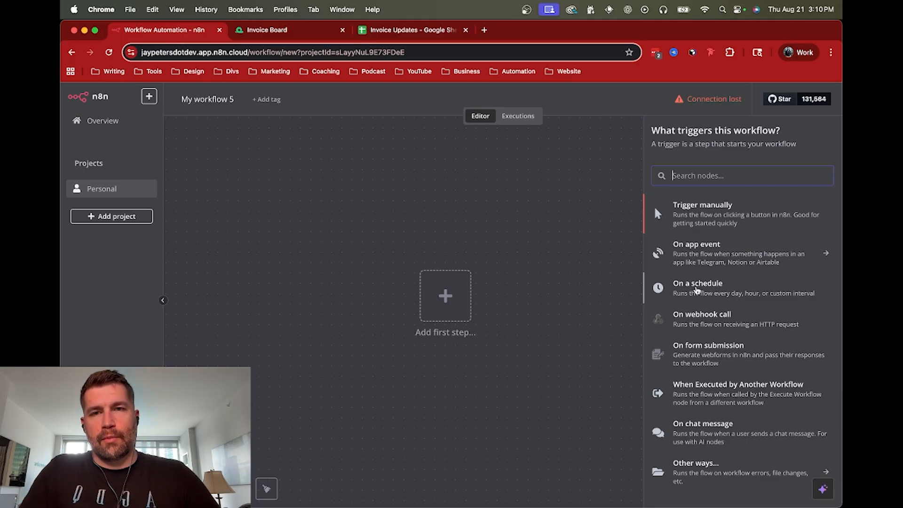
left_click(266, 29)
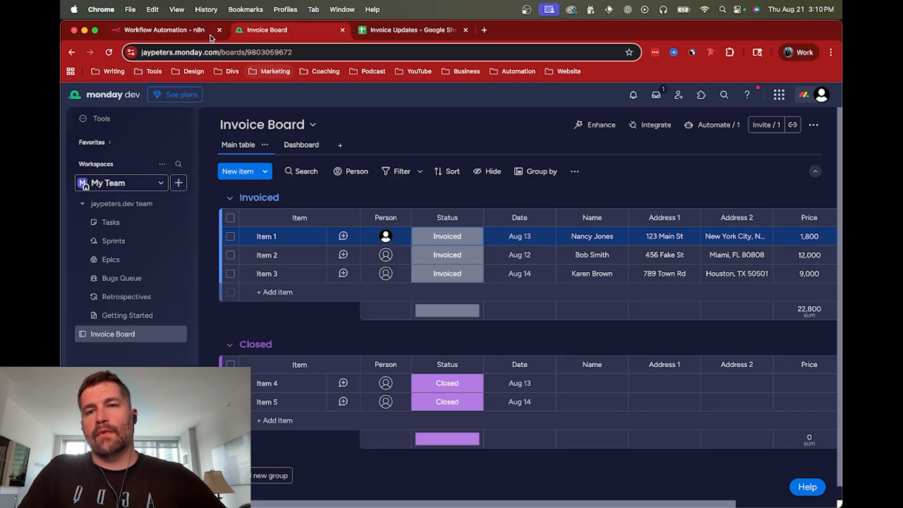
left_click(162, 31)
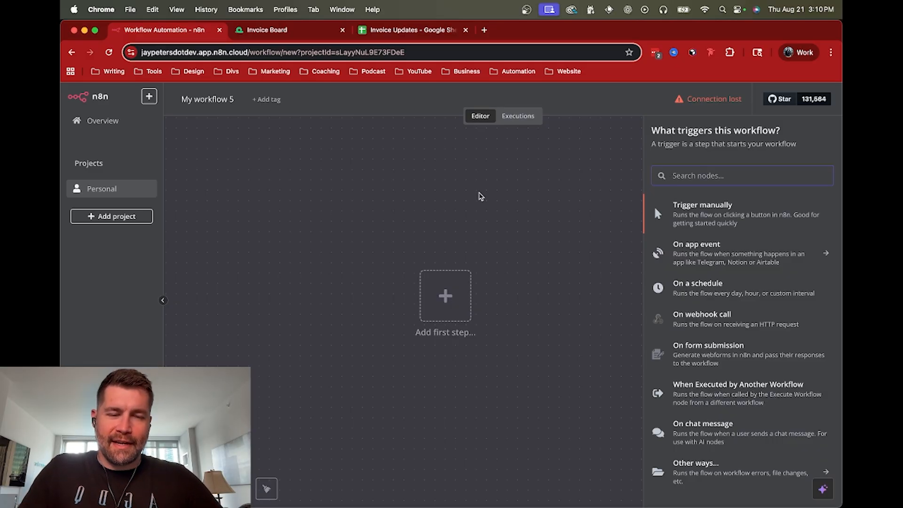
mouse_move(708, 354)
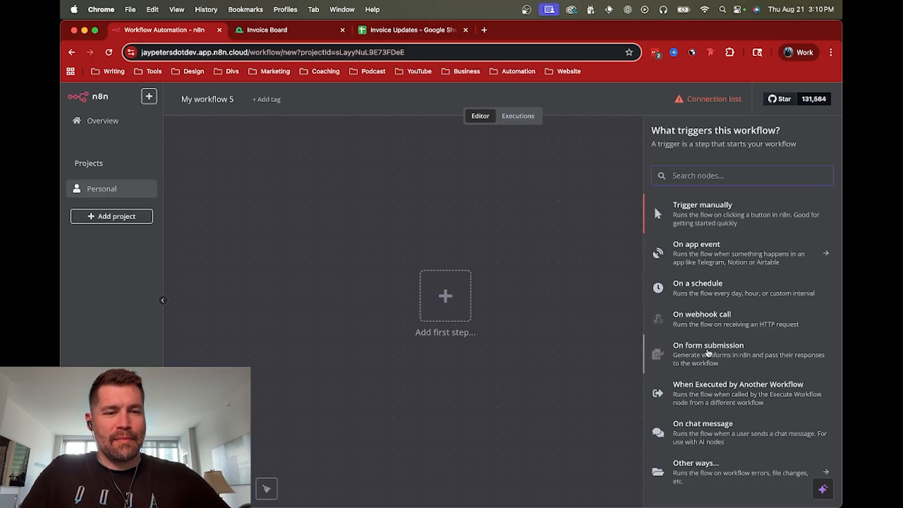
Step: Add a Webhook trigger as the first step of My workflow 5
type("we")
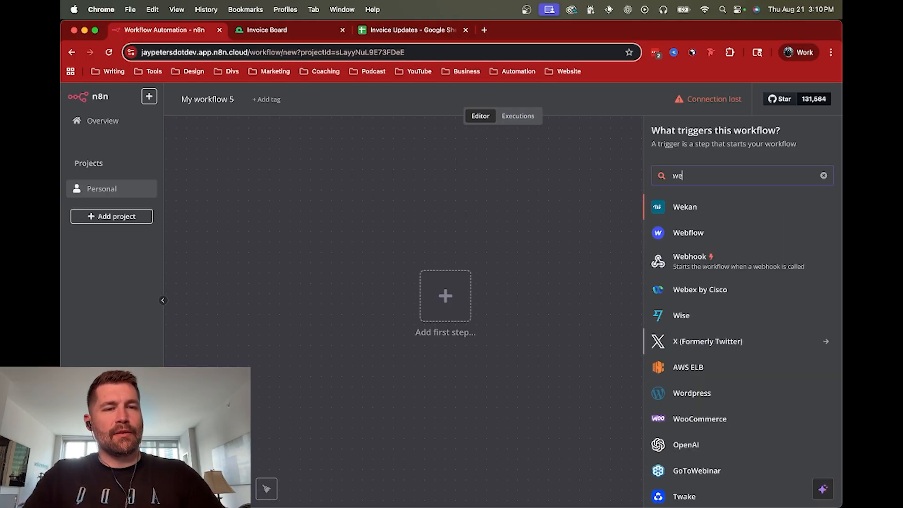
left_click(689, 260)
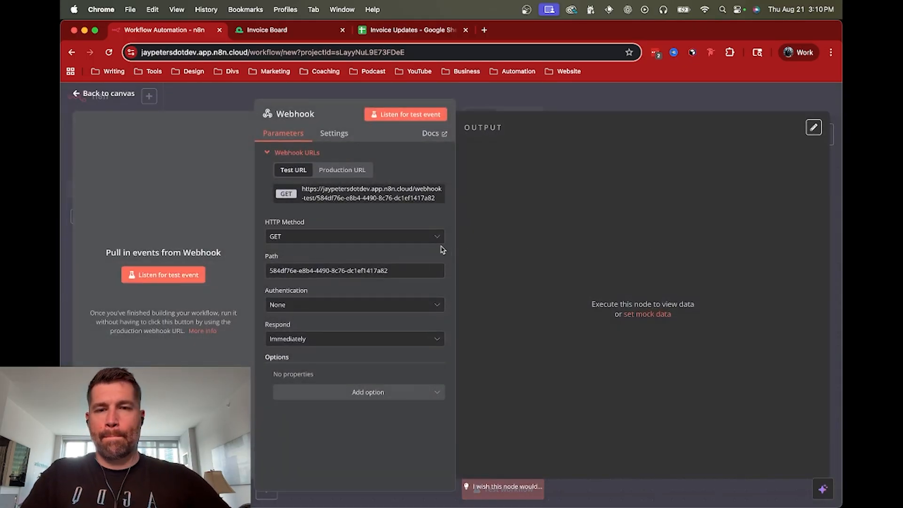
mouse_move(339, 222)
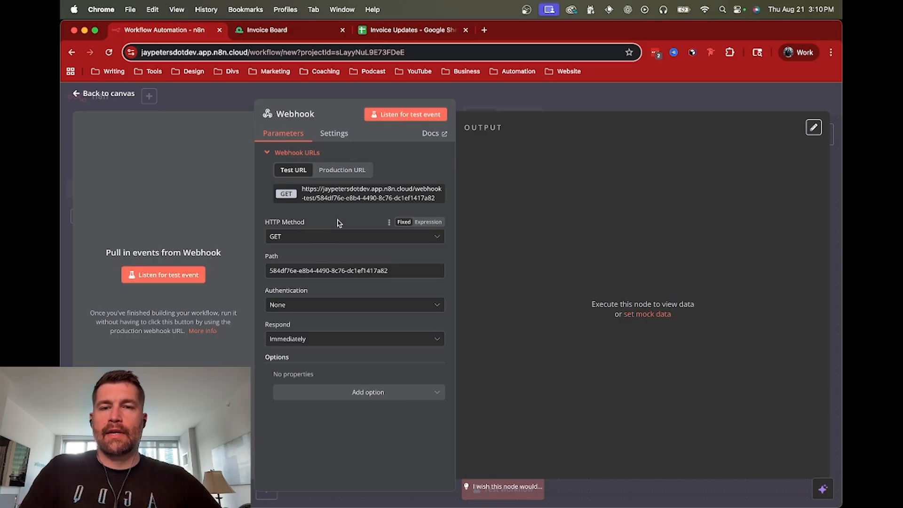
mouse_move(340, 197)
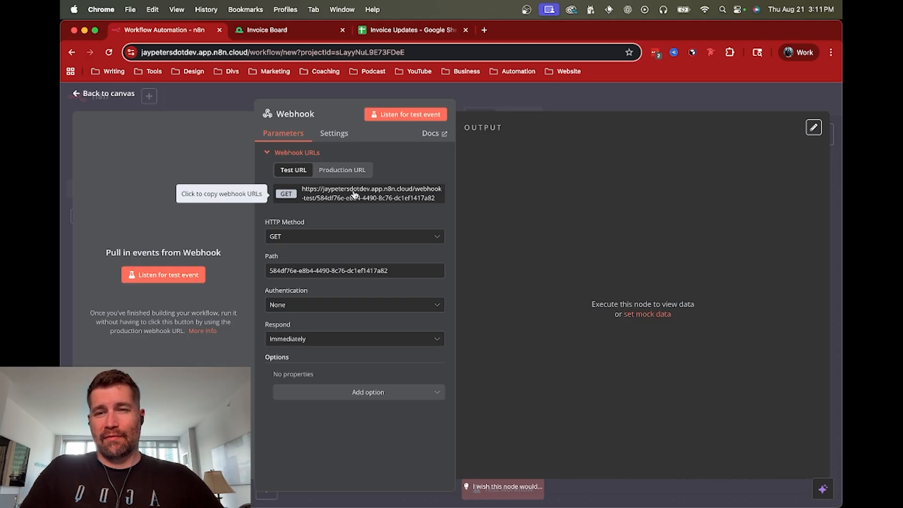
mouse_move(336, 211)
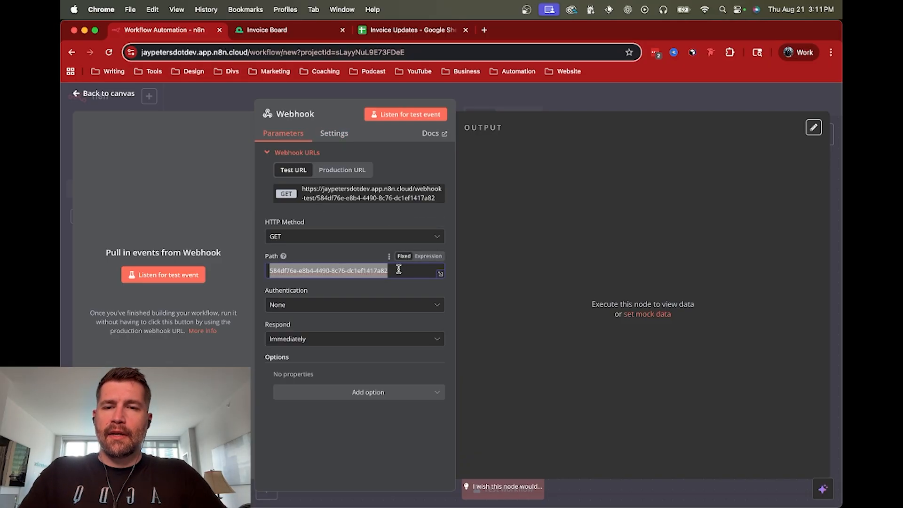
mouse_move(365, 199)
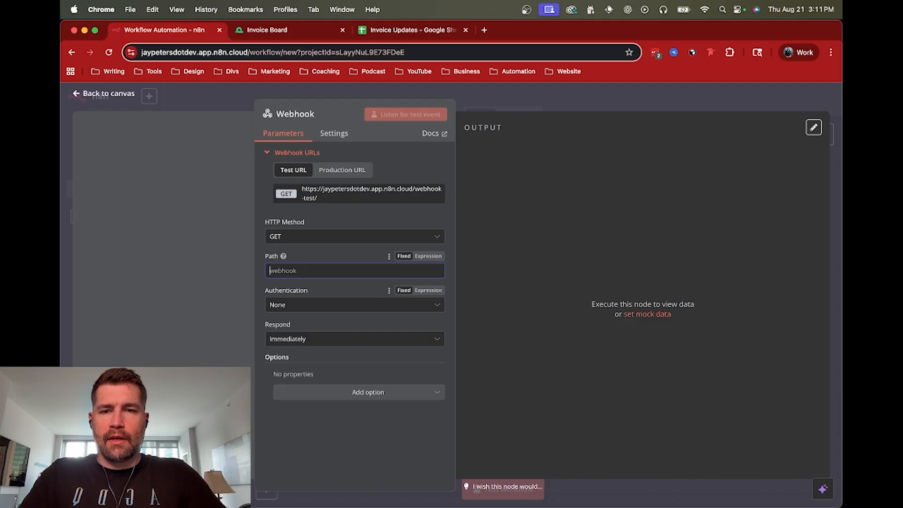
Step: Set the Webhook path to monday-status-change
type("monday-")
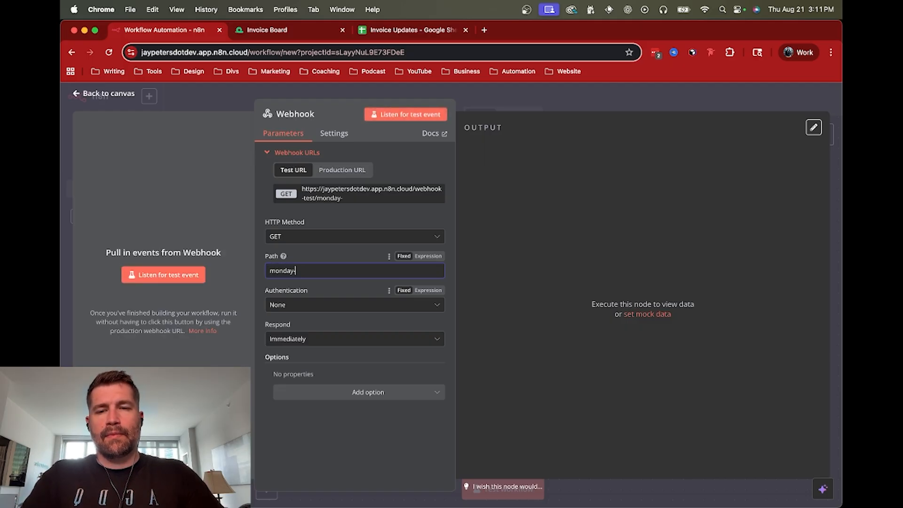
type("stat")
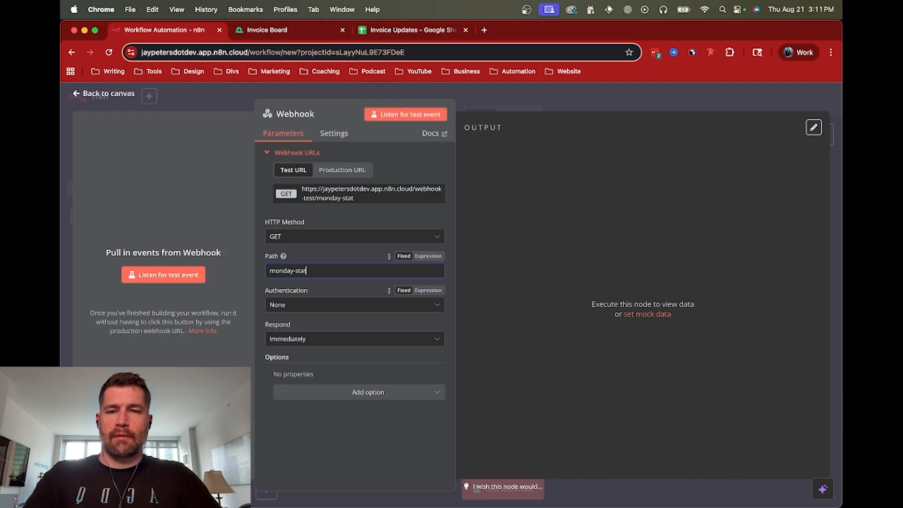
type("us-cha")
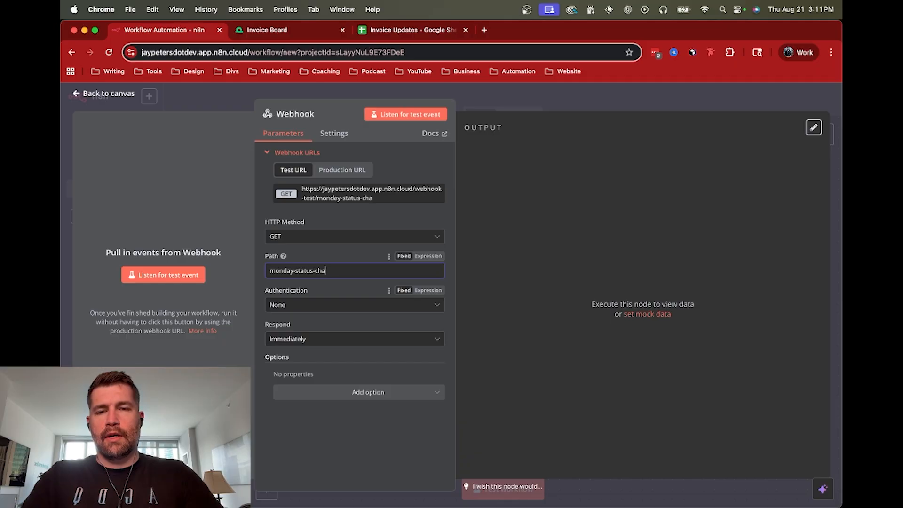
type("nge")
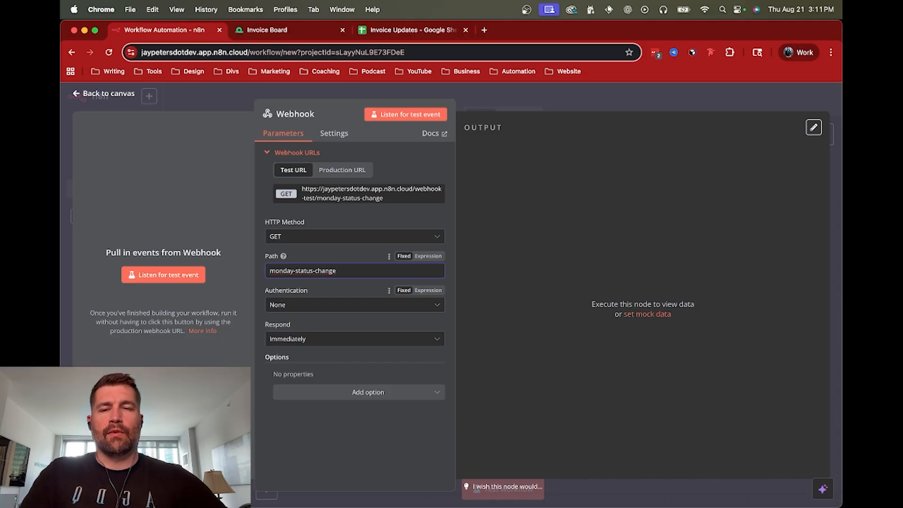
Step: Make the Webhook accept POST requests and respond using a Respond to Webhook node
left_click(354, 237)
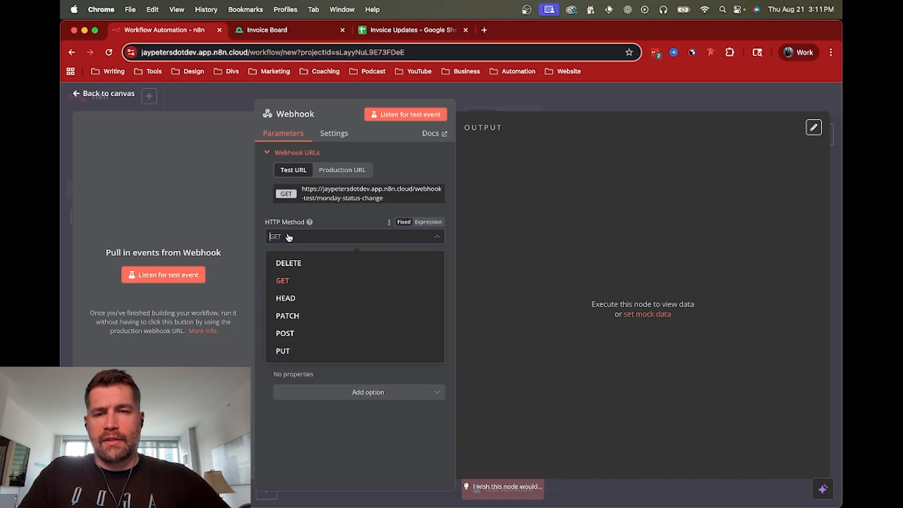
left_click(284, 333)
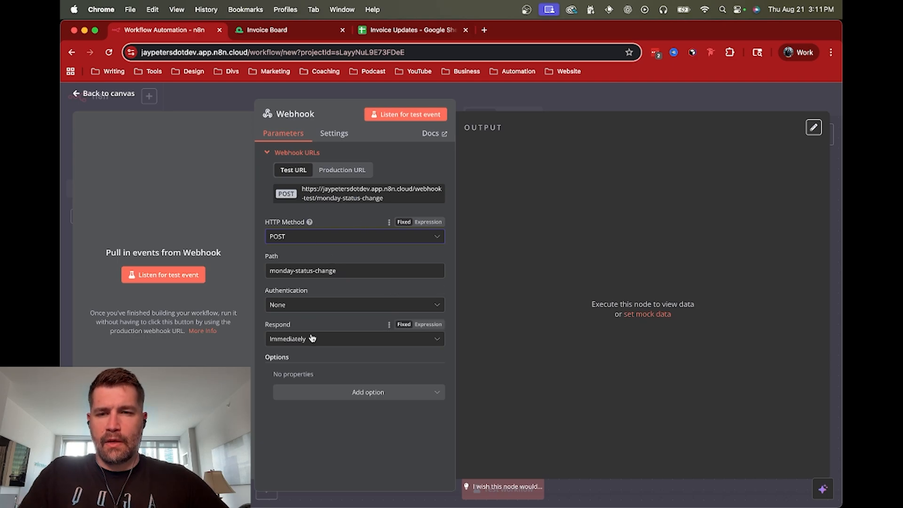
mouse_move(314, 341)
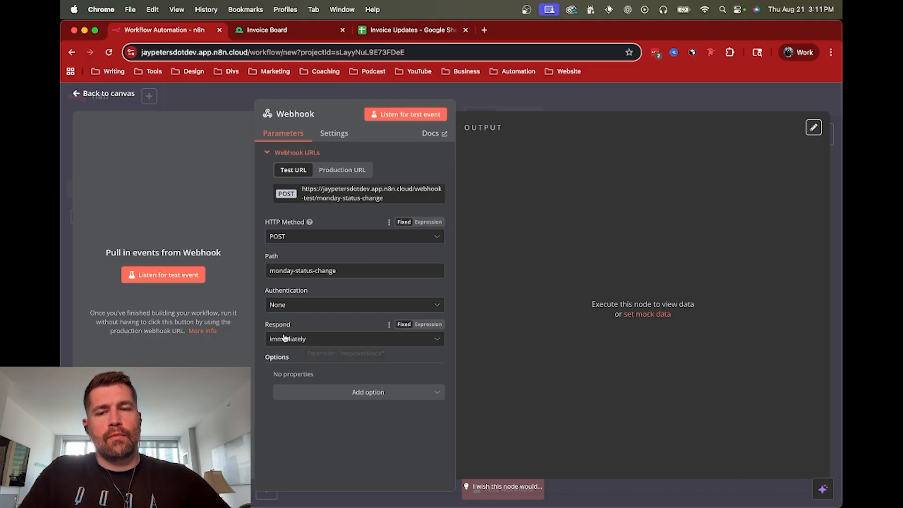
left_click(267, 30)
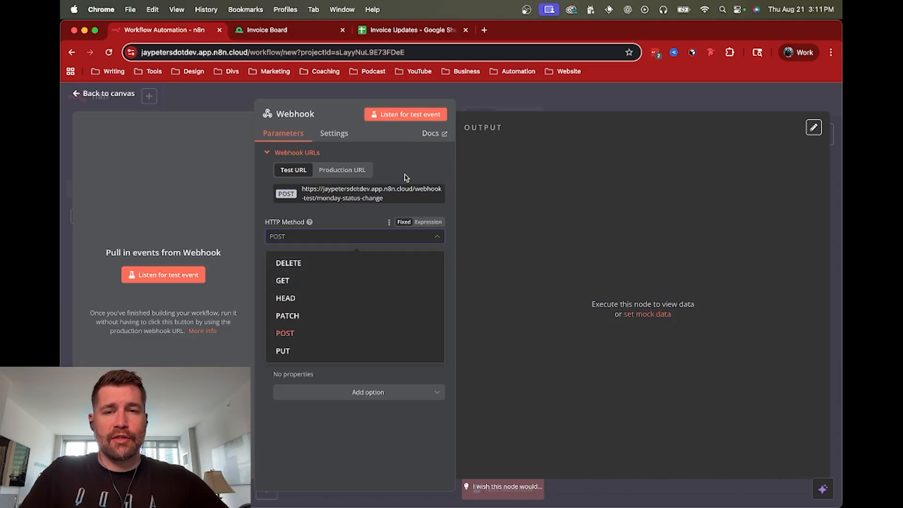
left_click(284, 333)
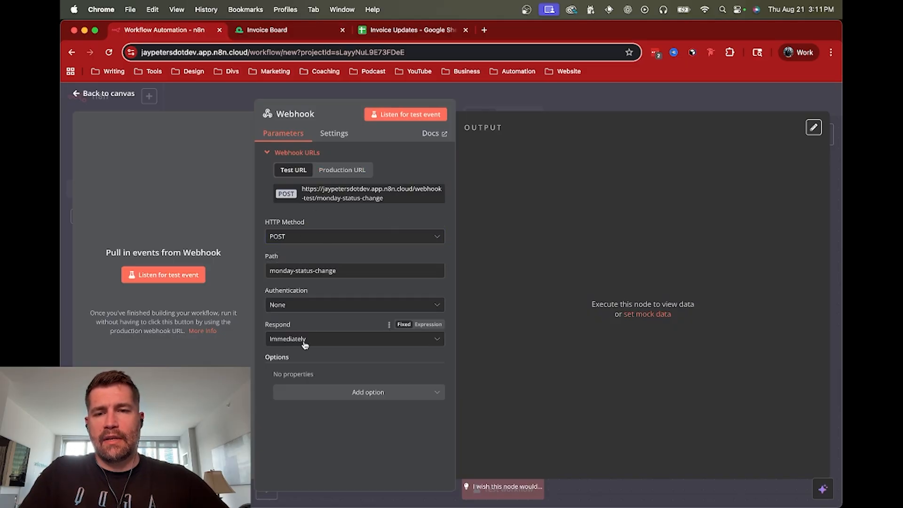
left_click(353, 339)
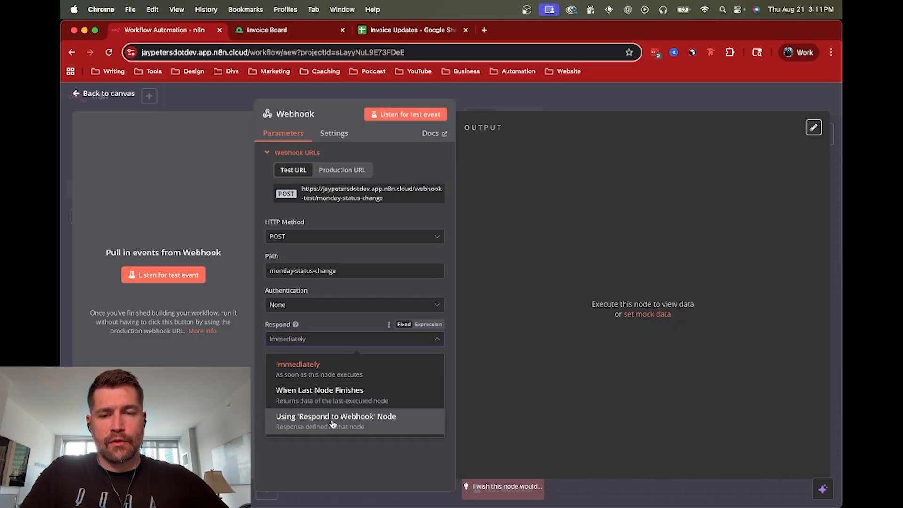
left_click(335, 416)
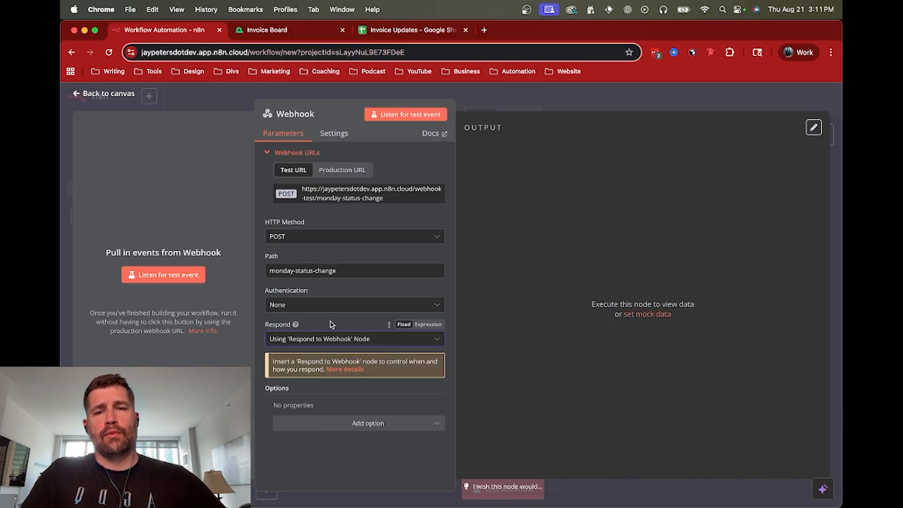
mouse_move(344, 135)
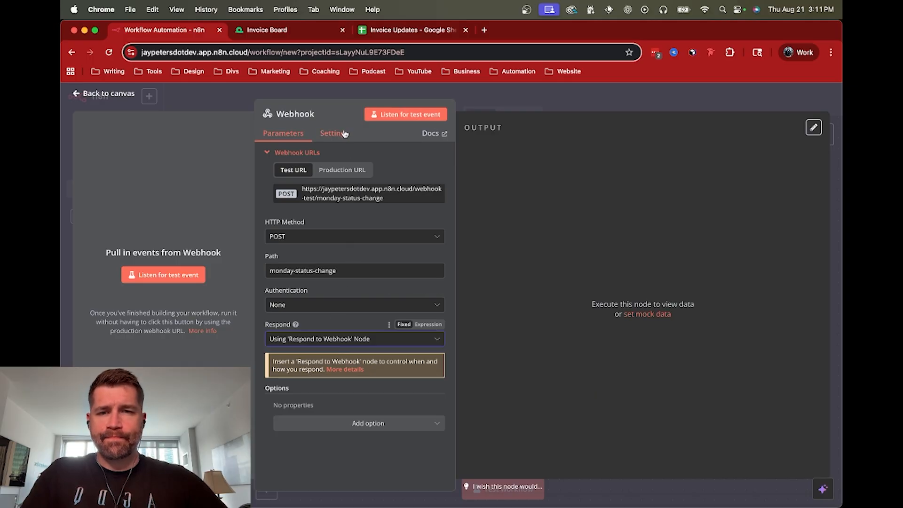
mouse_move(337, 196)
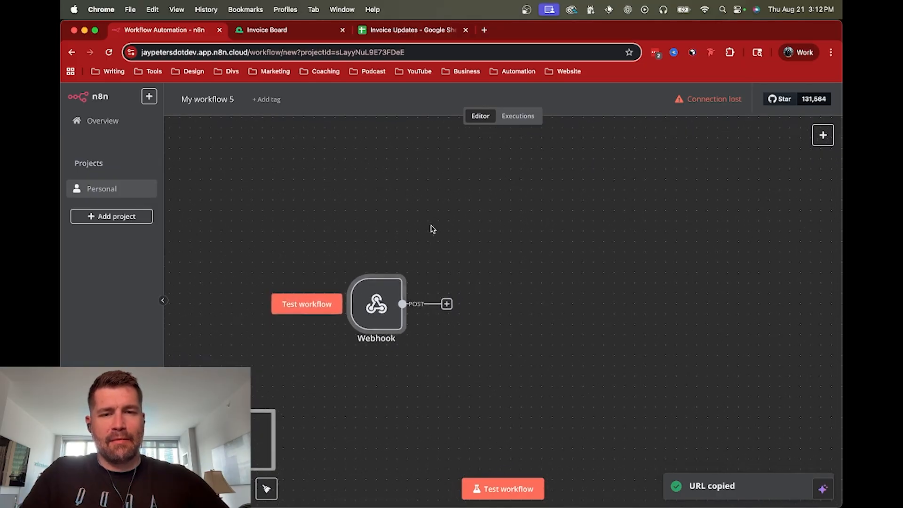
Step: Add an If node after the Webhook checking that the challenge value is not empty
left_click(445, 304)
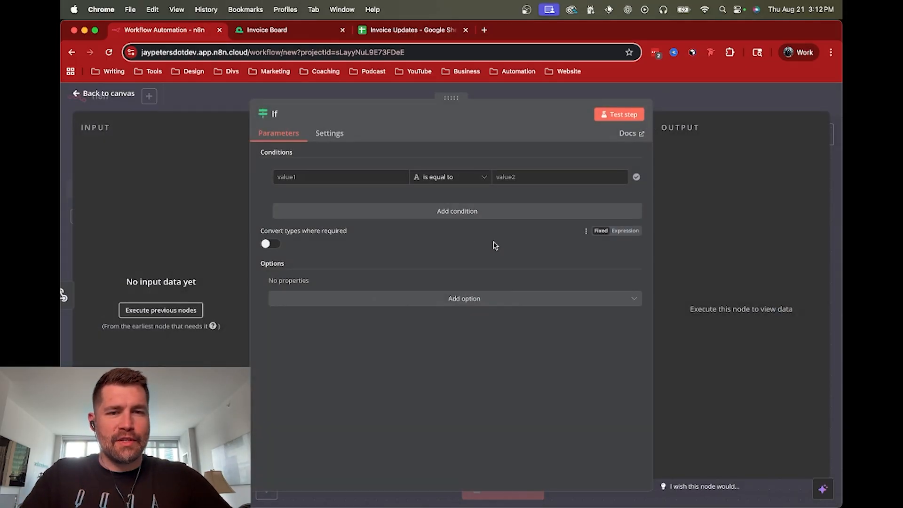
left_click(340, 177)
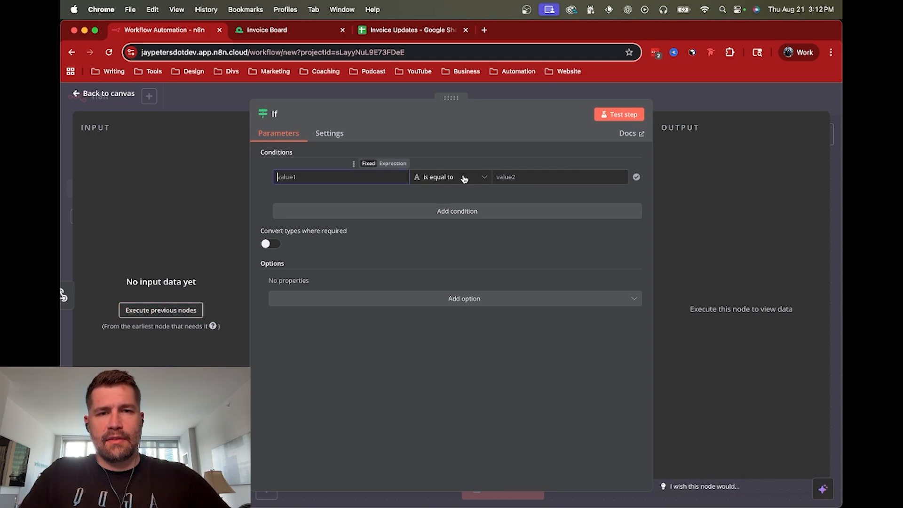
left_click(450, 177)
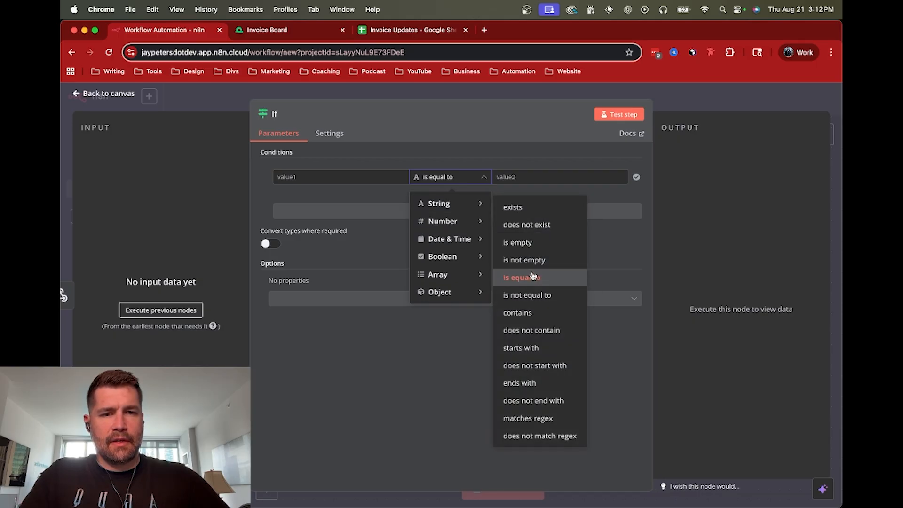
left_click(527, 294)
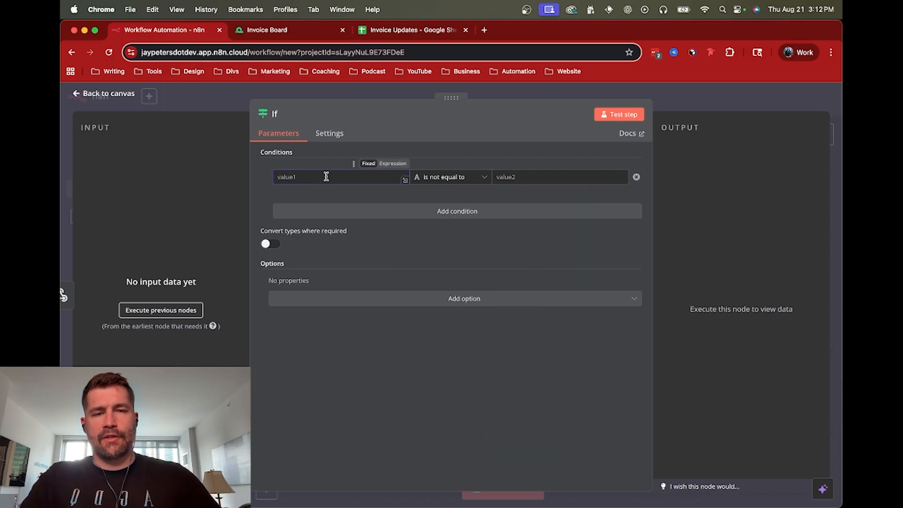
left_click(450, 177)
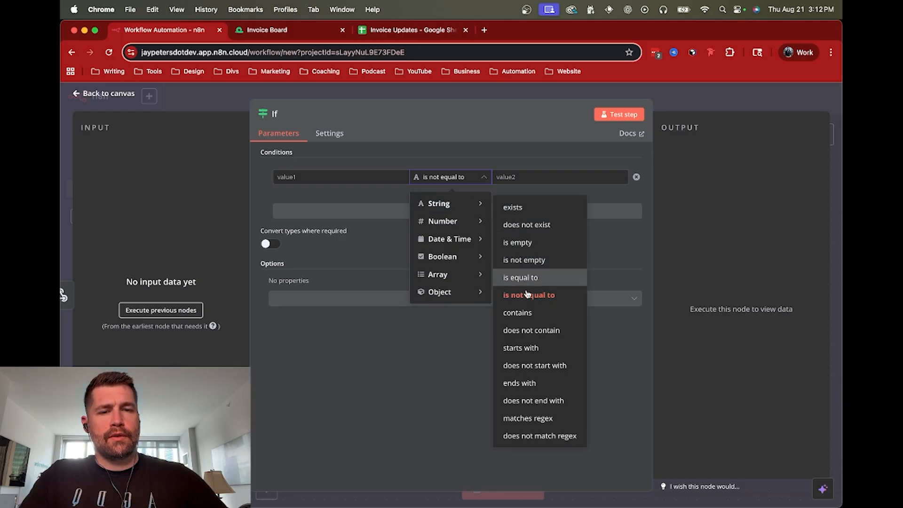
mouse_move(533, 264)
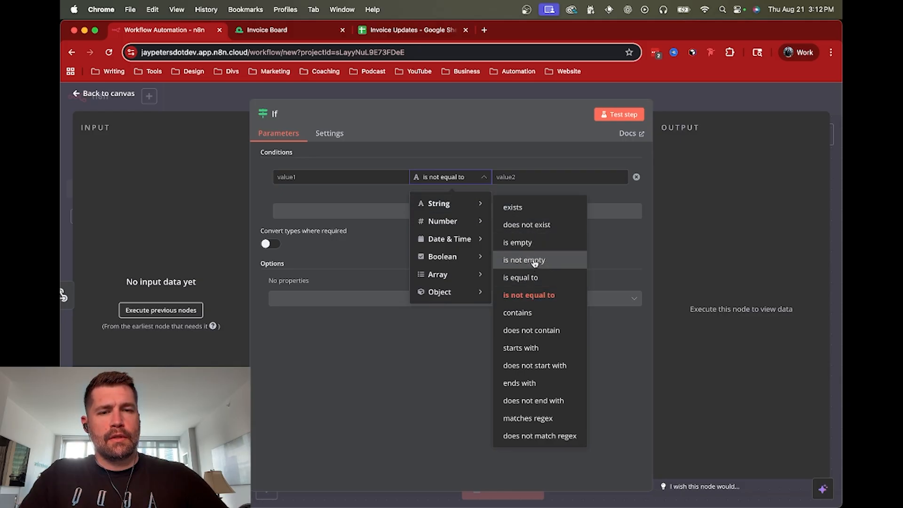
left_click(523, 260)
type("*h")
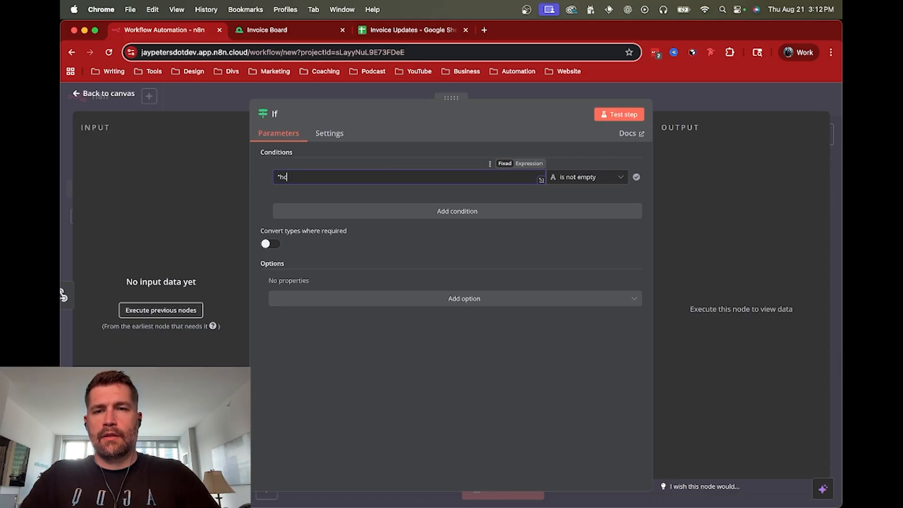
type("challenge")
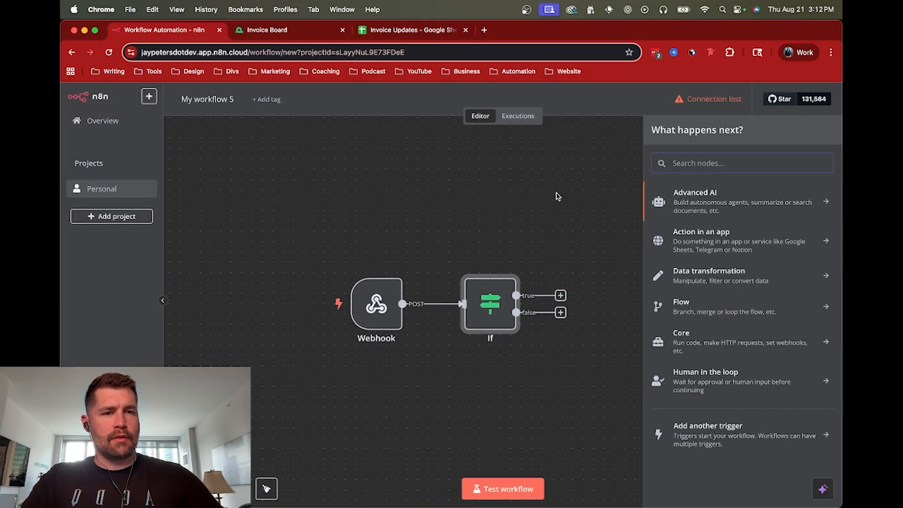
Step: Add a Respond to Webhook node on the true branch replying with a JSON challenge body
type("Respon")
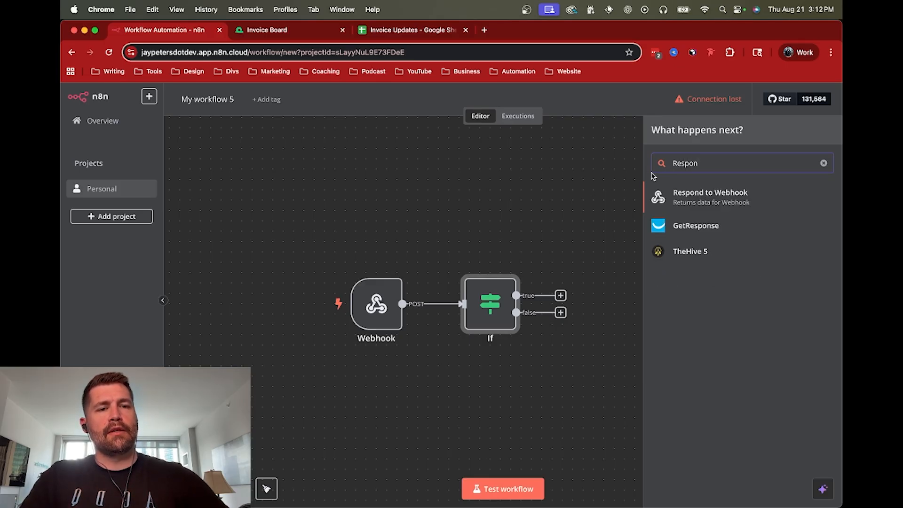
left_click(710, 198)
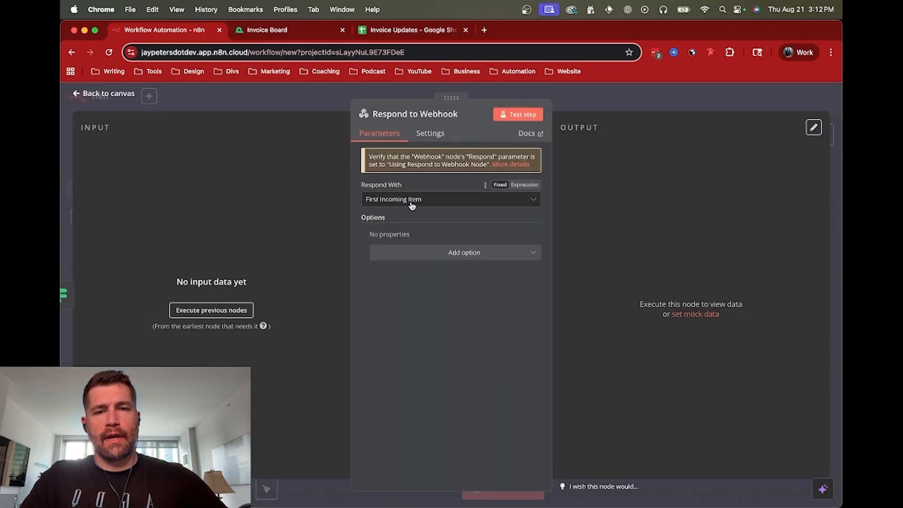
left_click(450, 199)
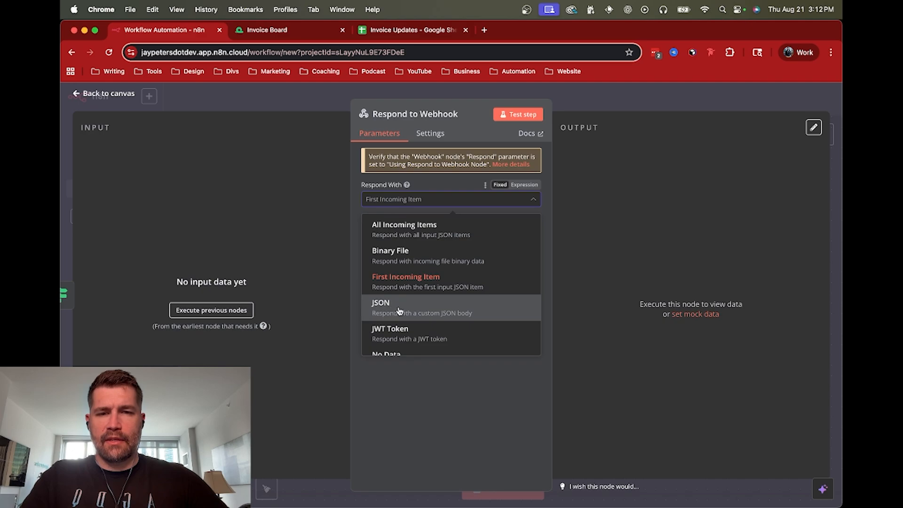
left_click(399, 307)
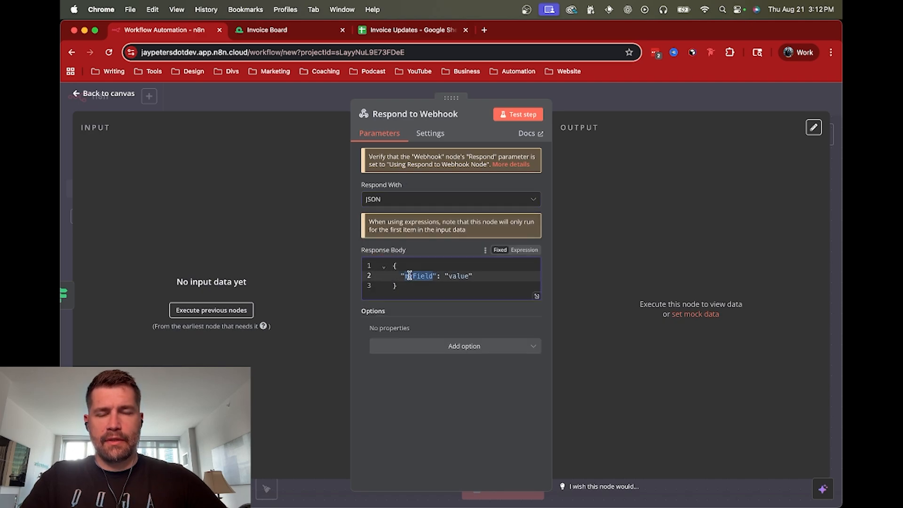
type("challenge\": \"\"")
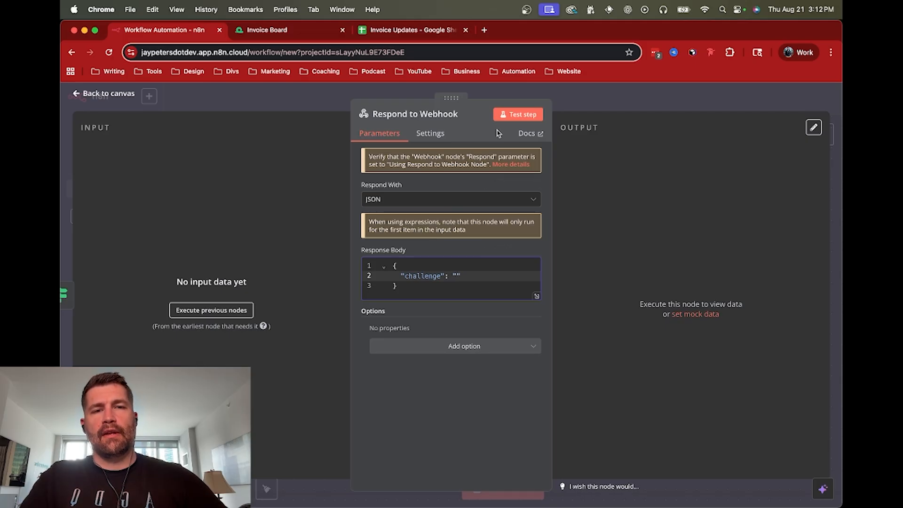
left_click(107, 93)
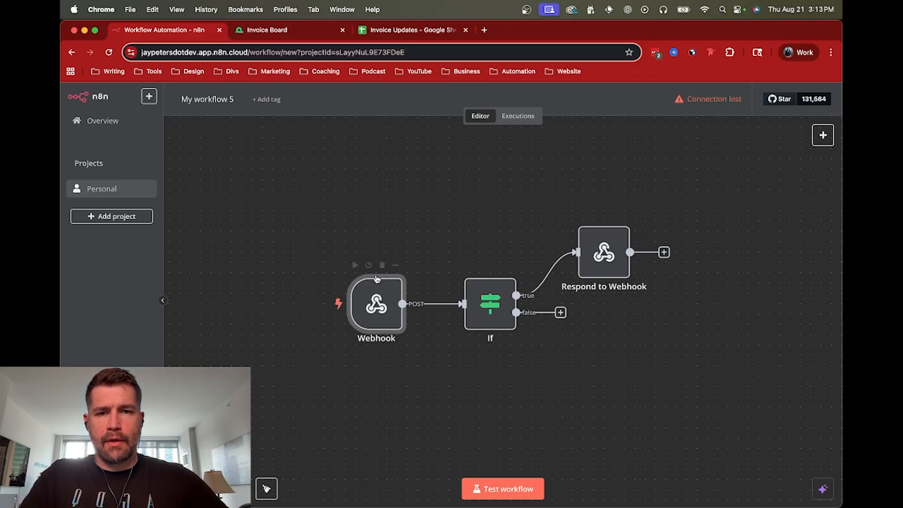
Step: Copy the Webhook node's test URL and go to the monday.com Invoice Board
double_click(377, 308)
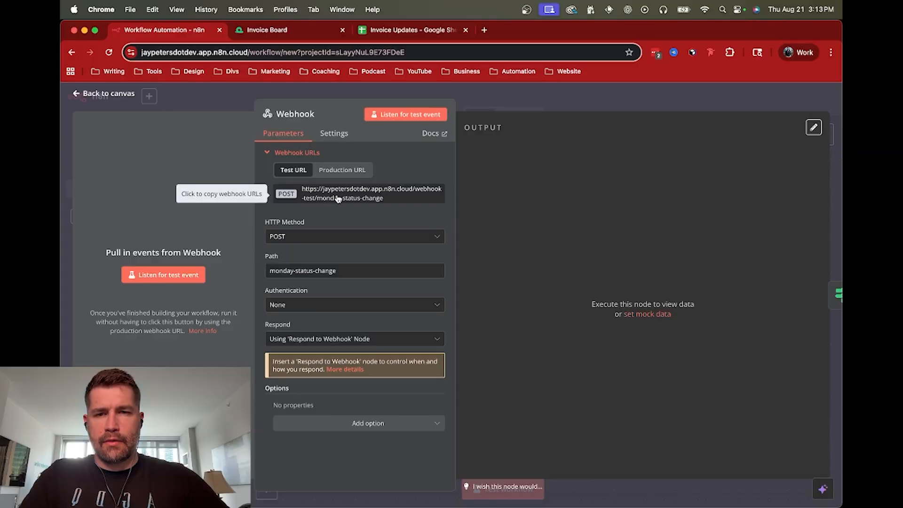
left_click(371, 192)
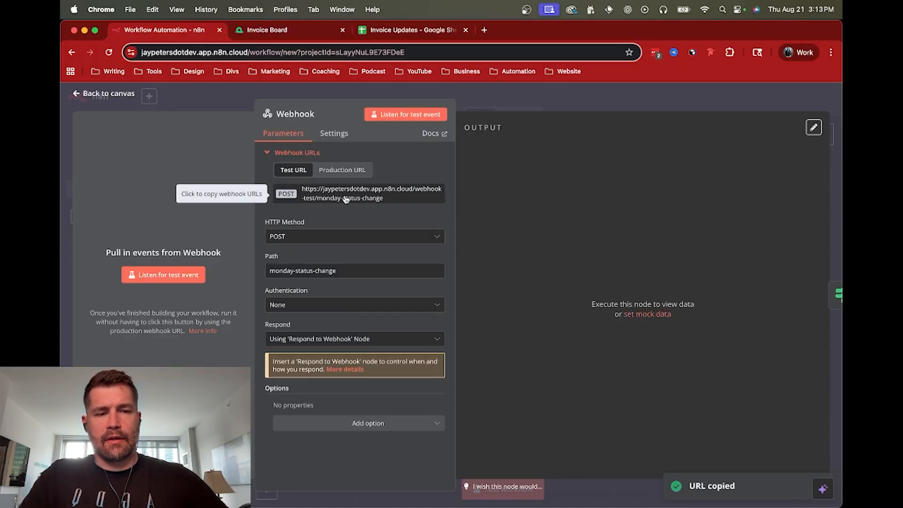
left_click(266, 29)
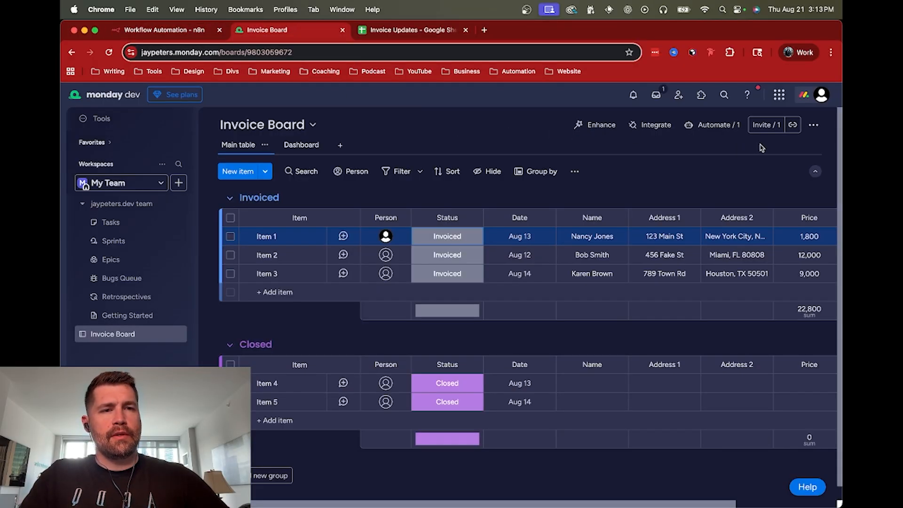
Step: Create a new send-a-webhook automation on the Invoice Board using another account
left_click(713, 124)
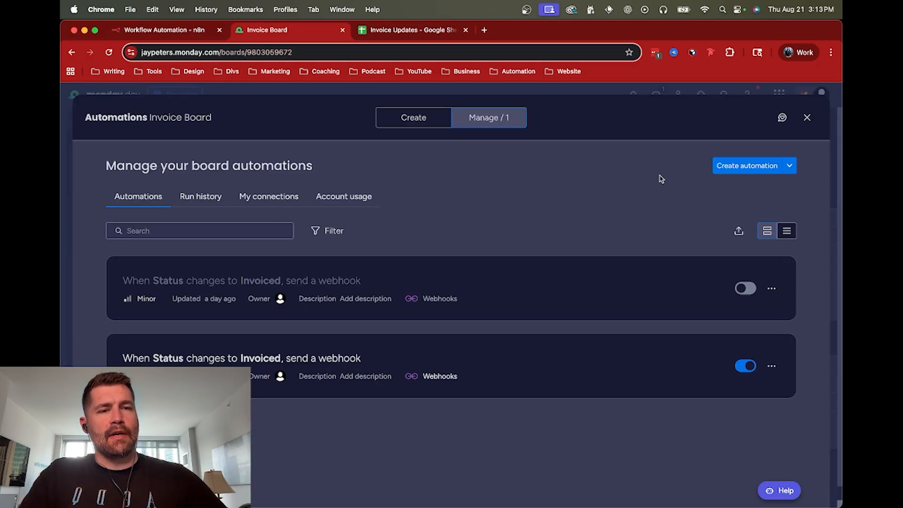
left_click(790, 164)
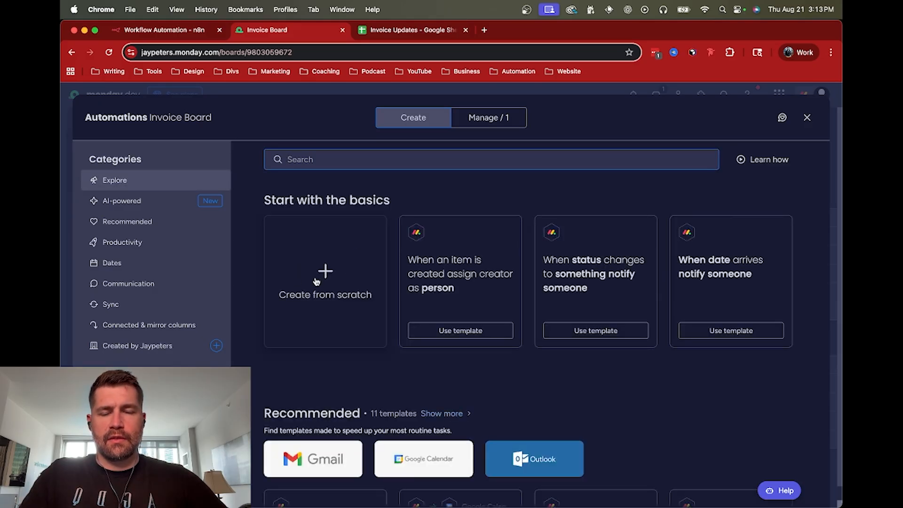
type("web")
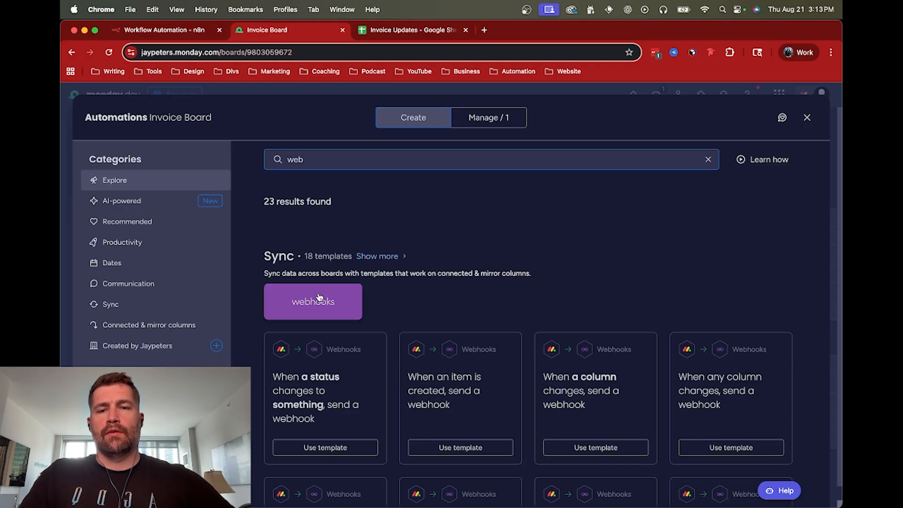
scroll("down", 3)
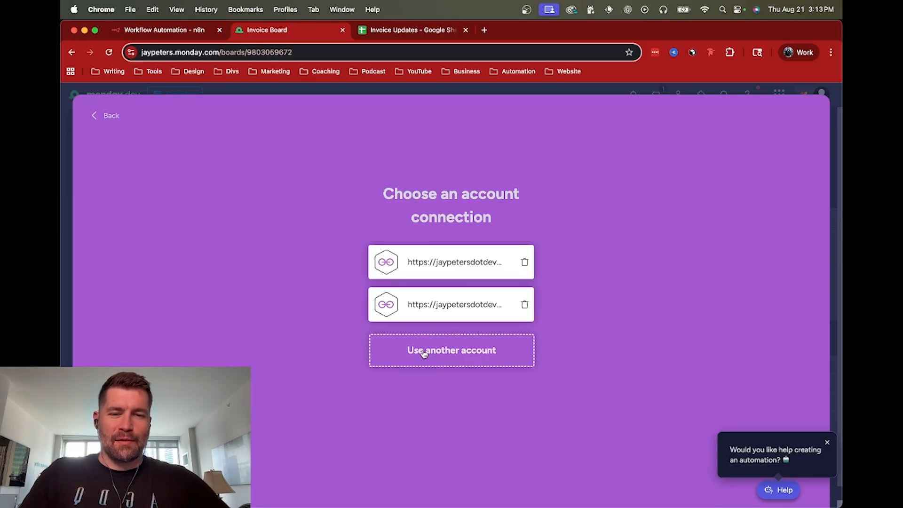
mouse_move(452, 352)
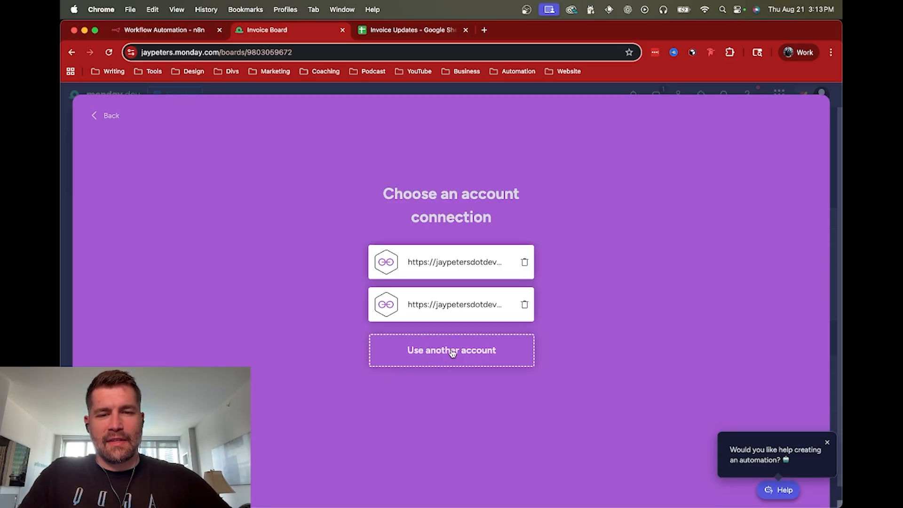
left_click(451, 350)
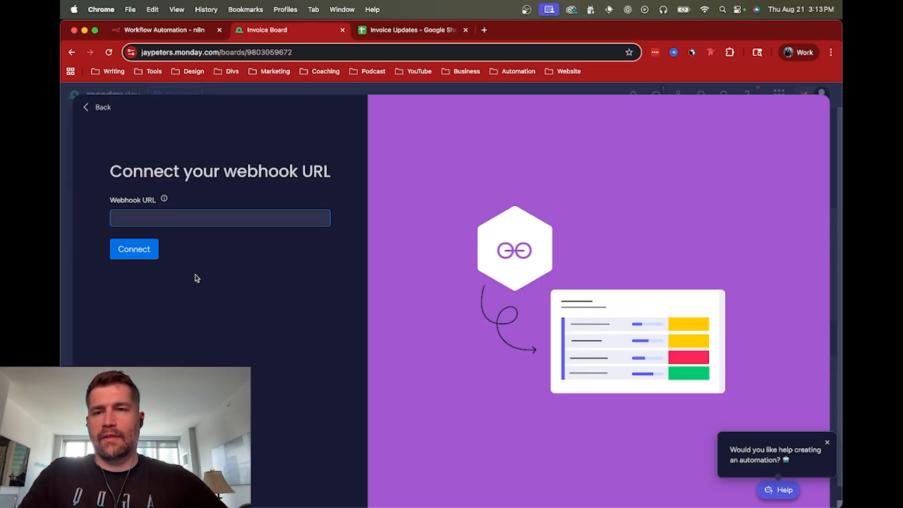
Step: Enter the n8n test URL ending webhook-test/monday-status-change and return to n8n
type("rsdotdev.app.n8n.cloud/webhook-test/monday-status-change")
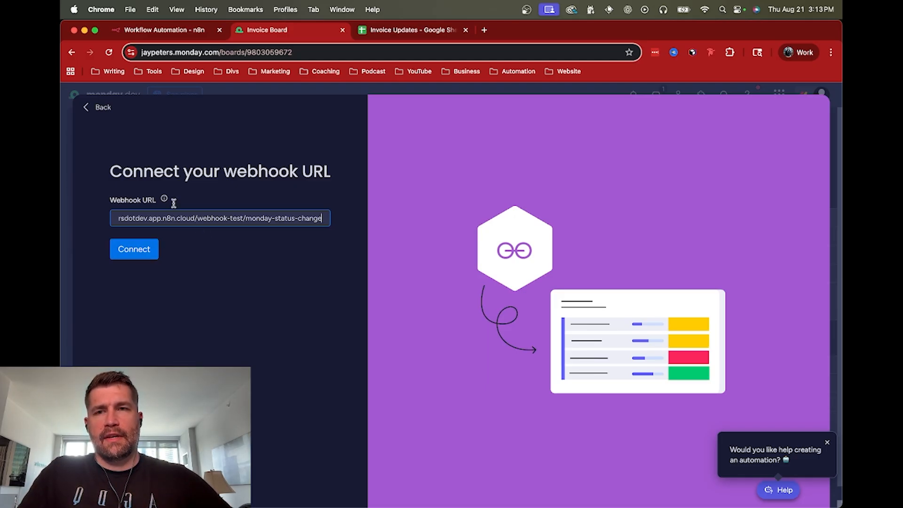
left_click(160, 29)
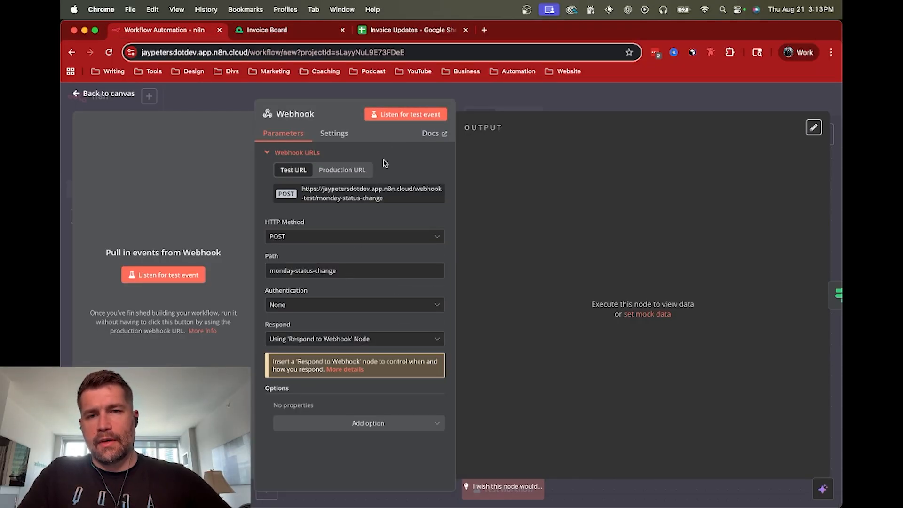
mouse_move(339, 200)
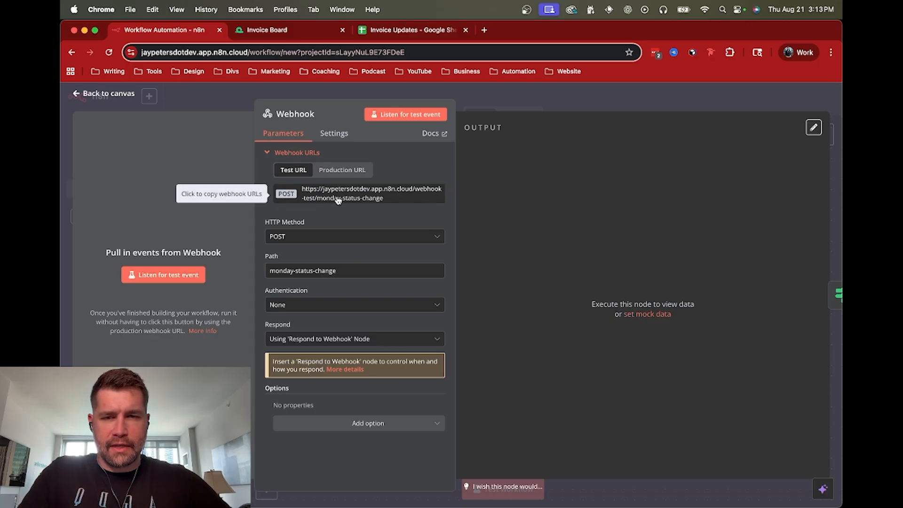
mouse_move(346, 205)
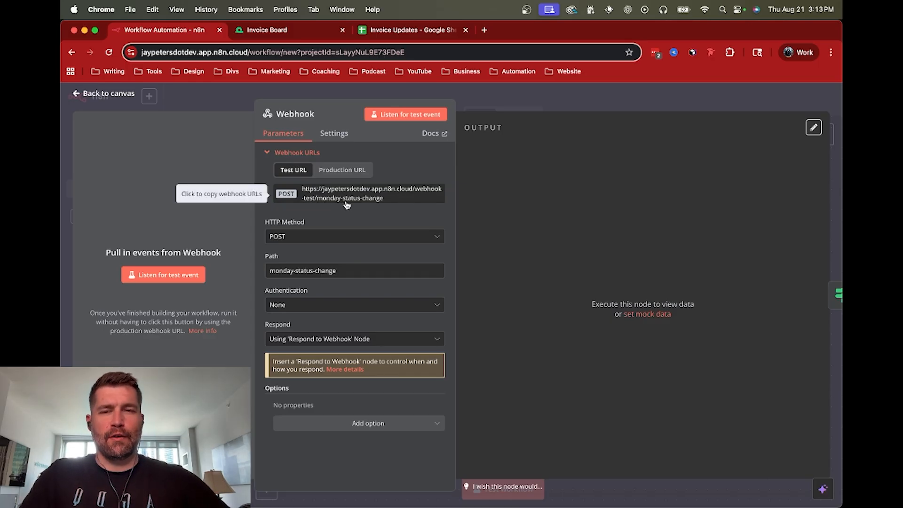
Step: Copy the test URL, check the production URL, and set the Webhook listening for a test event
left_click(343, 169)
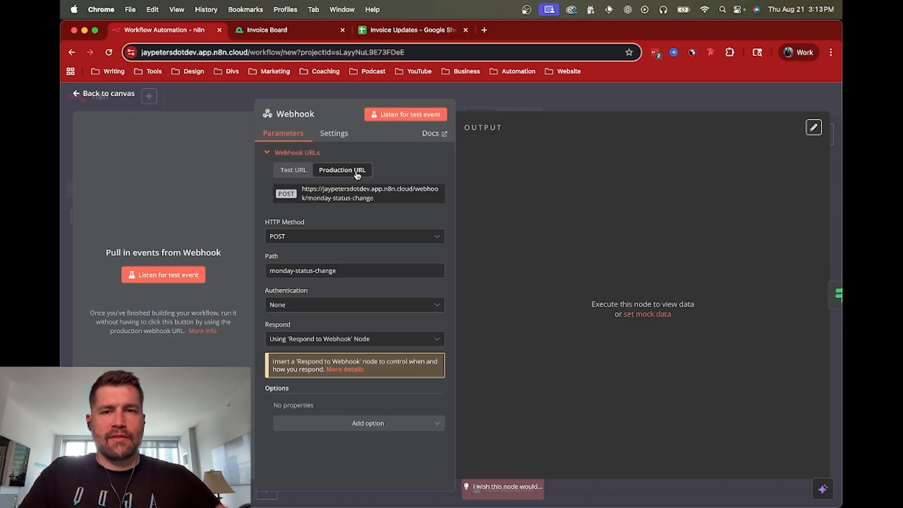
left_click(292, 169)
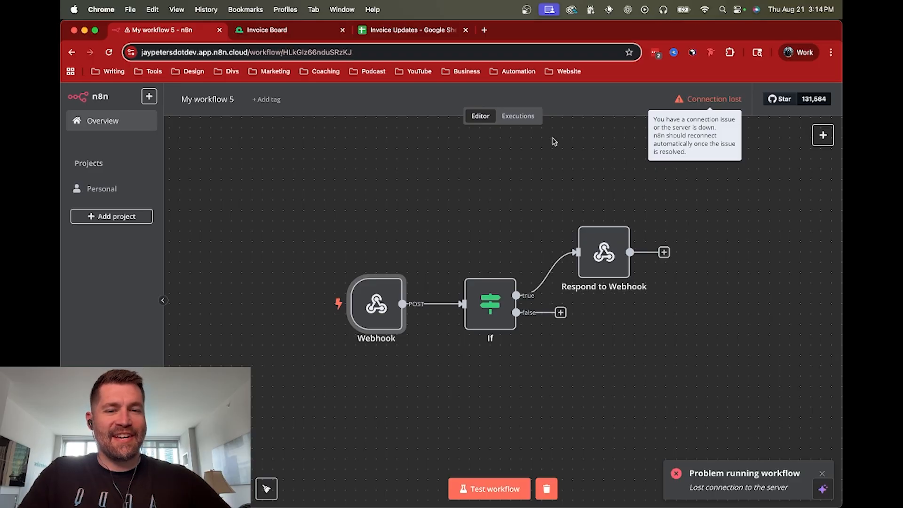
mouse_move(412, 219)
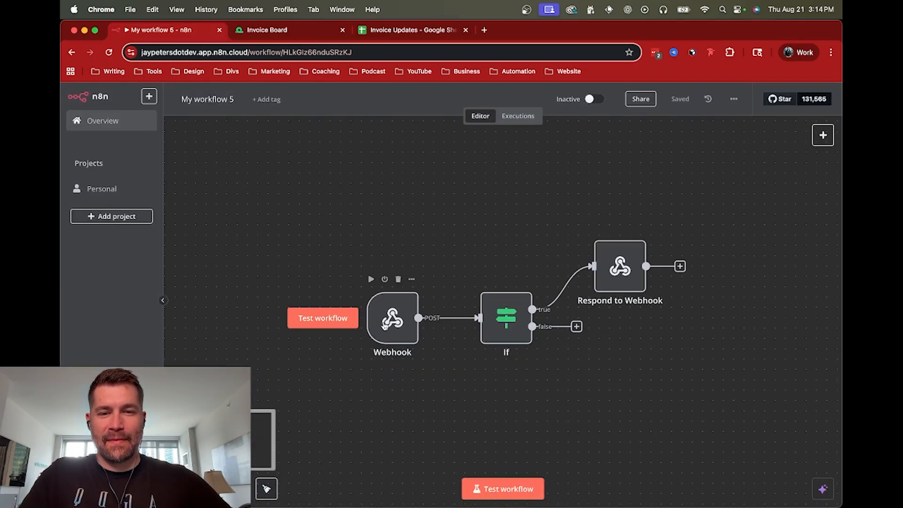
double_click(391, 322)
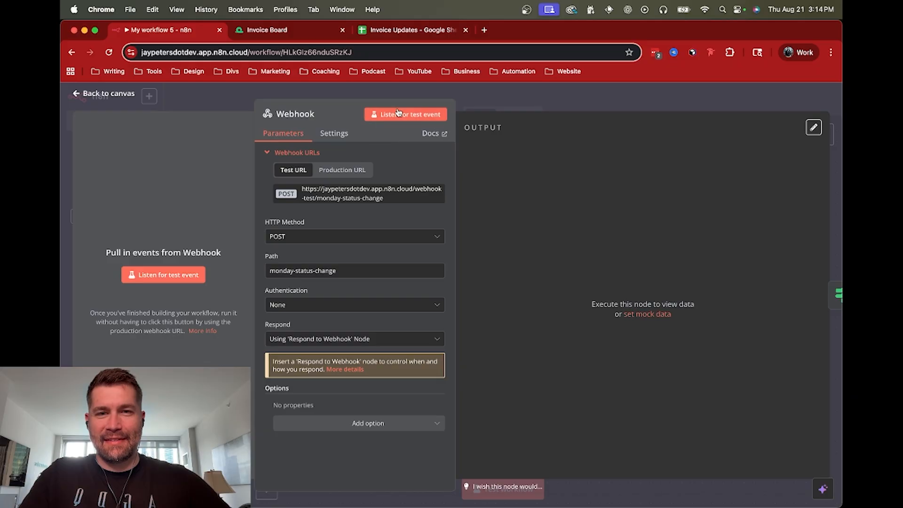
left_click(406, 114)
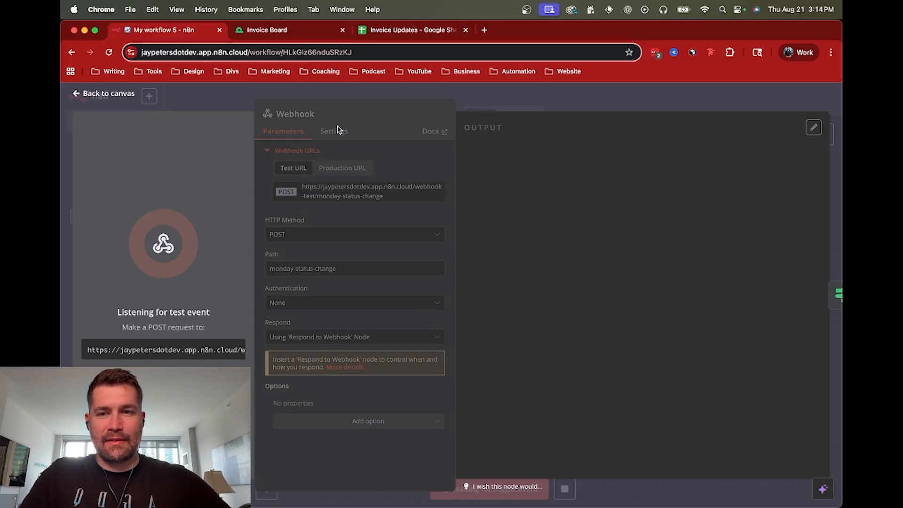
mouse_move(266, 30)
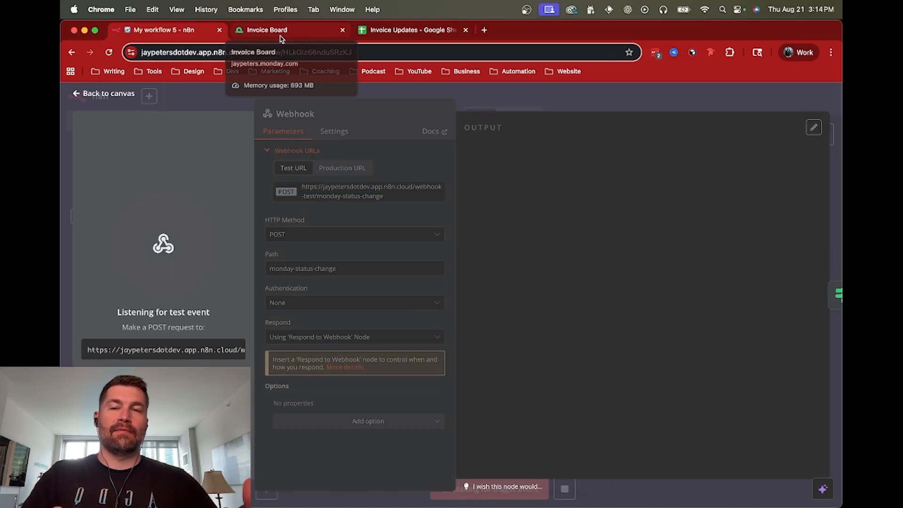
Step: Connect the webhook URL in monday.com and return to n8n to see the received challenge event
left_click(267, 29)
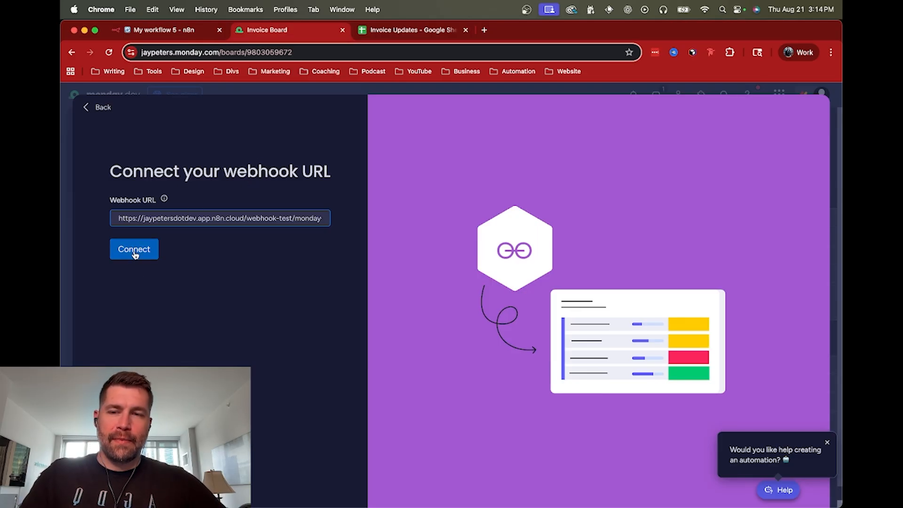
left_click(133, 249)
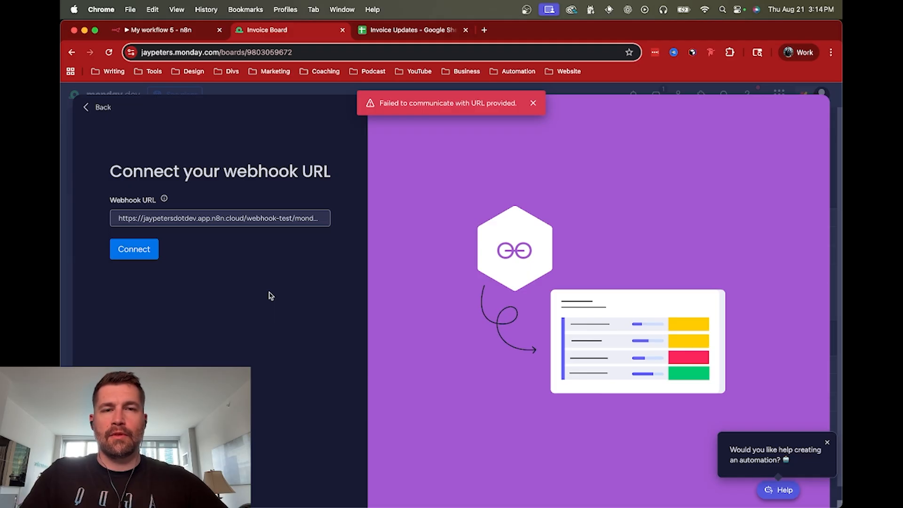
left_click(155, 30)
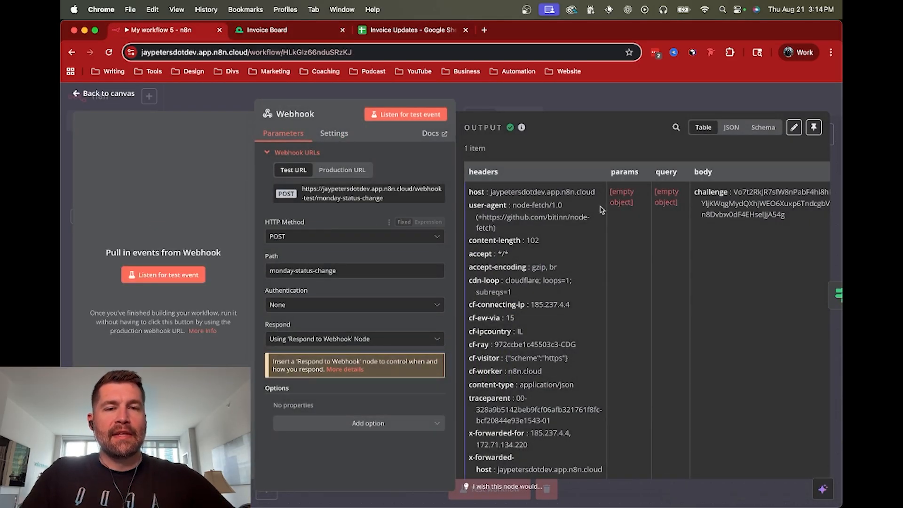
Step: Use body > challenge ({{ $json.body.challenge }}) as the If condition value and test that the item goes down true
double_click(711, 191)
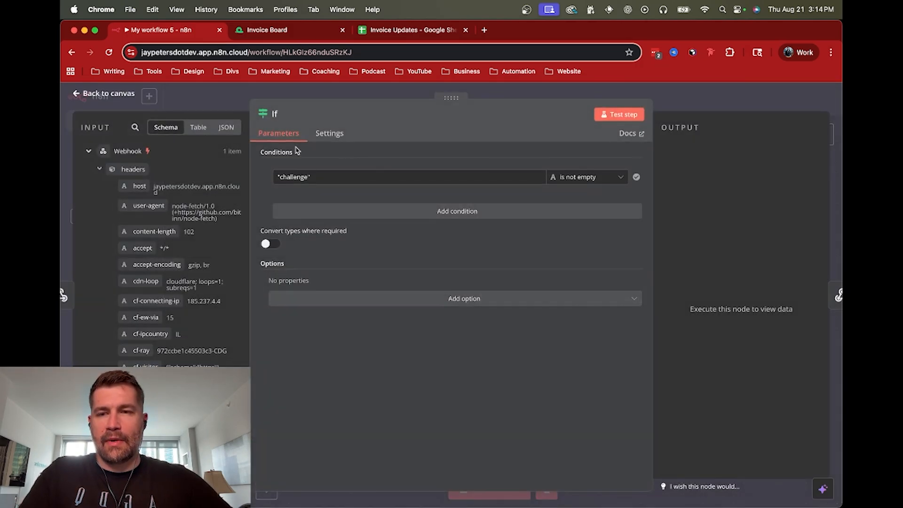
left_click(339, 176)
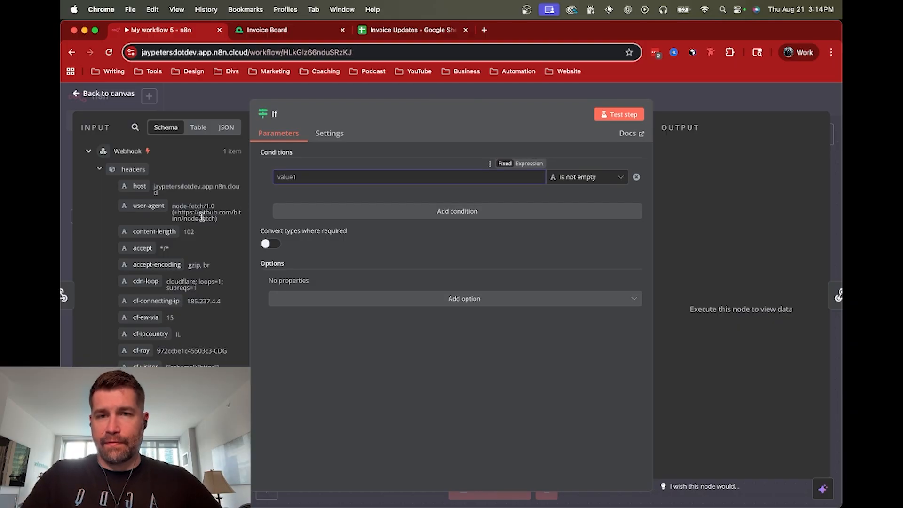
mouse_move(149, 205)
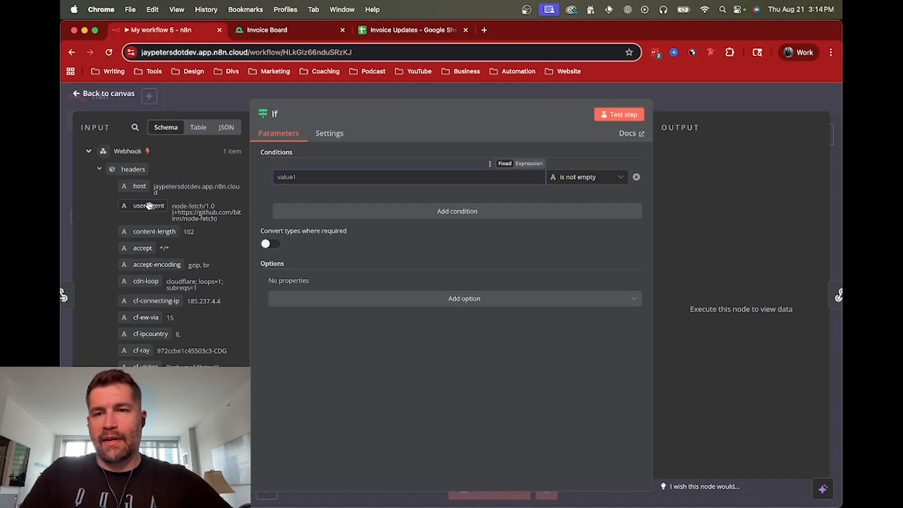
left_click(100, 169)
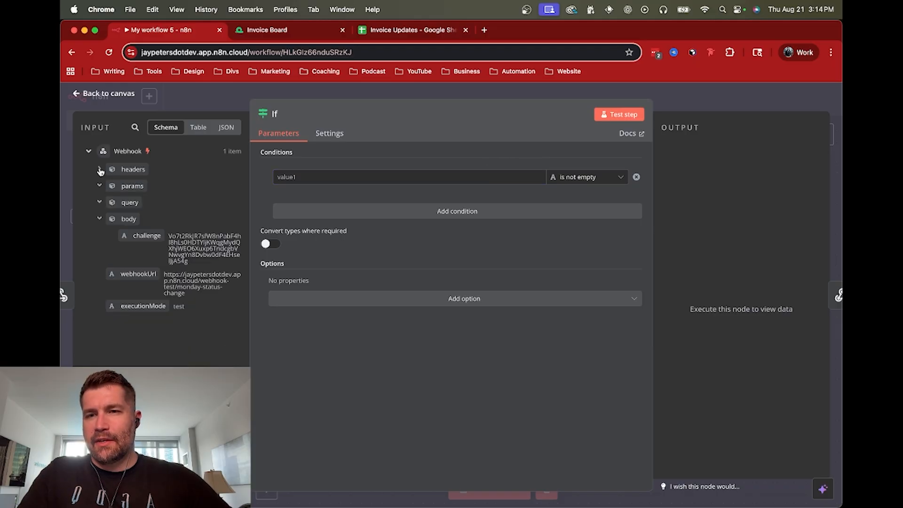
left_click(100, 169)
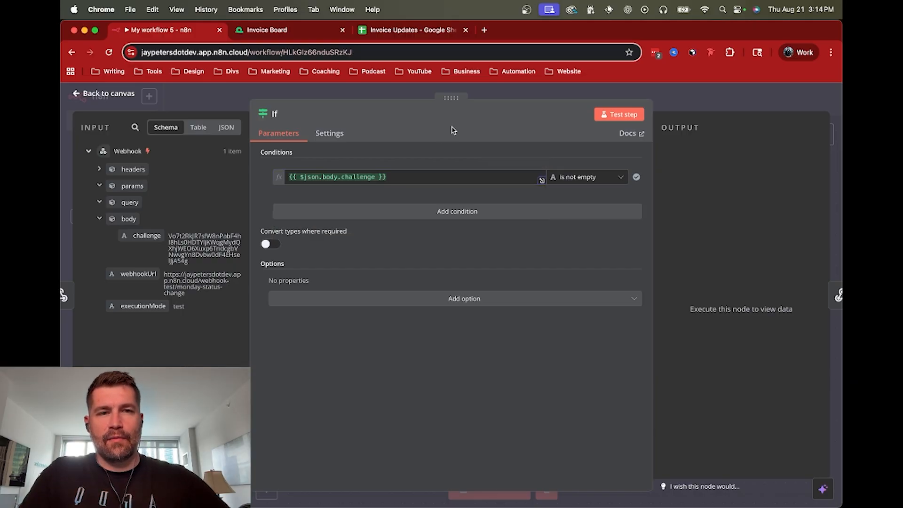
left_click(618, 114)
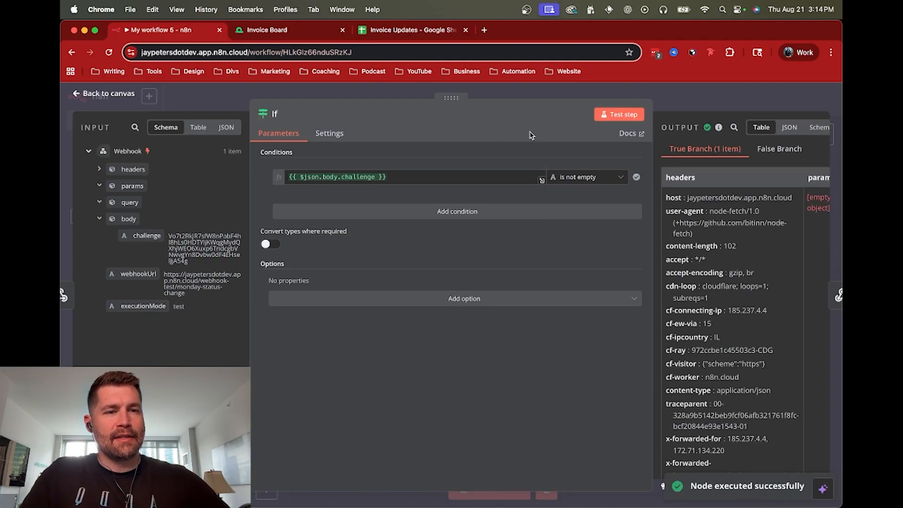
left_click(103, 94)
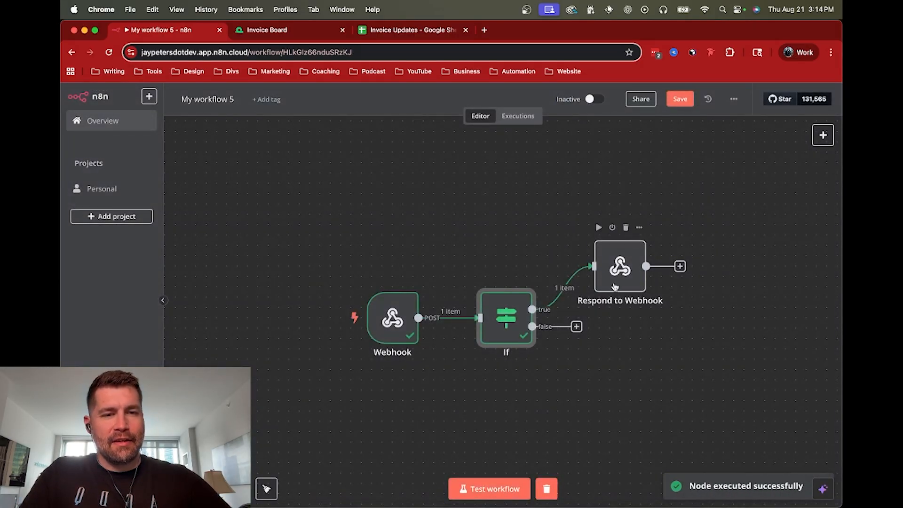
Step: Make Respond to Webhook return JSON with challenge set to {{ $json.body.challenge }} and test the step successfully
double_click(618, 266)
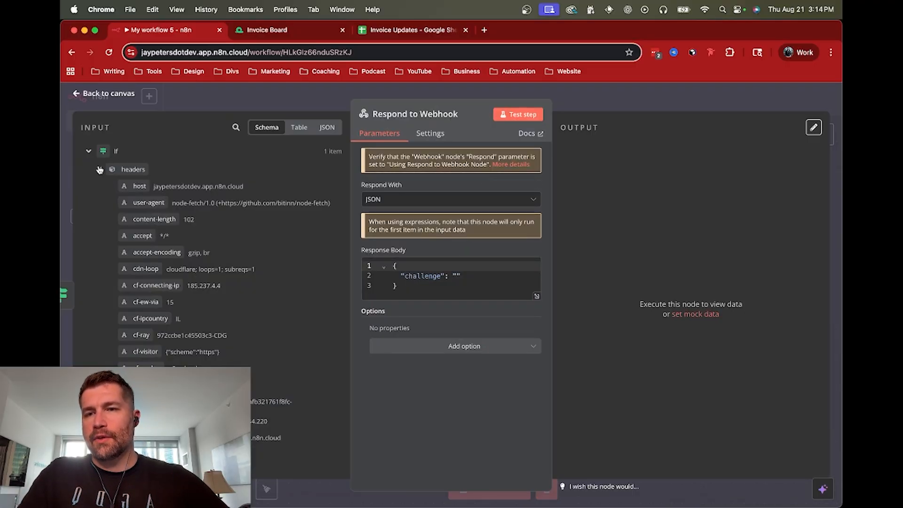
left_click(99, 169)
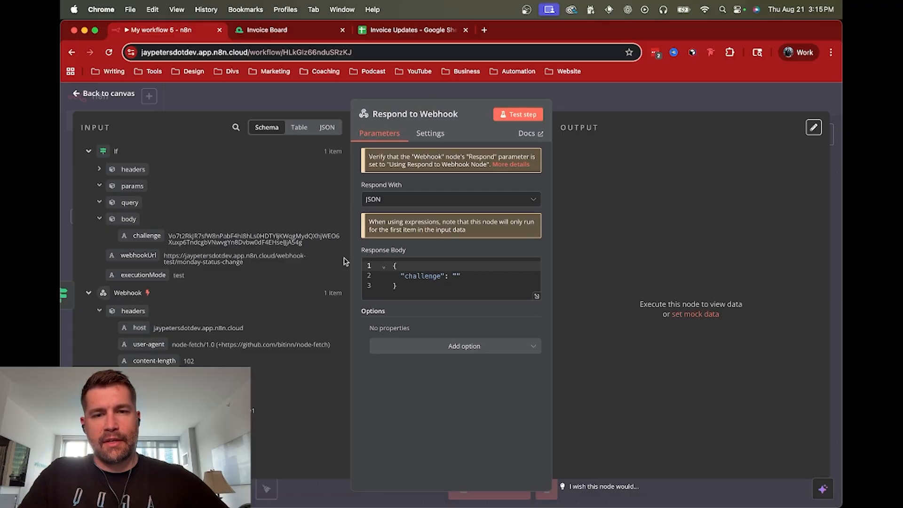
double_click(423, 276)
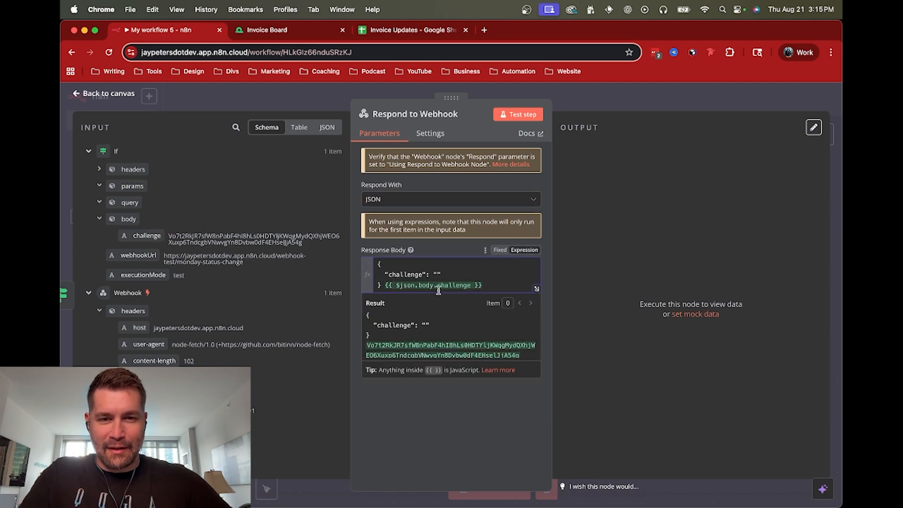
double_click(438, 286)
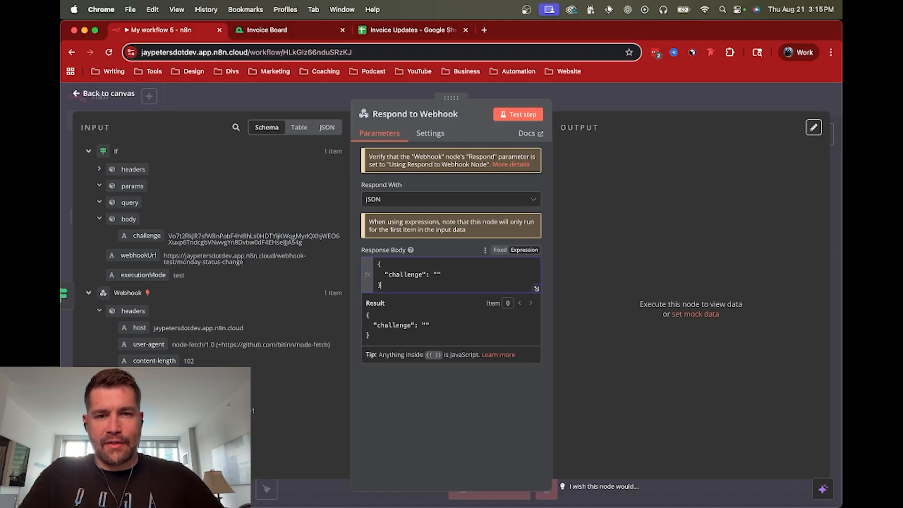
type("{{ $json.body.challenge }}")
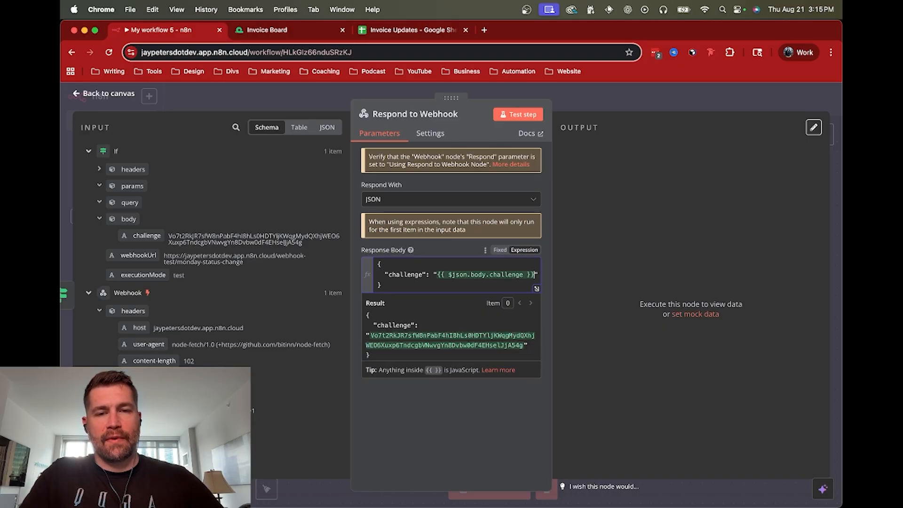
mouse_move(456, 252)
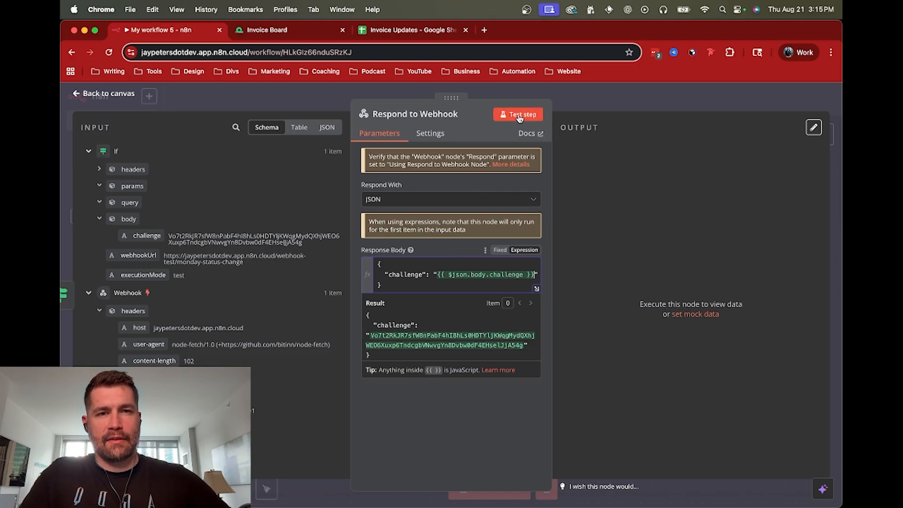
left_click(521, 114)
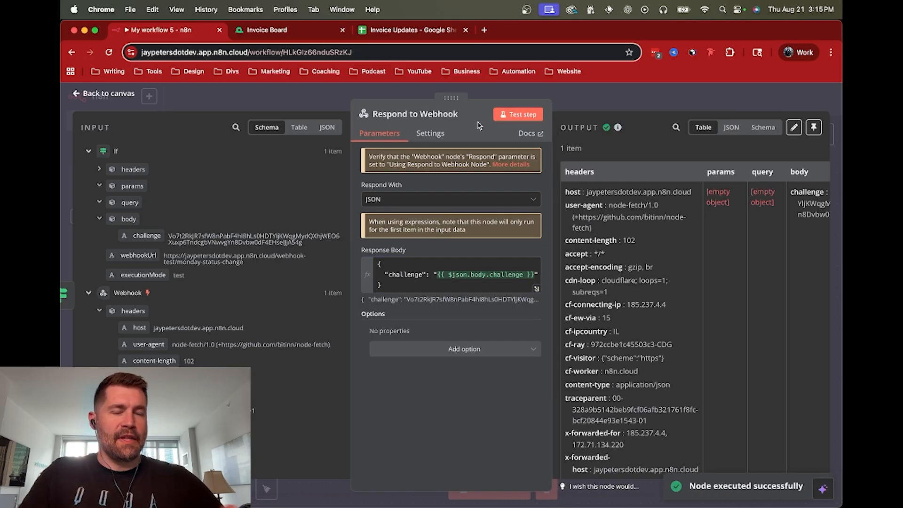
Step: Start the n8n test listener and connect the webhook URL from monday.com's automation page
left_click(267, 29)
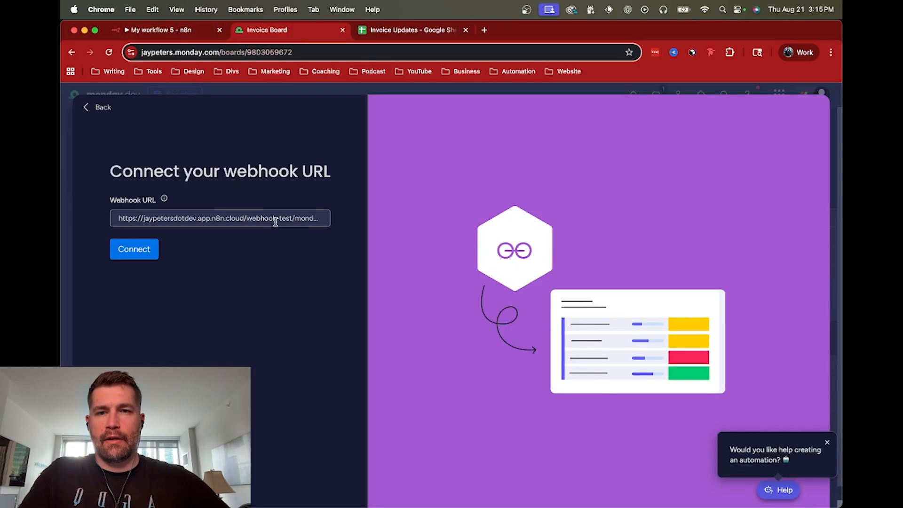
left_click(155, 30)
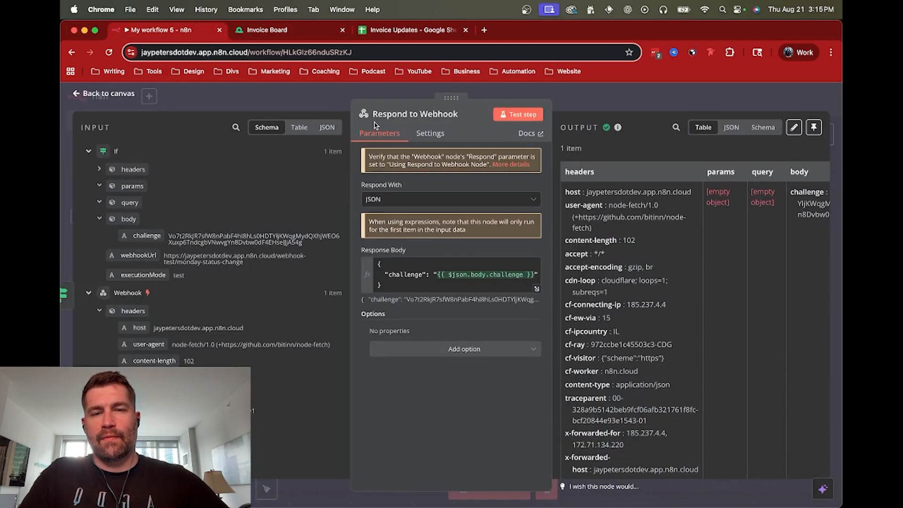
left_click(108, 93)
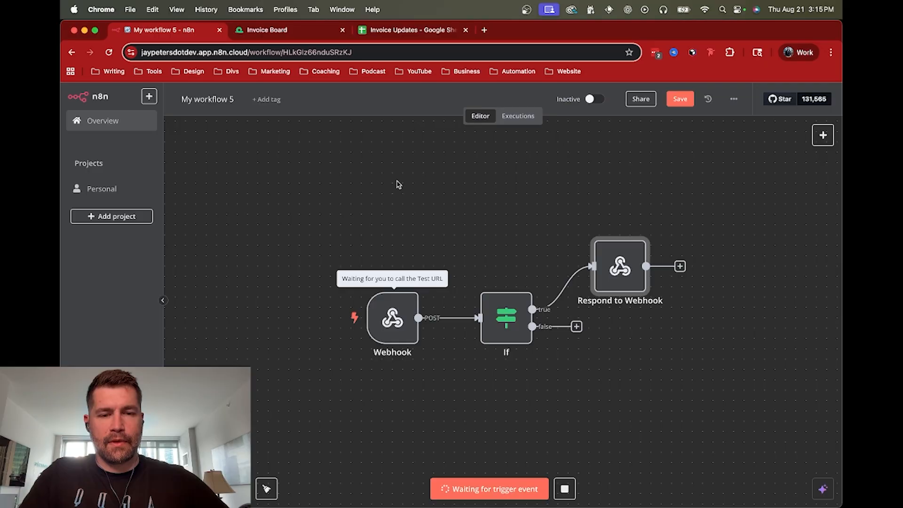
left_click(267, 29)
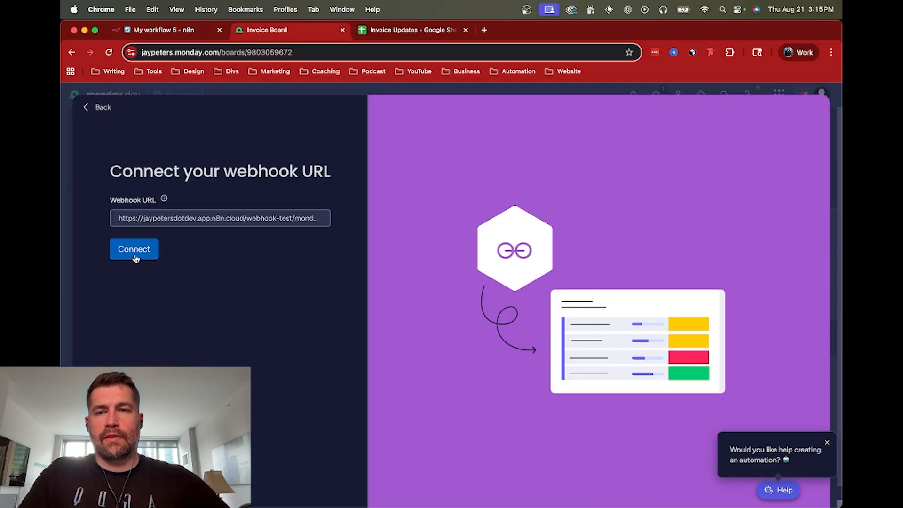
left_click(133, 249)
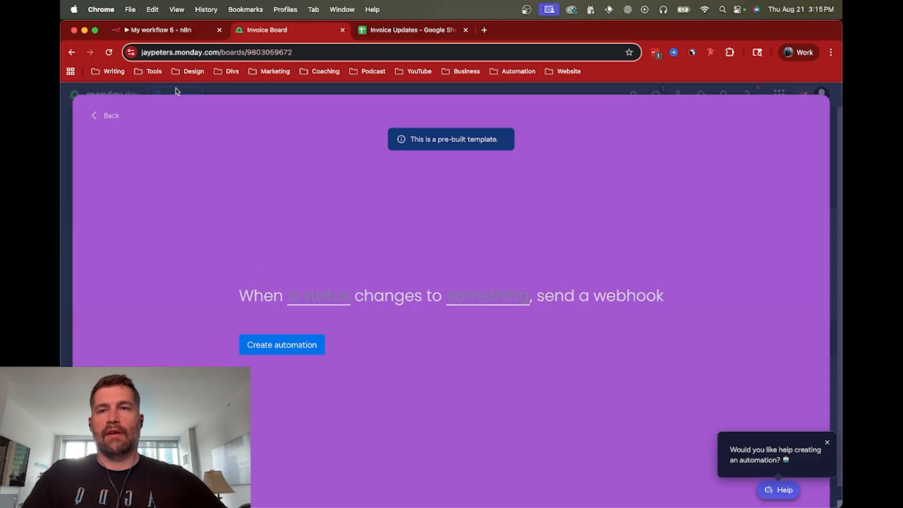
Step: Verify the n8n workflow executed successfully through the If node, then return to the monday.com template
left_click(160, 30)
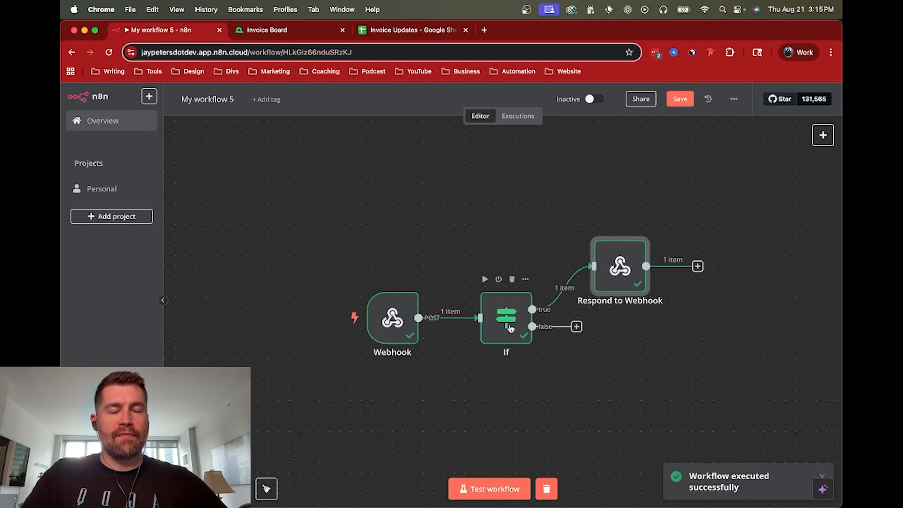
double_click(505, 320)
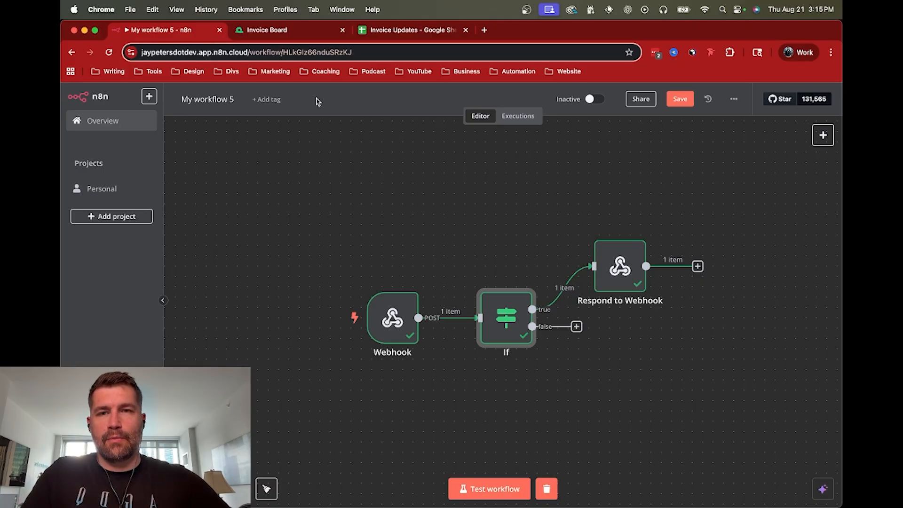
left_click(267, 29)
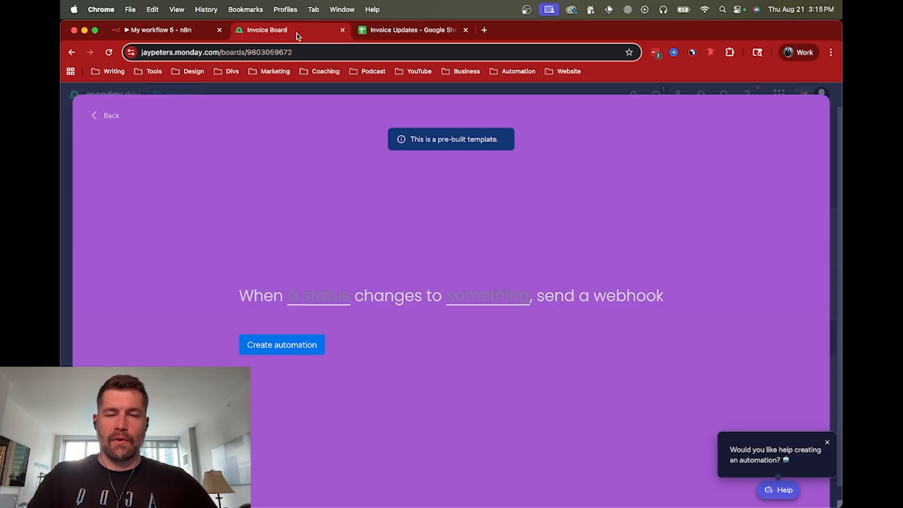
Step: Create the monday.com automation sending a webhook when Status changes to Working on it, then return to n8n
left_click(318, 296)
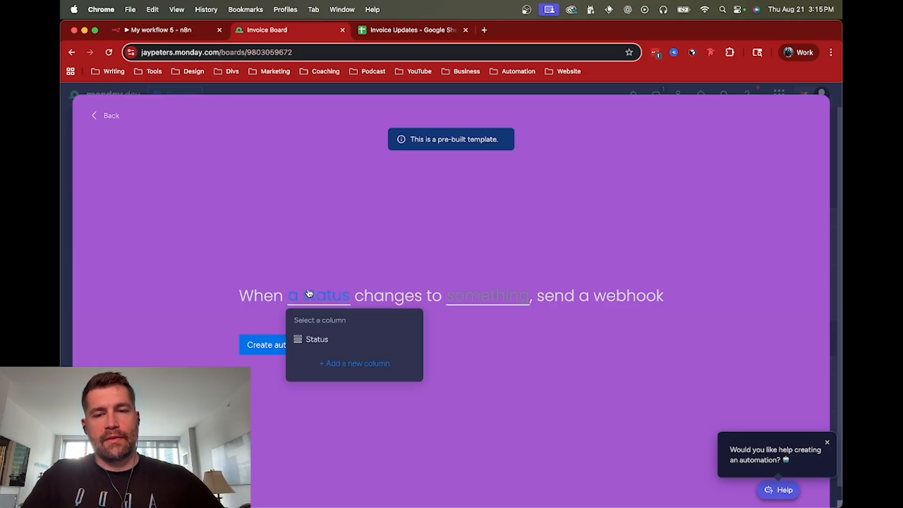
left_click(318, 339)
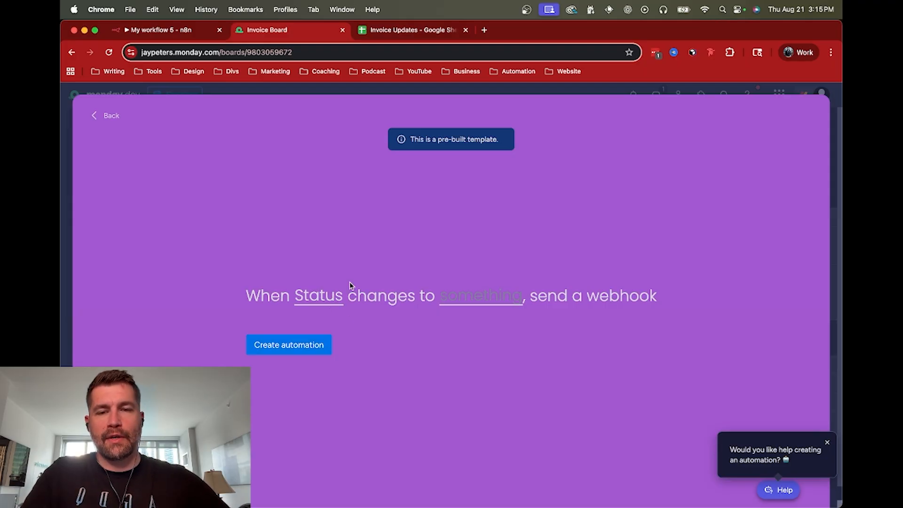
left_click(480, 296)
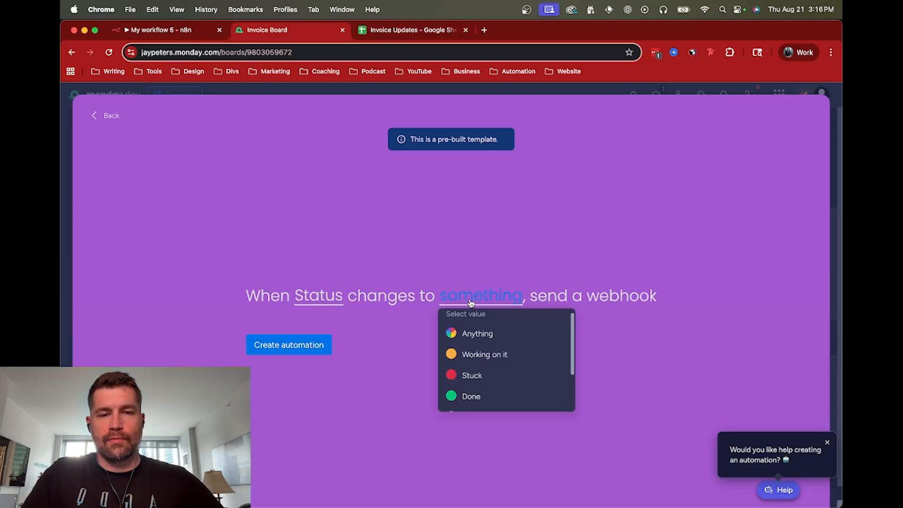
left_click(486, 355)
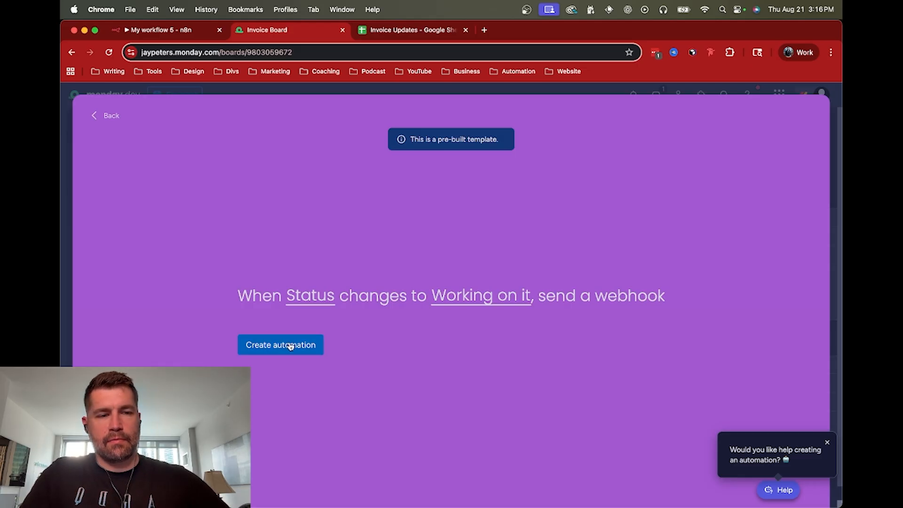
left_click(282, 345)
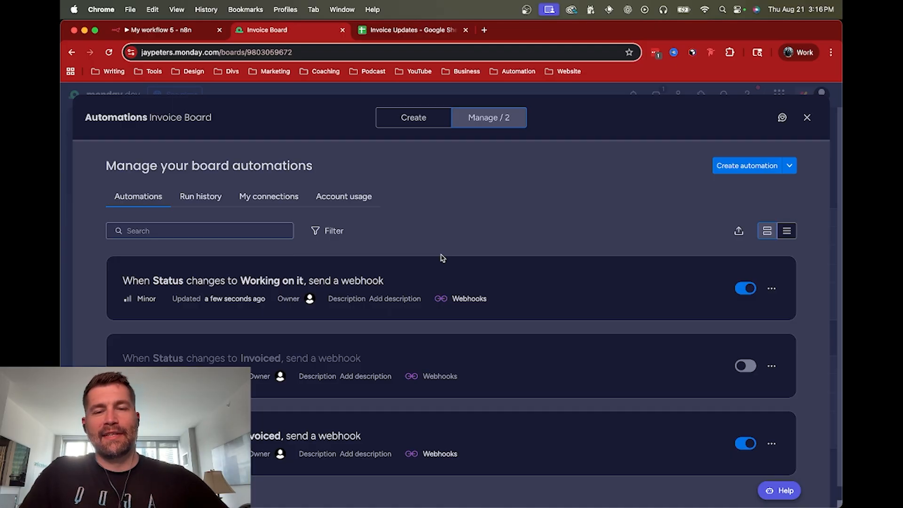
left_click(155, 30)
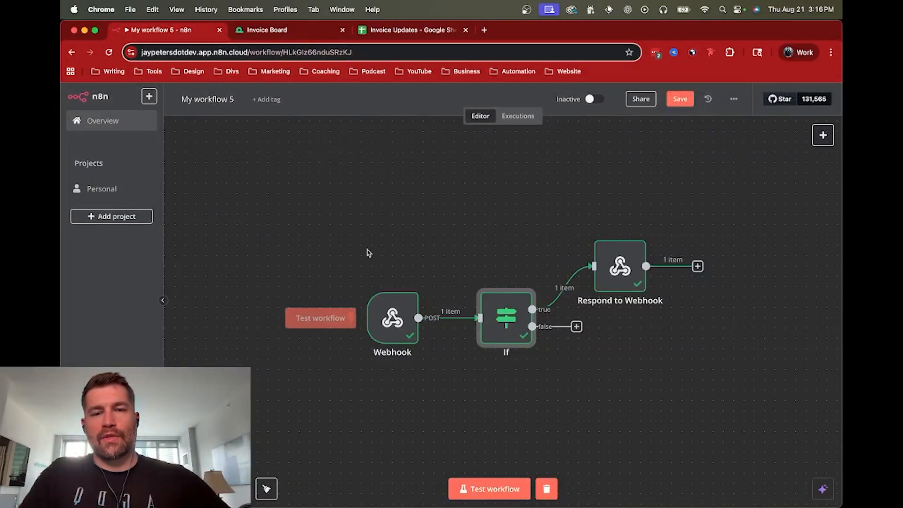
Step: Review the Webhook node's production and test URLs
double_click(392, 321)
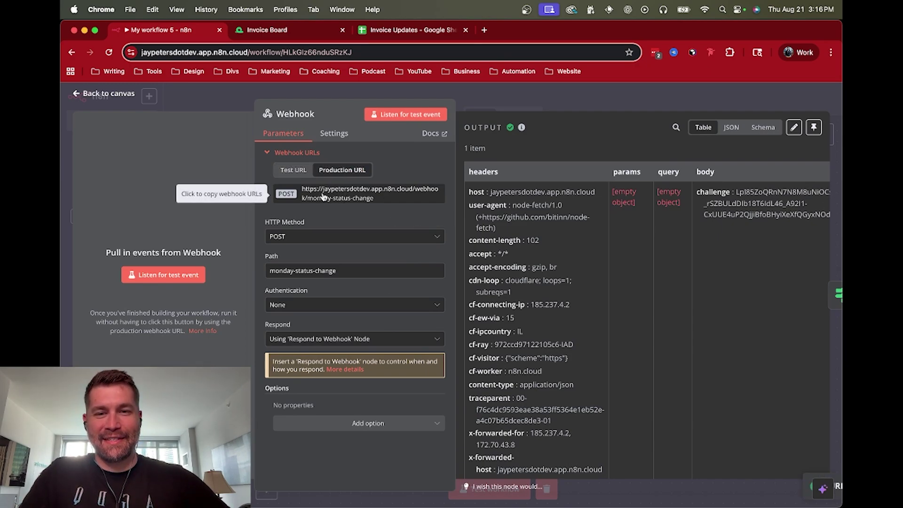
left_click(357, 193)
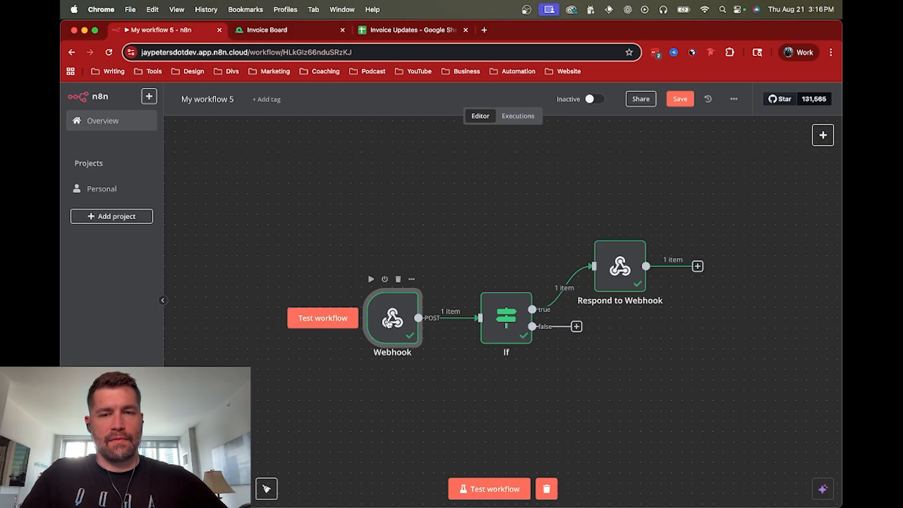
double_click(391, 317)
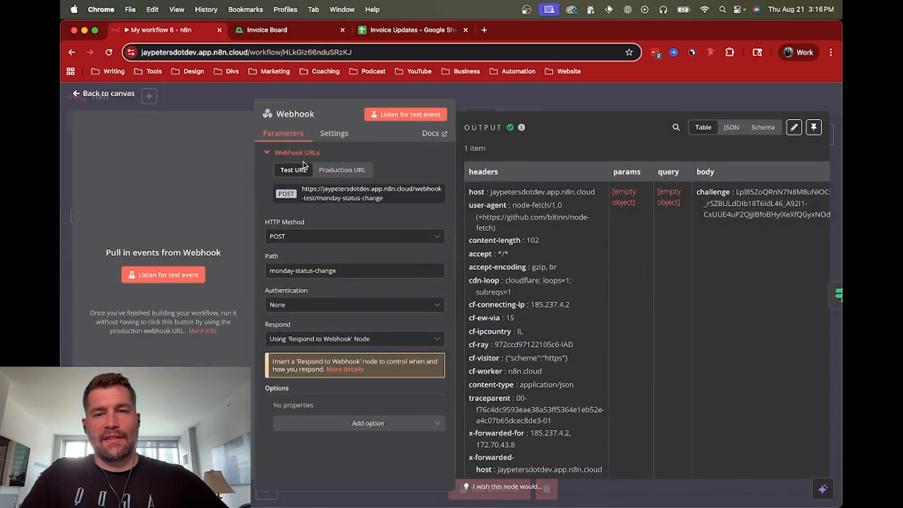
left_click(342, 170)
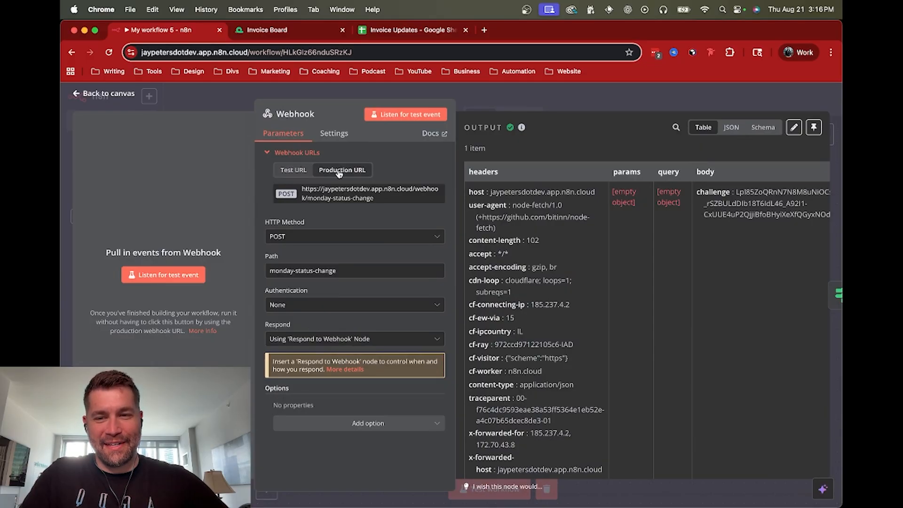
left_click(292, 170)
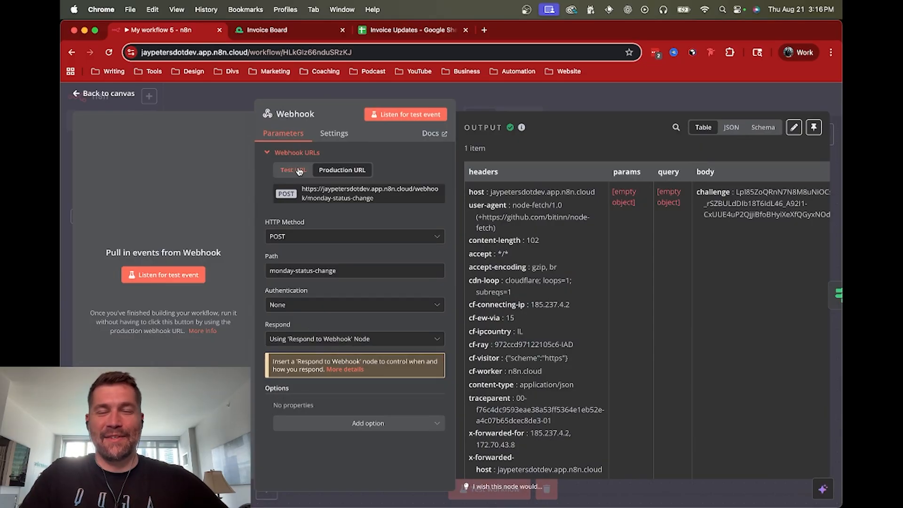
left_click(293, 169)
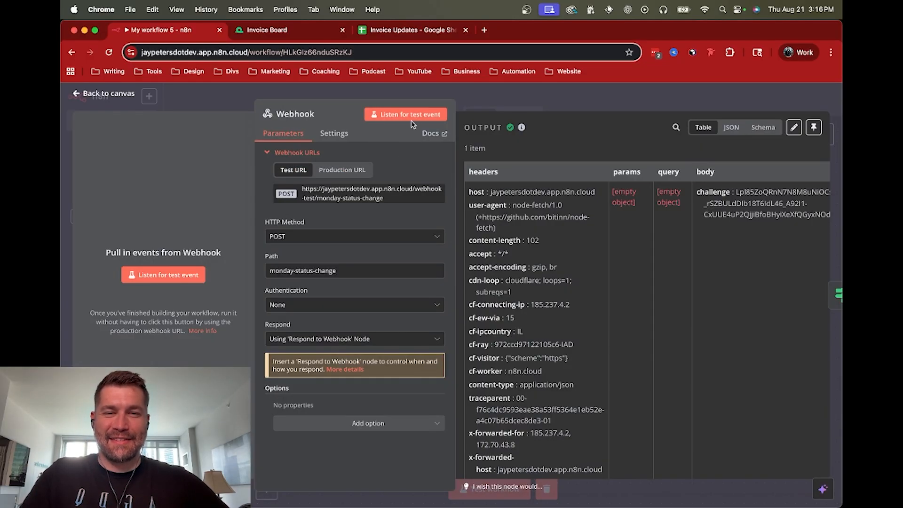
Step: Listen for a test event, copy the test webhook URL, and return to the Invoice Board automations
left_click(405, 113)
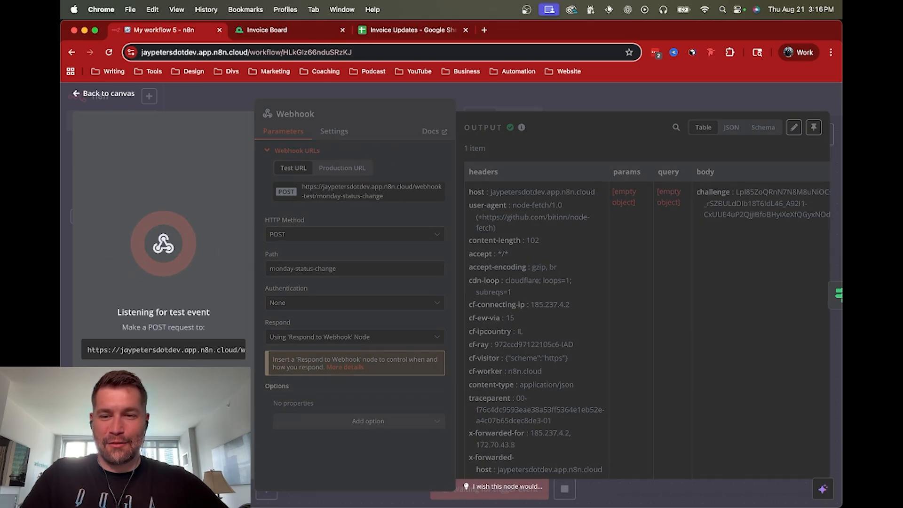
left_click(342, 167)
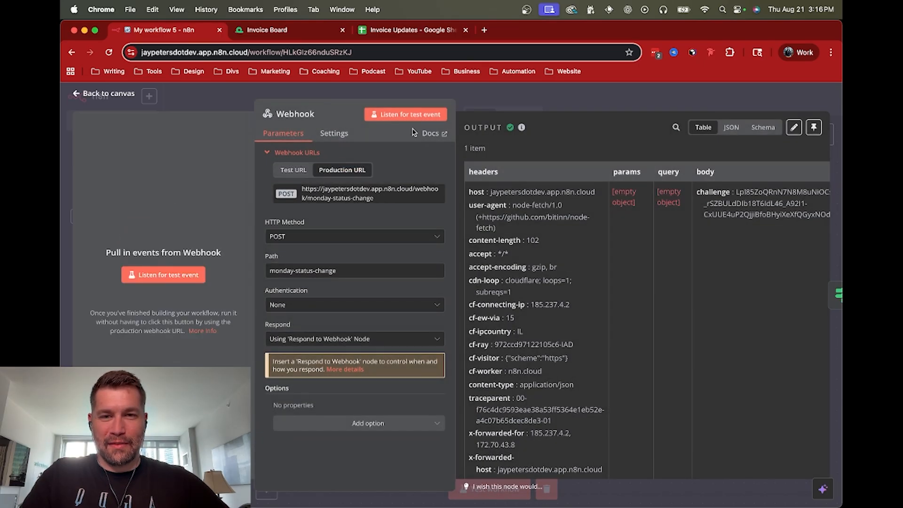
left_click(405, 114)
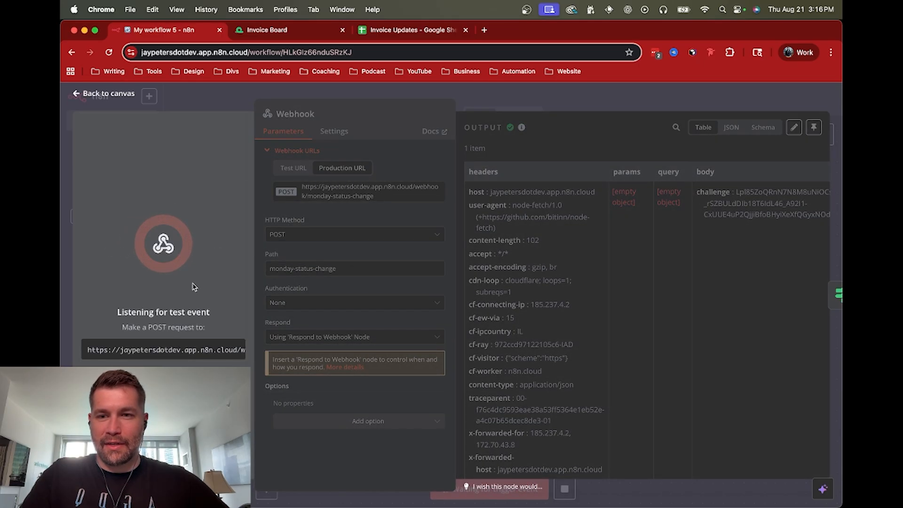
left_click(164, 348)
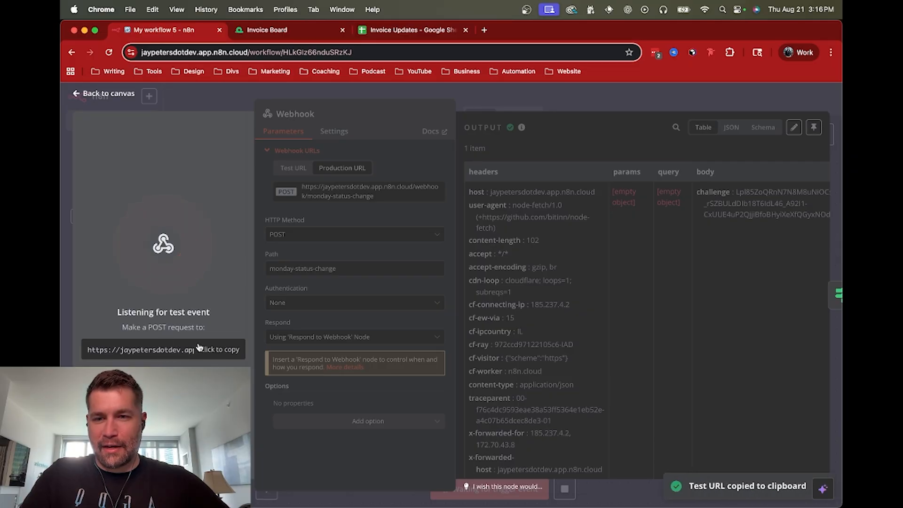
left_click(266, 29)
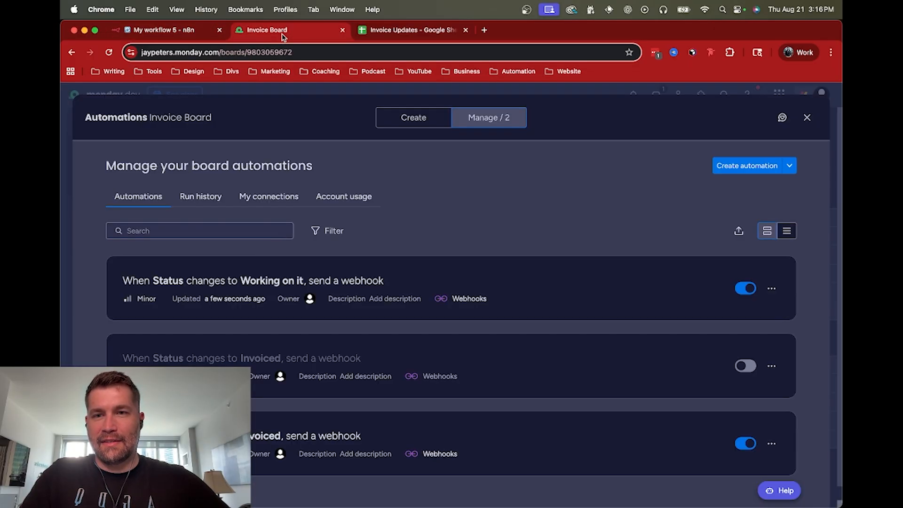
Step: Search the automations for cloud/webhook-test/monday-status-change, find no results, and return to n8n
type("cloud/webhook-test/monday-status-change")
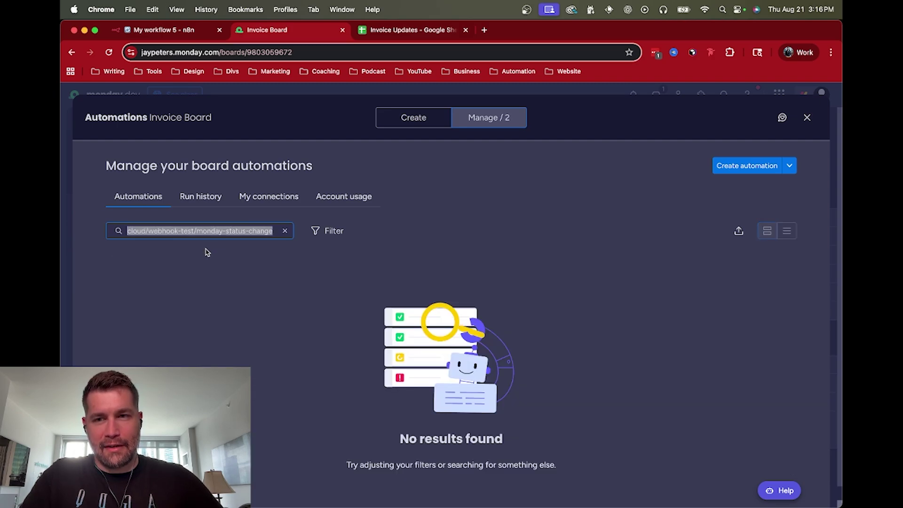
left_click(160, 30)
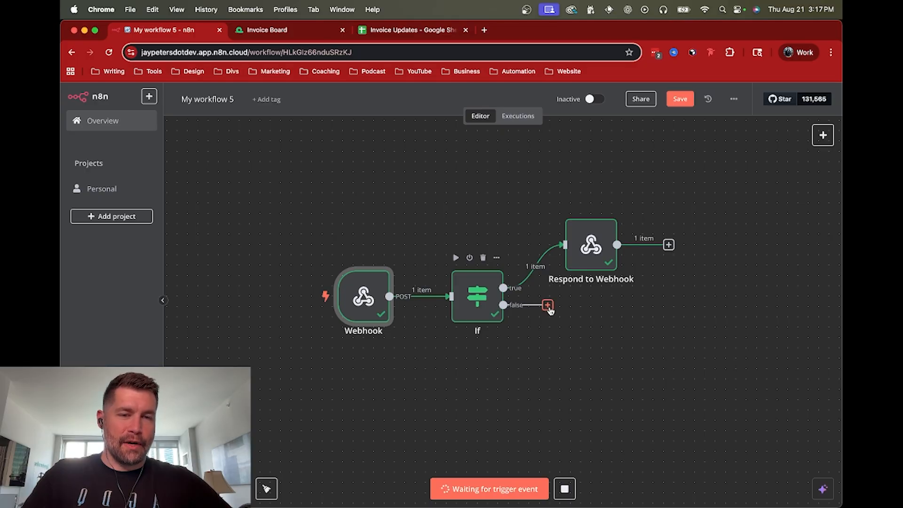
Step: Attach a Monday.com Get a board node for Invoice Board to the If node's false branch
left_click(546, 305)
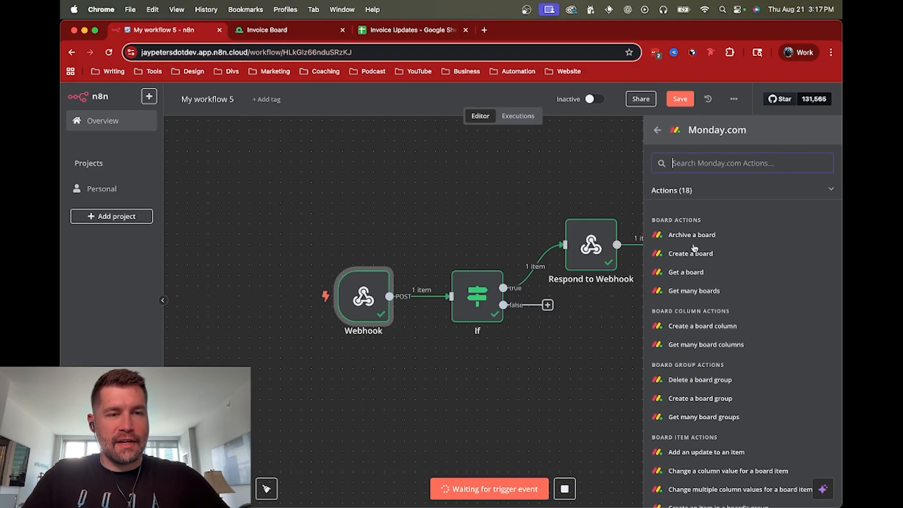
scroll("down", 3)
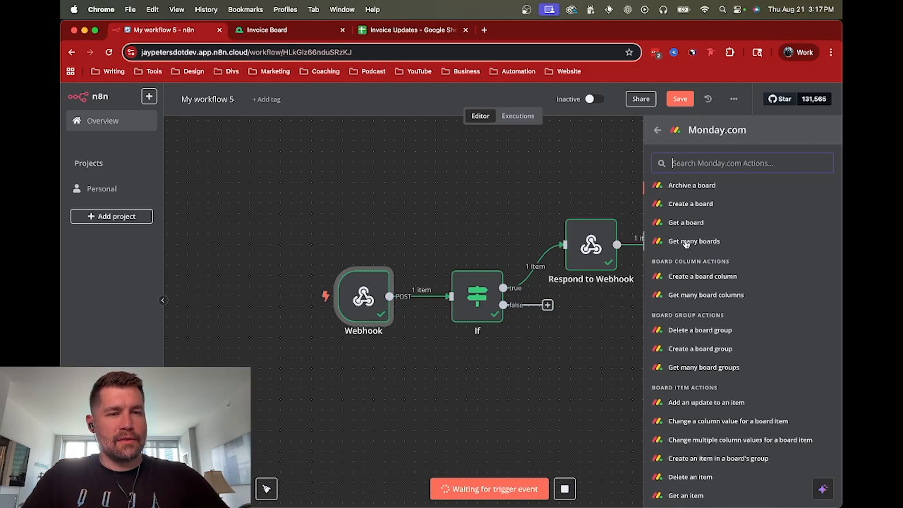
left_click(686, 222)
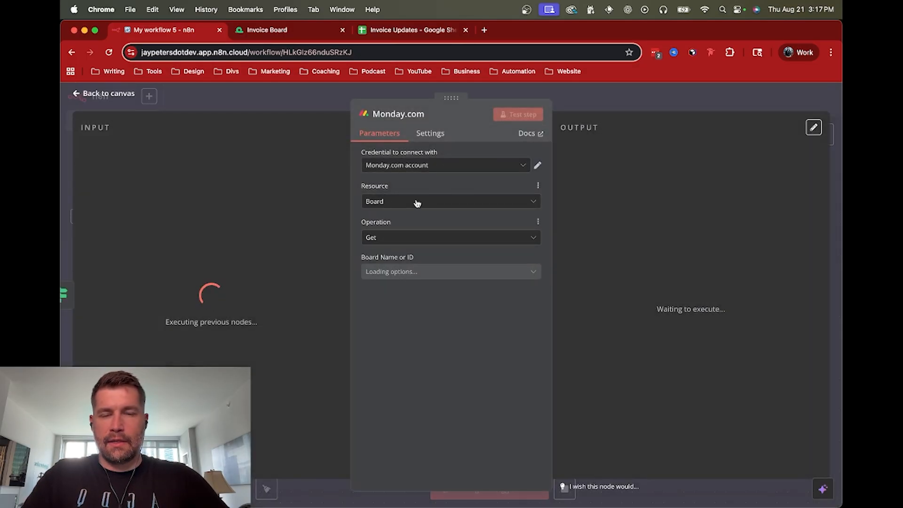
left_click(450, 271)
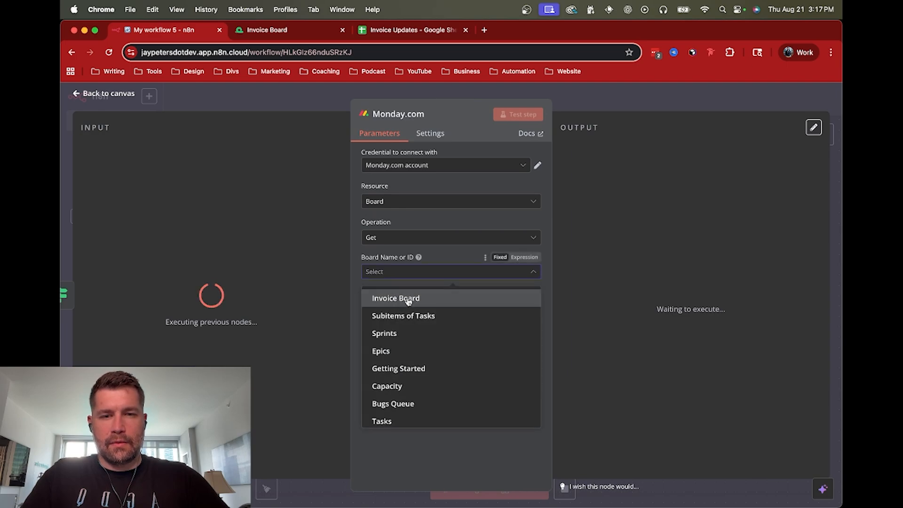
left_click(395, 298)
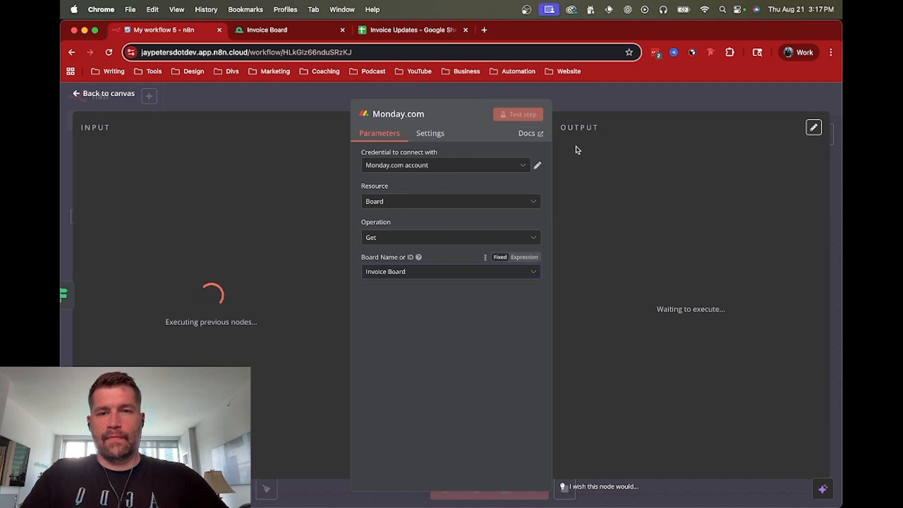
left_click(107, 93)
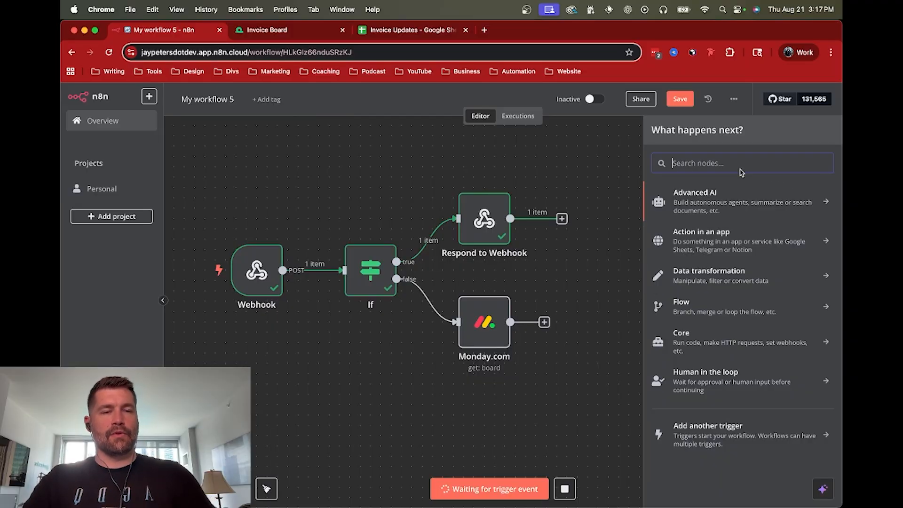
Step: Add a Google Sheets Append row in sheet node after the Monday.com node
type("googhe")
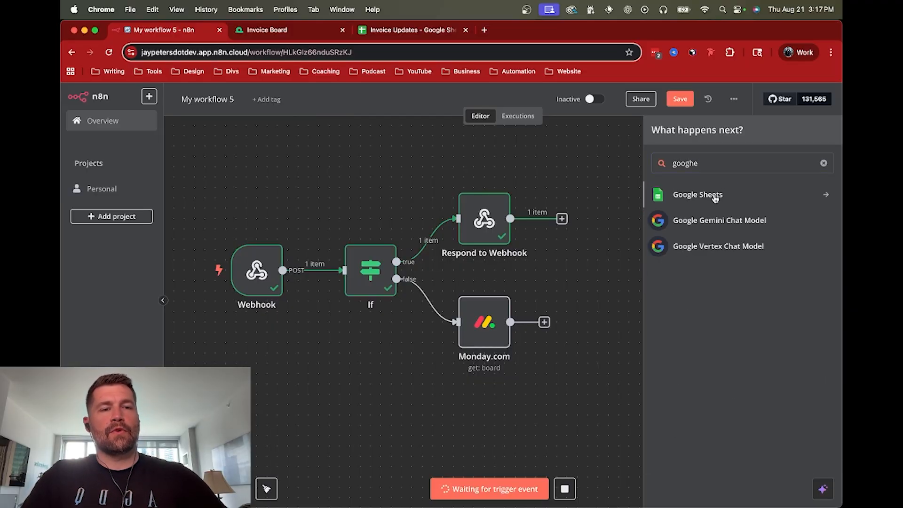
left_click(698, 195)
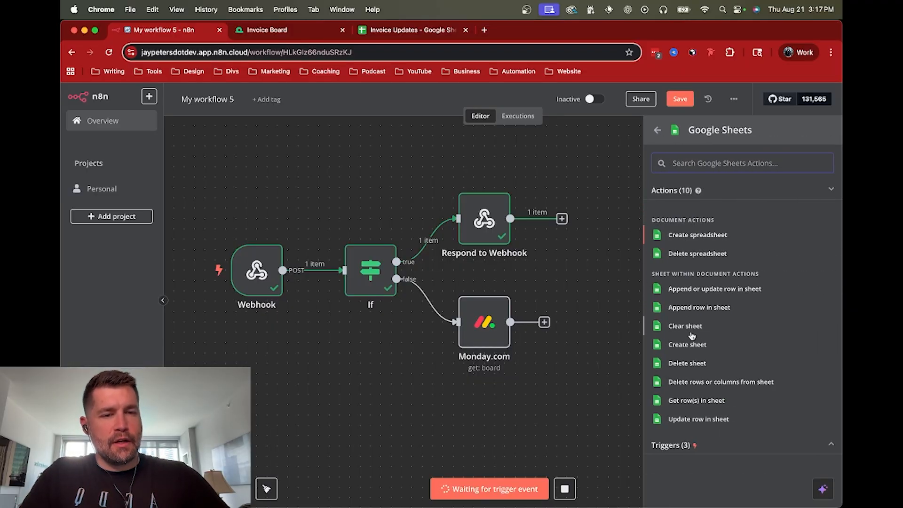
left_click(698, 306)
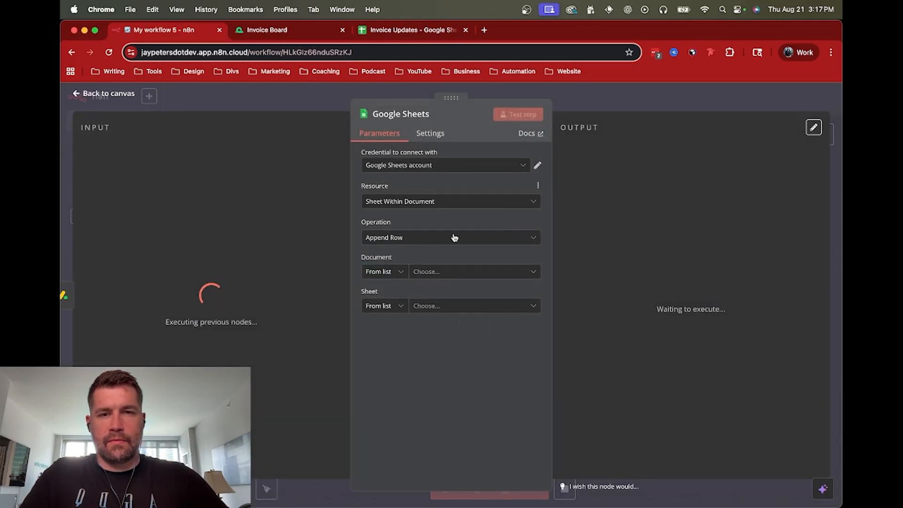
Step: Point it at Invoice Updates Sheet1 with Mapping Column Mode set to Map Automatically
left_click(474, 271)
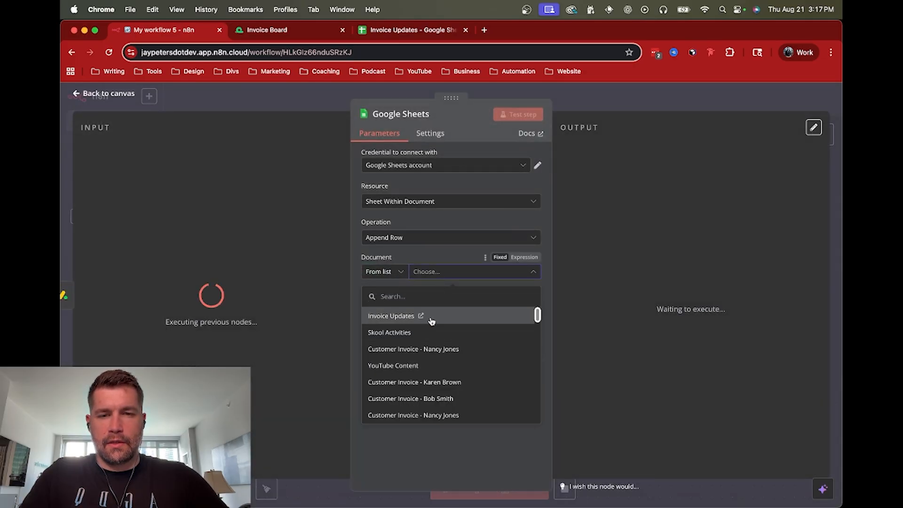
left_click(391, 316)
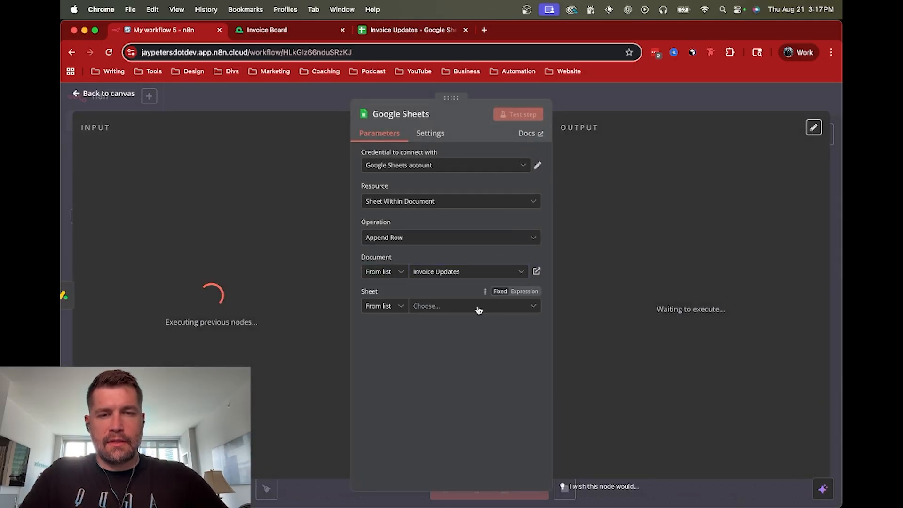
left_click(474, 305)
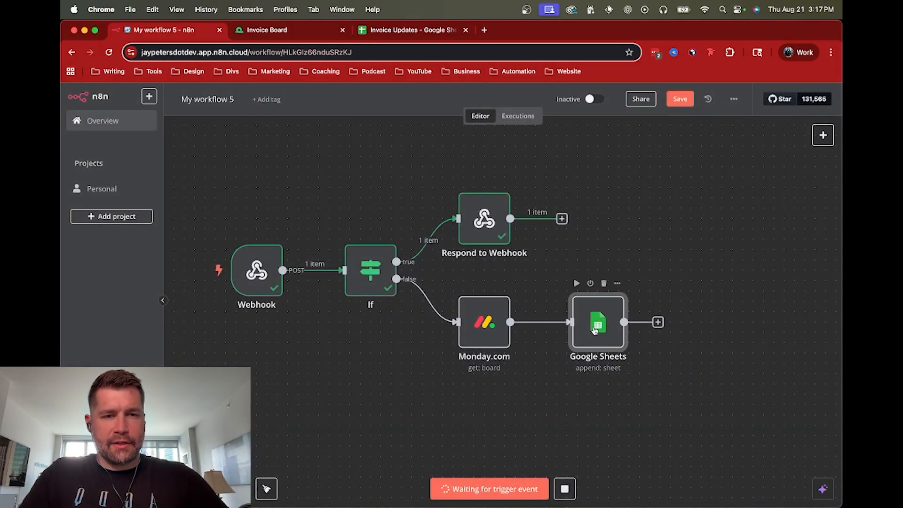
double_click(598, 321)
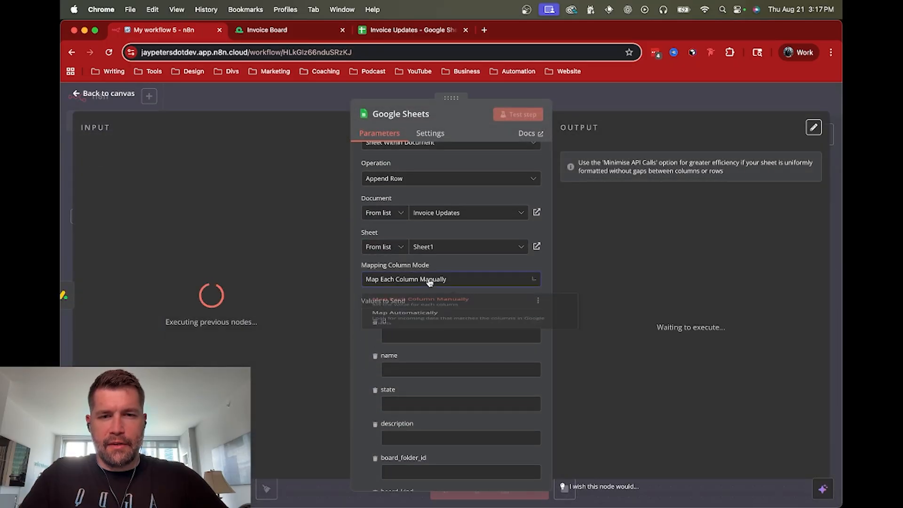
left_click(405, 313)
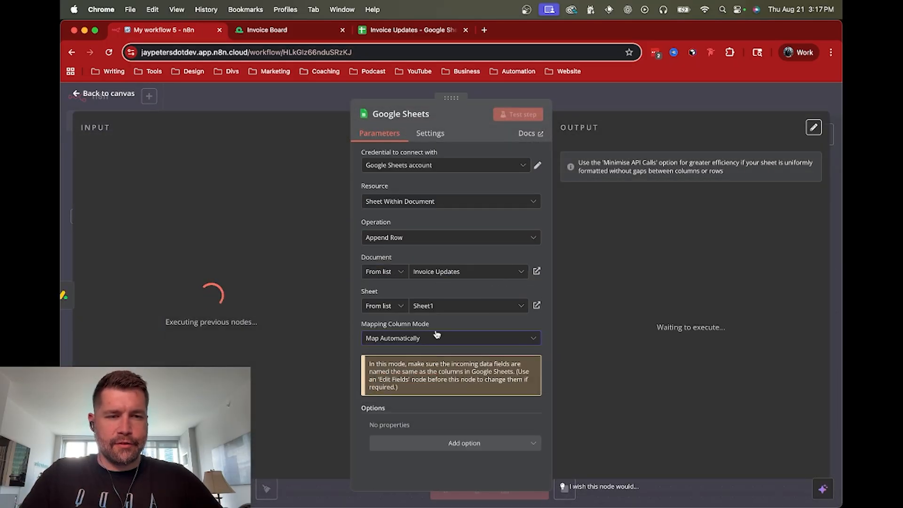
mouse_move(620, 97)
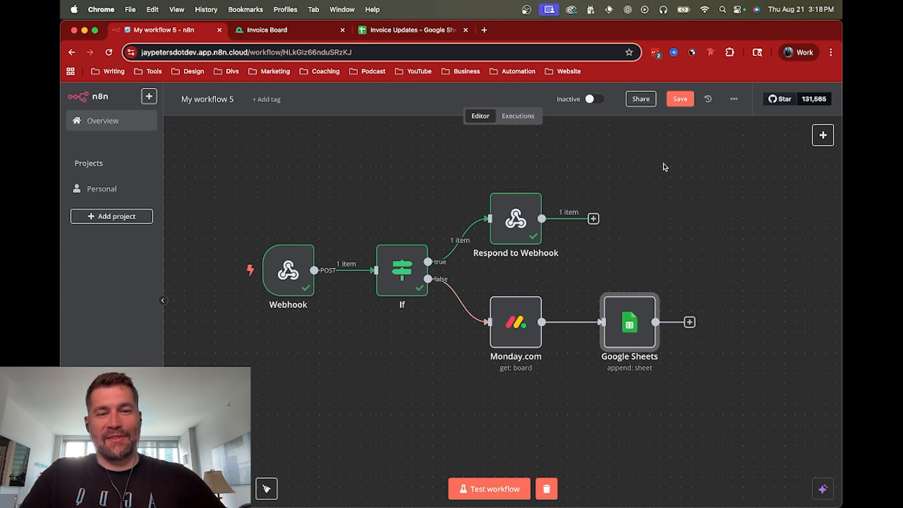
Step: Save and activate My workflow 5, then show the Webhook node's production URL
left_click(679, 99)
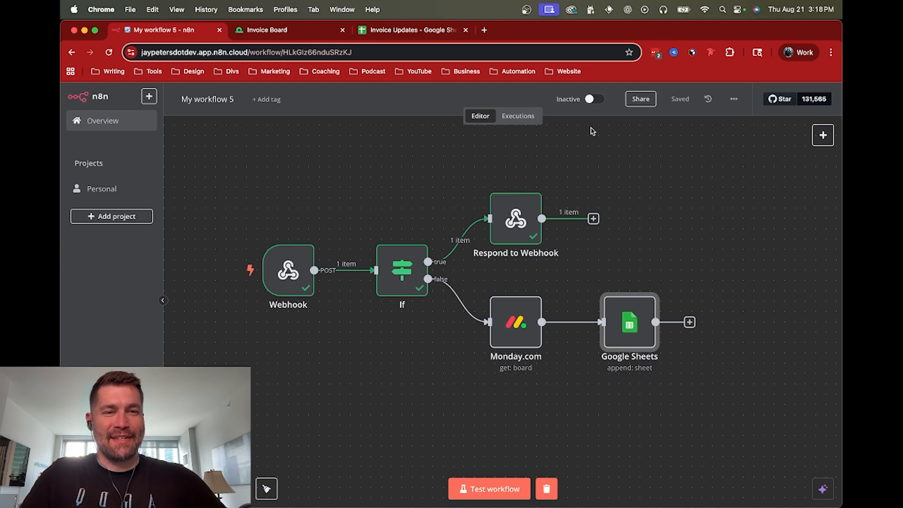
left_click(594, 99)
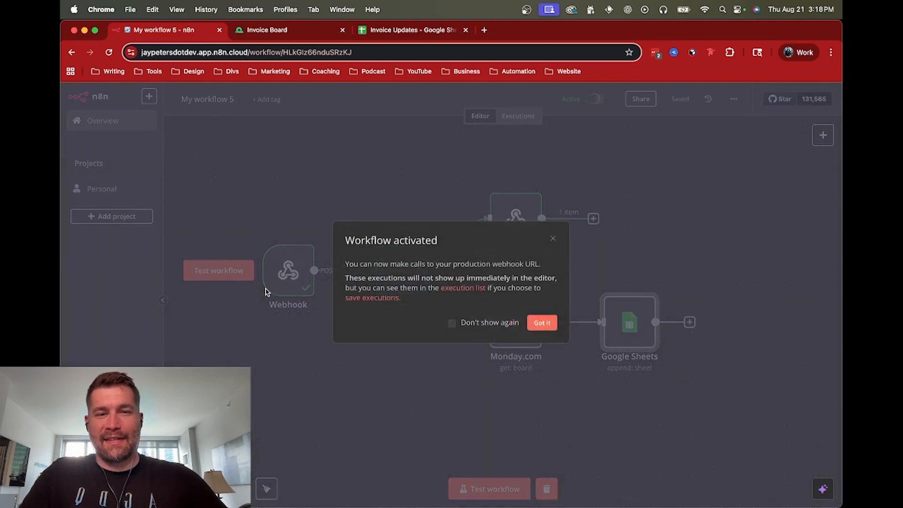
left_click(542, 323)
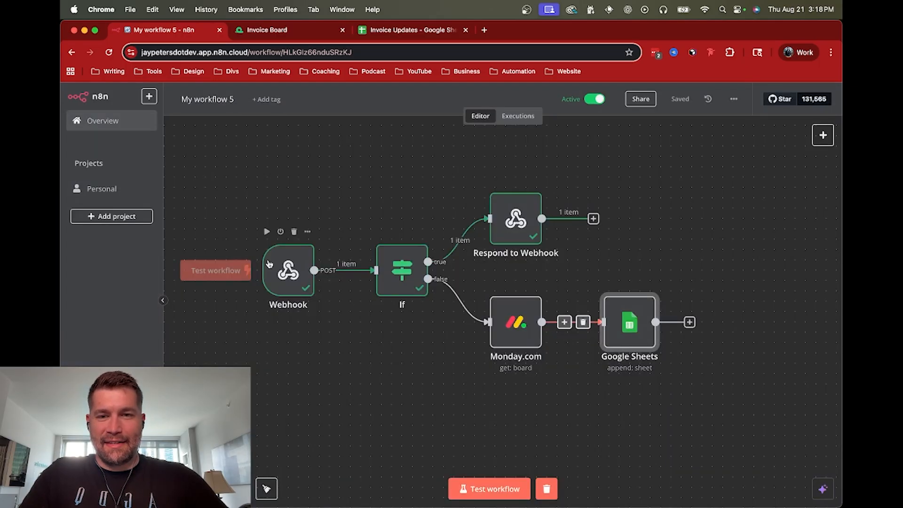
double_click(288, 276)
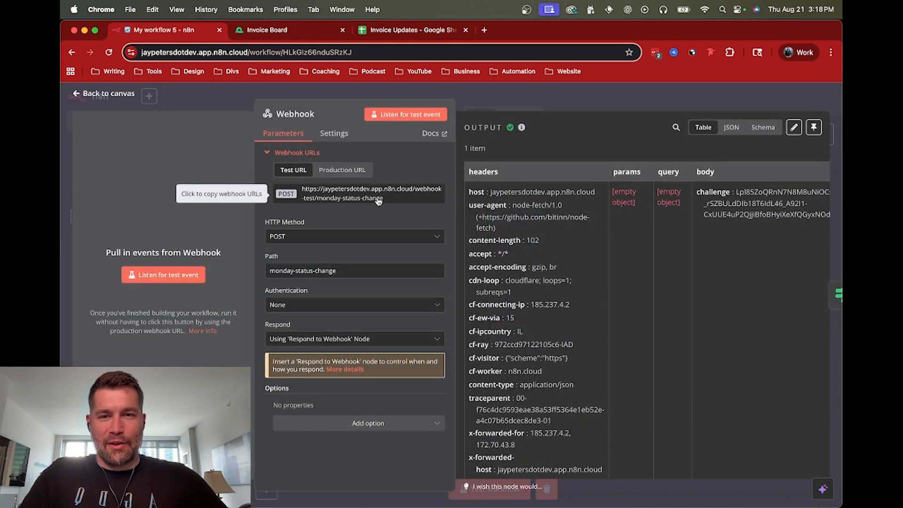
left_click(342, 169)
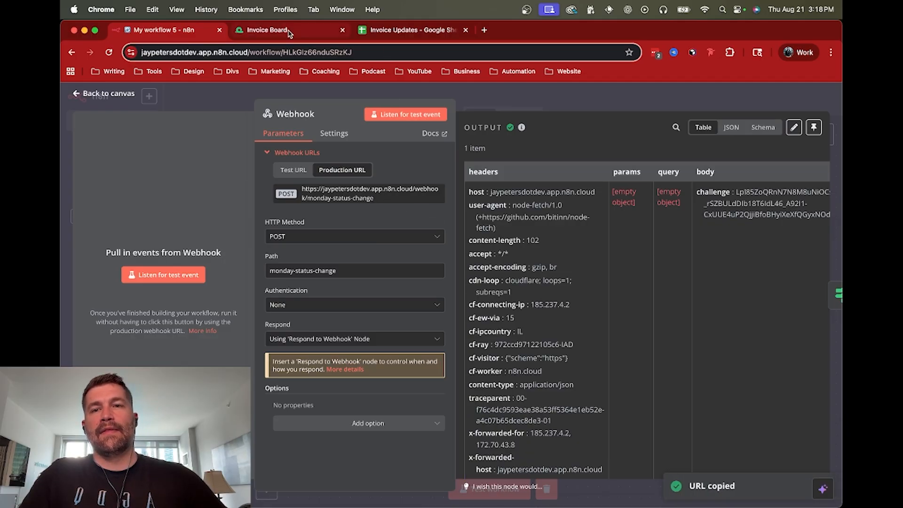
Step: Start a new monday.com webhook automation and connect it to the n8n production URL
left_click(279, 30)
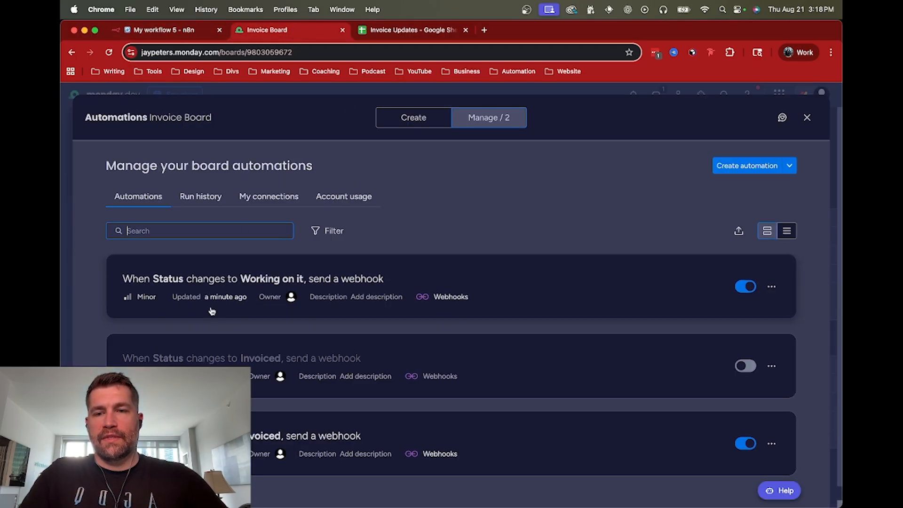
left_click(790, 166)
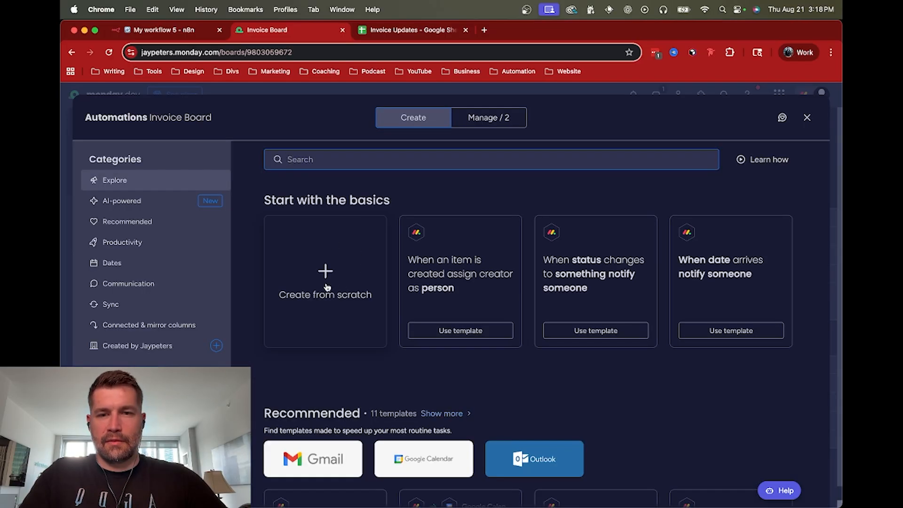
type("webhook/monday-status-change")
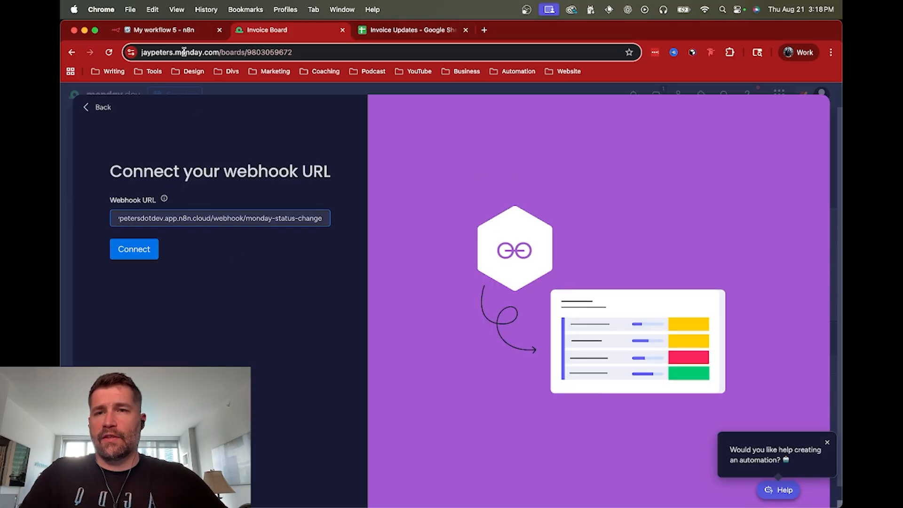
left_click(158, 29)
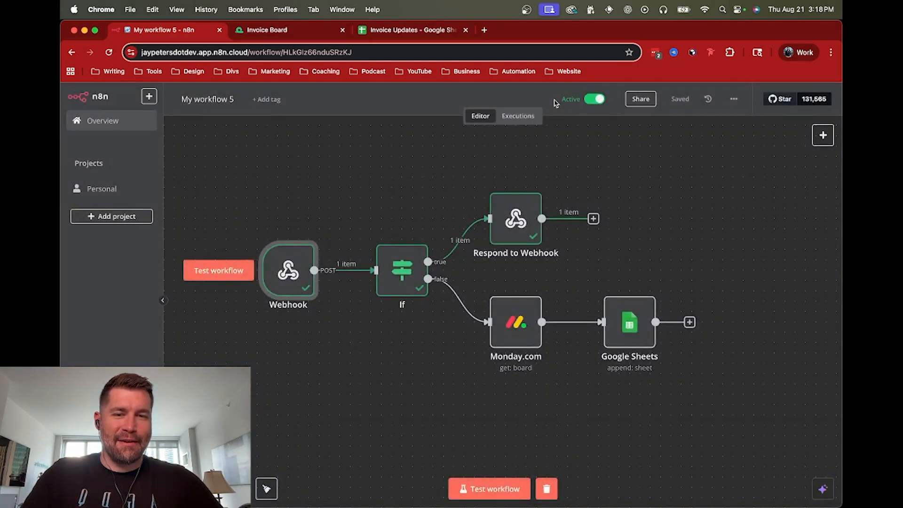
double_click(288, 277)
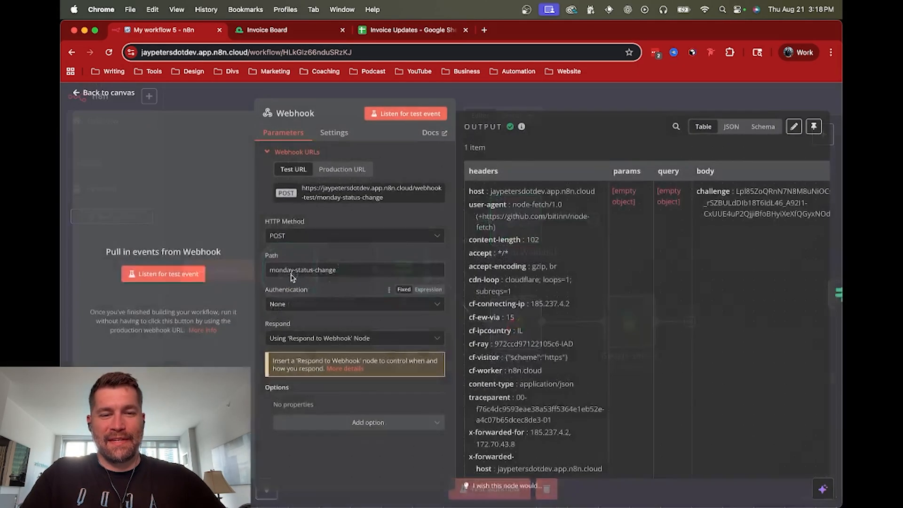
left_click(101, 92)
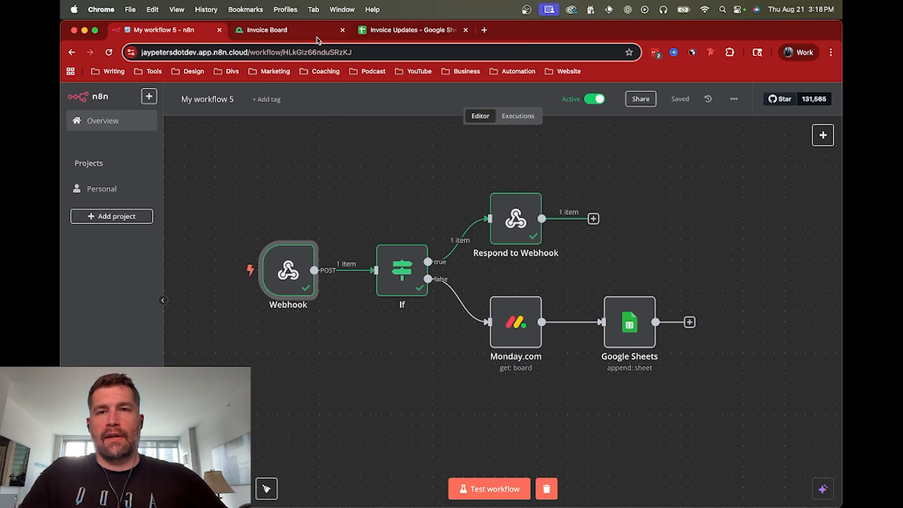
left_click(267, 29)
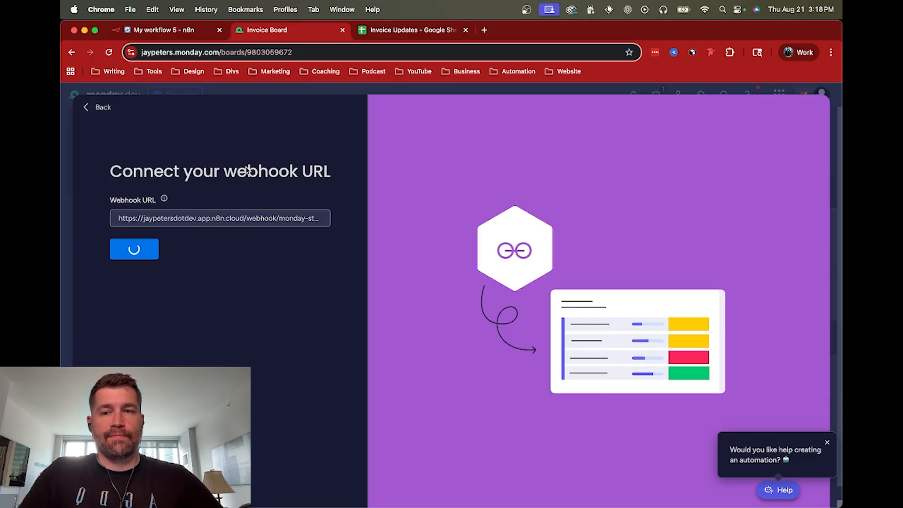
left_click(134, 248)
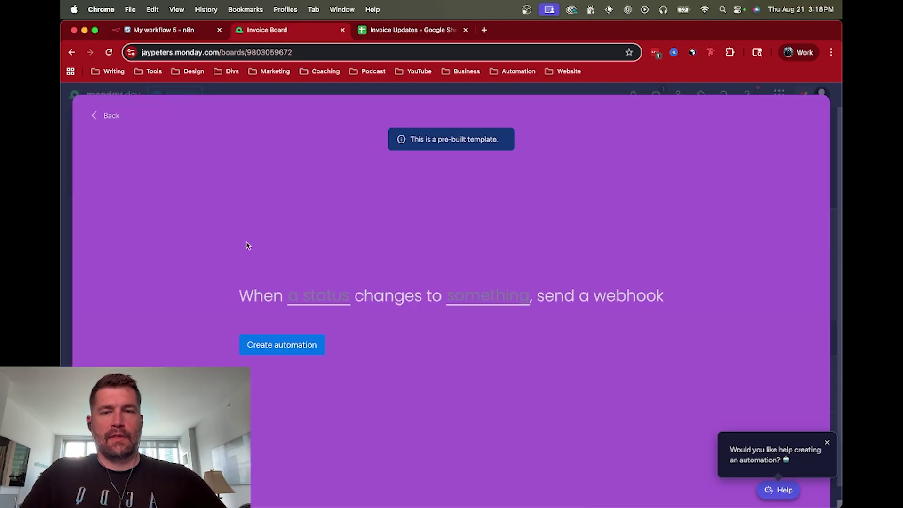
Step: Trigger it when Status changes to Working on it, disable the duplicate automation, and return to n8n
left_click(319, 296)
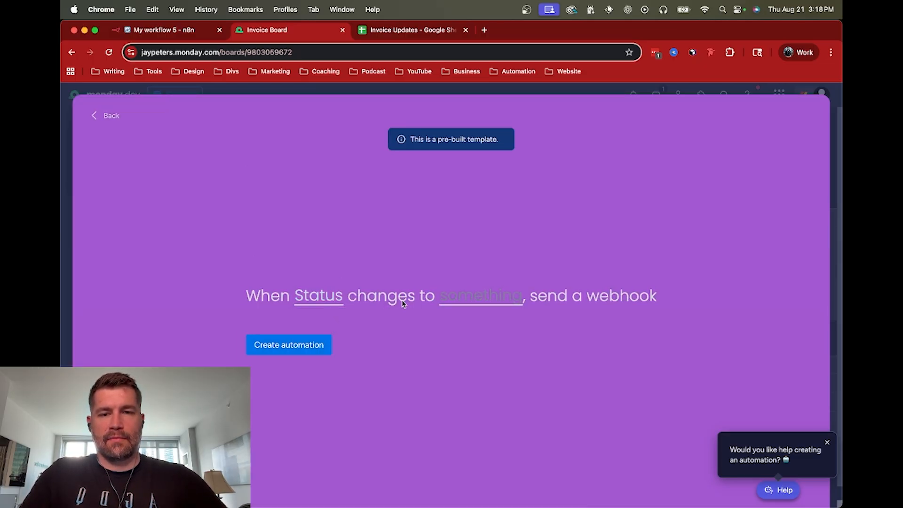
left_click(480, 295)
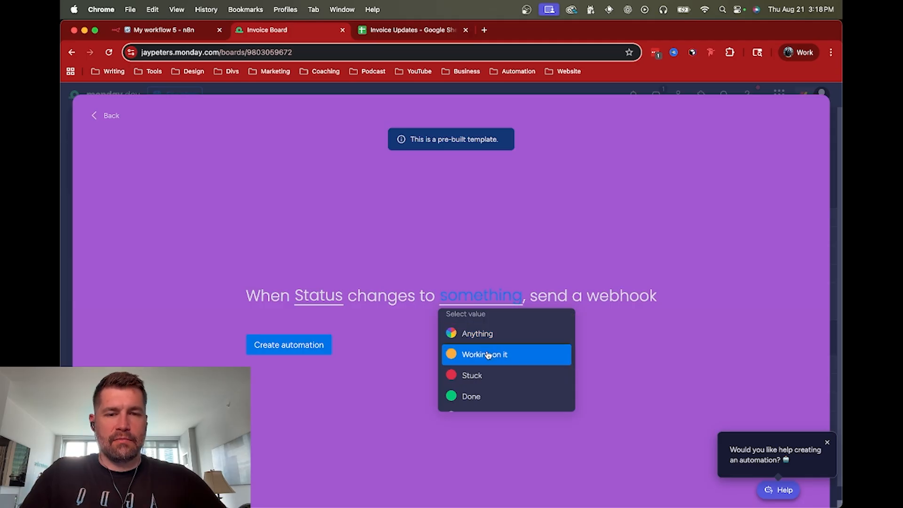
left_click(488, 353)
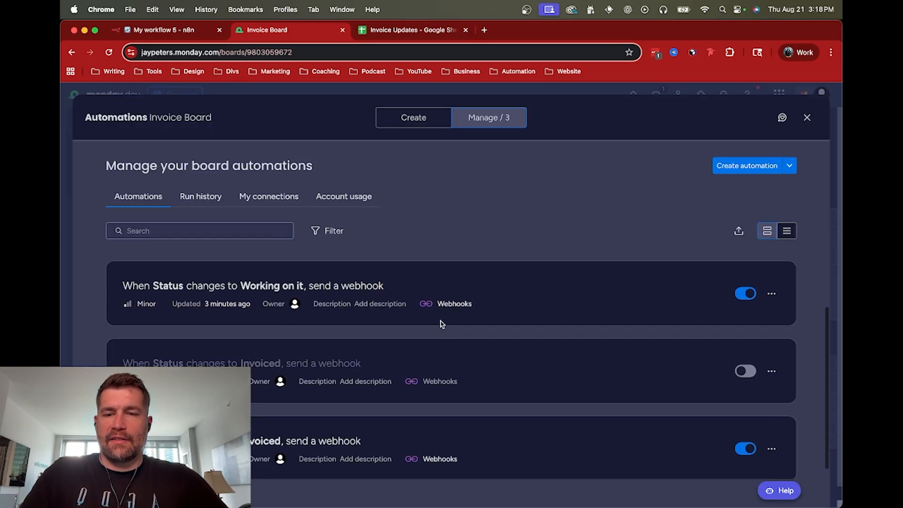
scroll("down", 3)
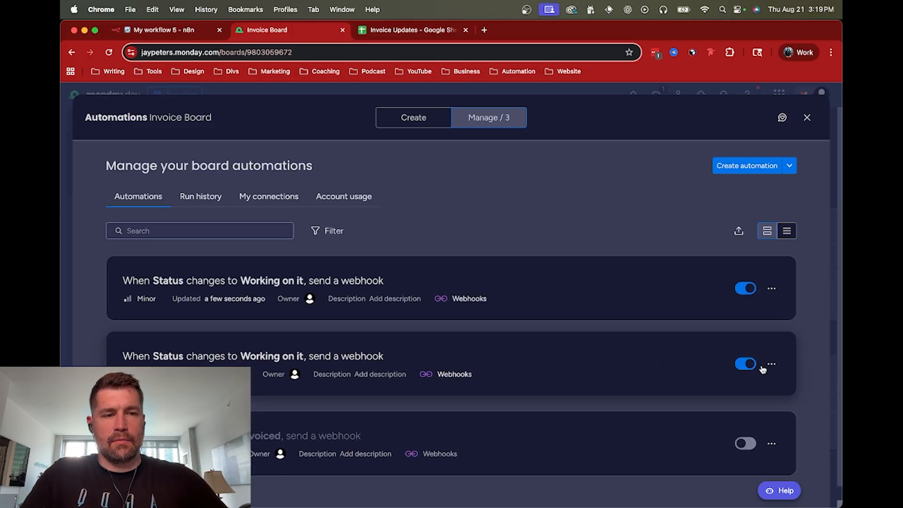
left_click(747, 363)
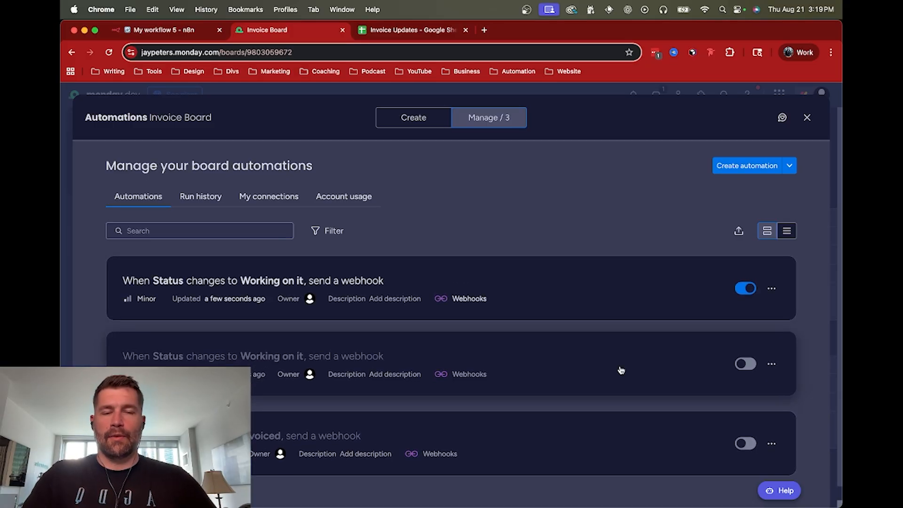
left_click(161, 29)
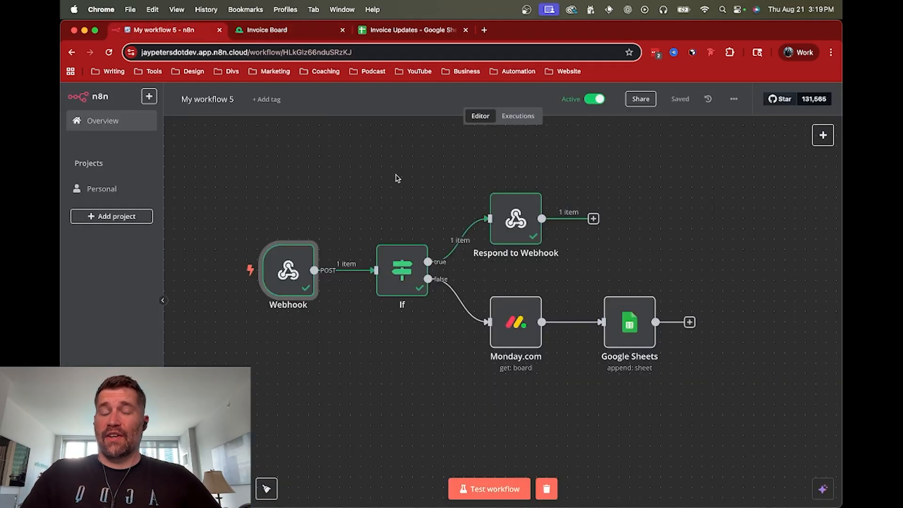
Step: Set Item 1's status to Working on it on the Invoice Board so the automation completes, then return to n8n
left_click(267, 29)
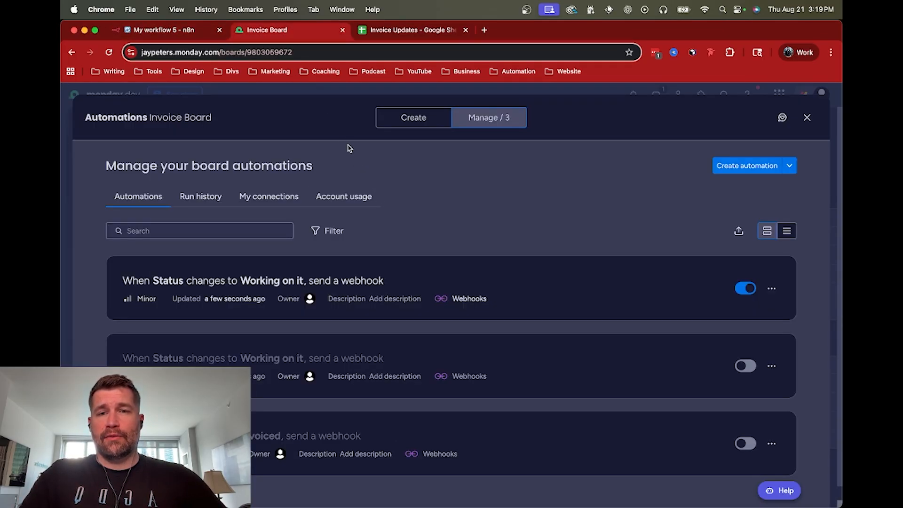
left_click(807, 117)
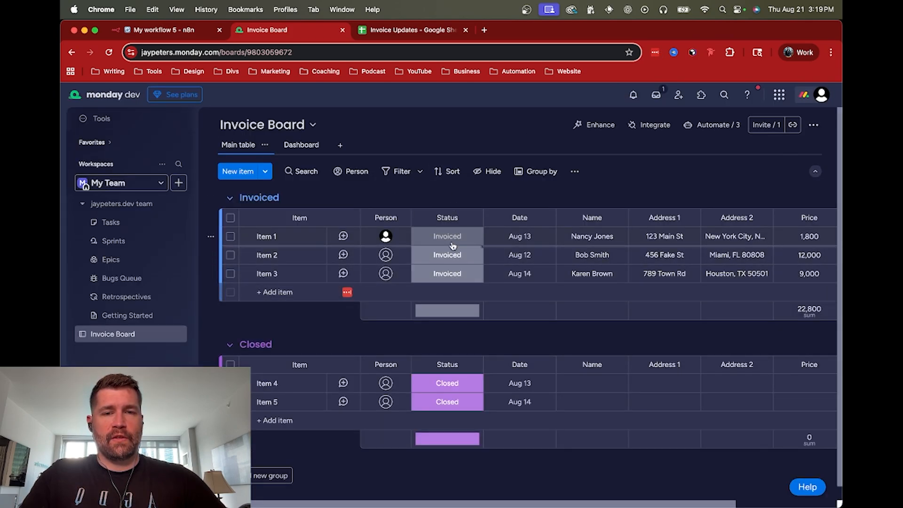
left_click(447, 236)
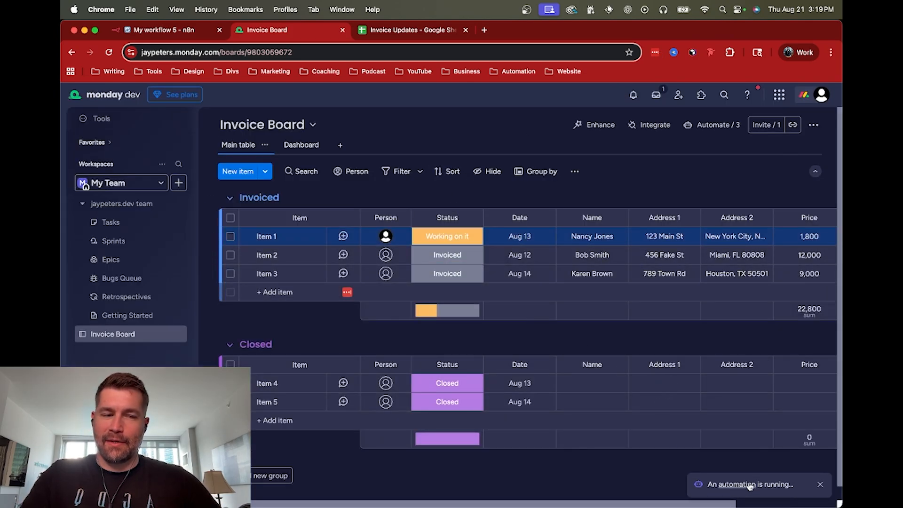
mouse_move(445, 135)
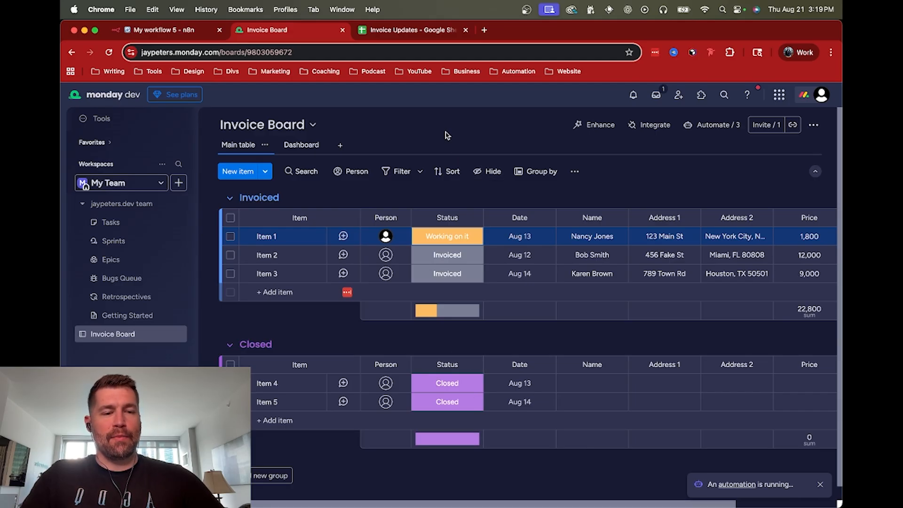
mouse_move(416, 136)
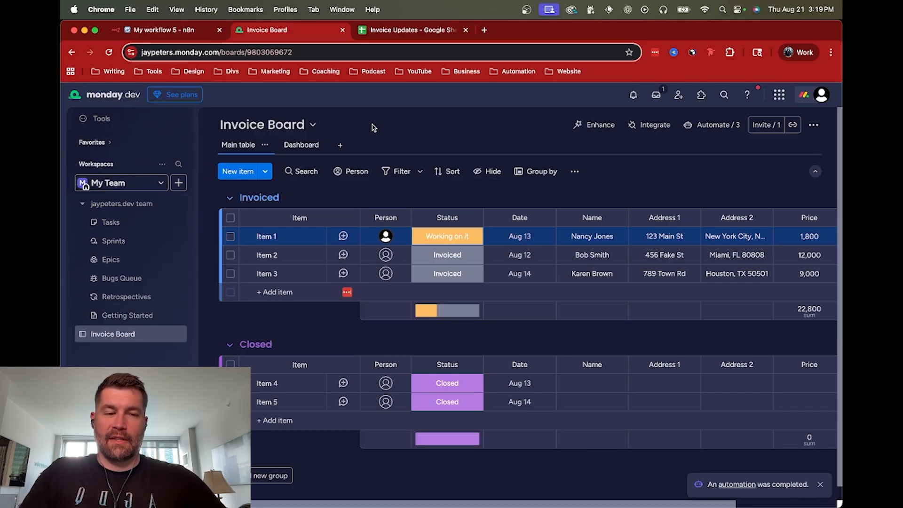
left_click(164, 30)
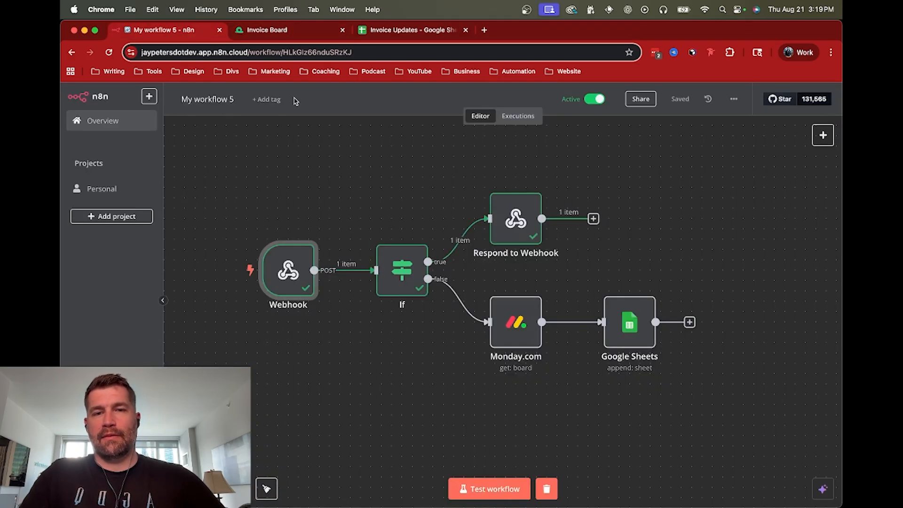
left_click(406, 30)
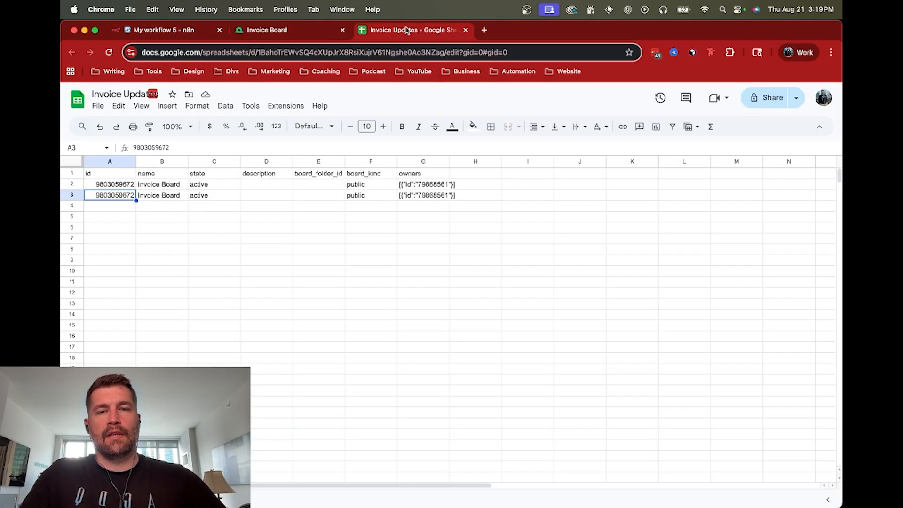
mouse_move(199, 213)
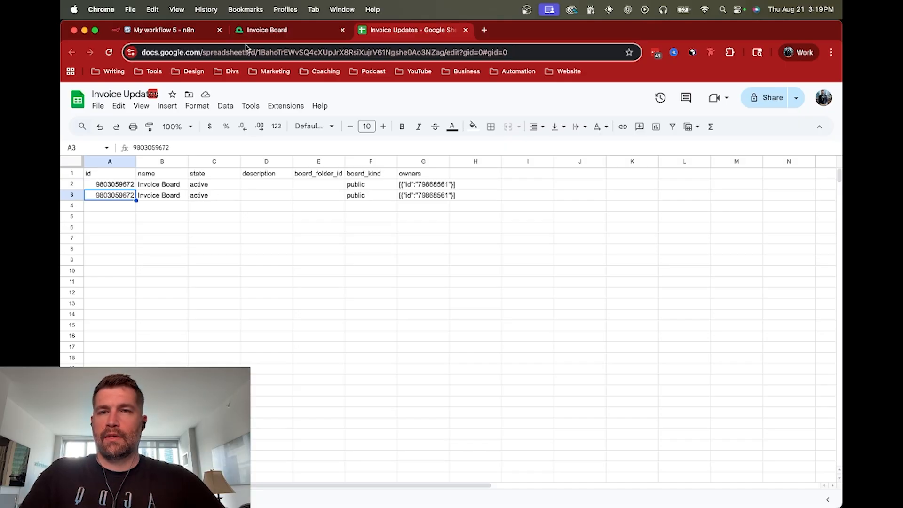
mouse_move(266, 29)
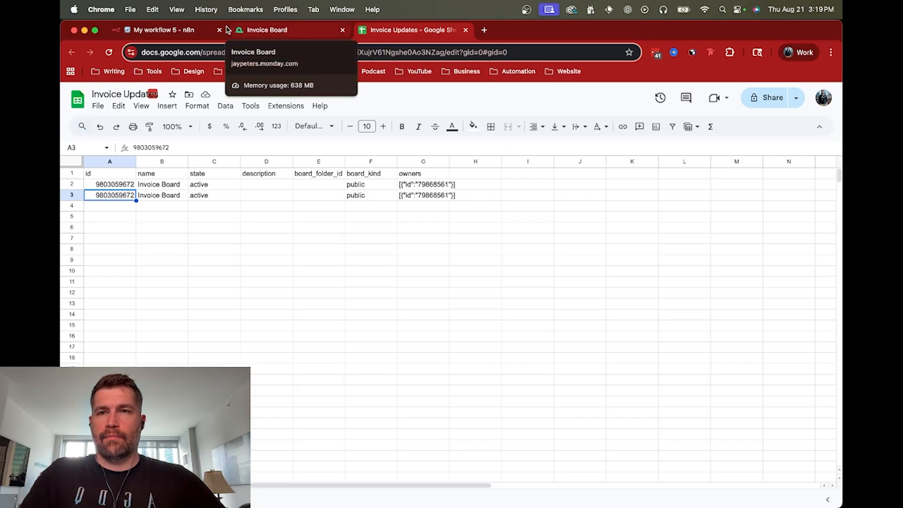
left_click(165, 29)
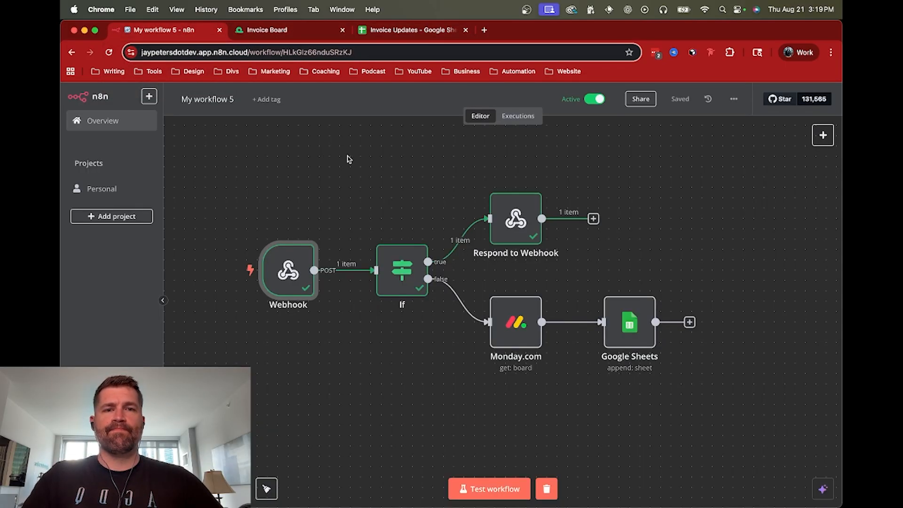
mouse_move(514, 121)
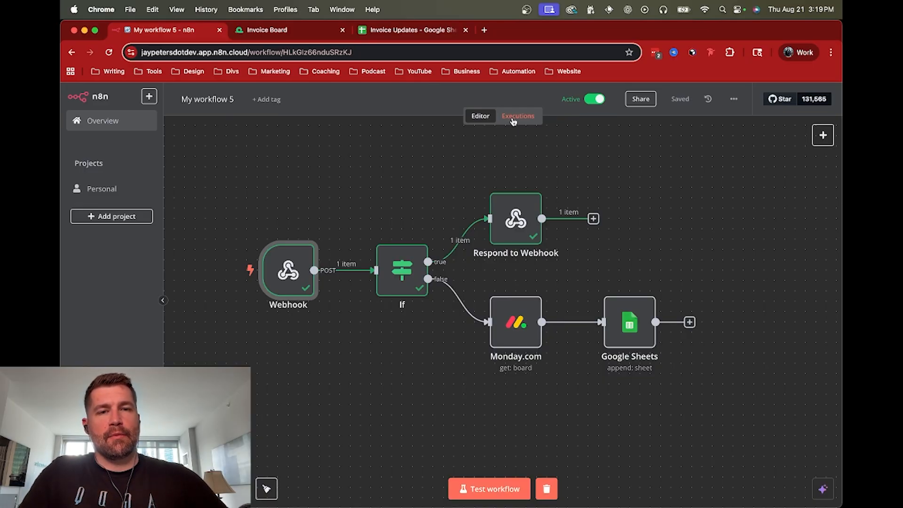
left_click(517, 116)
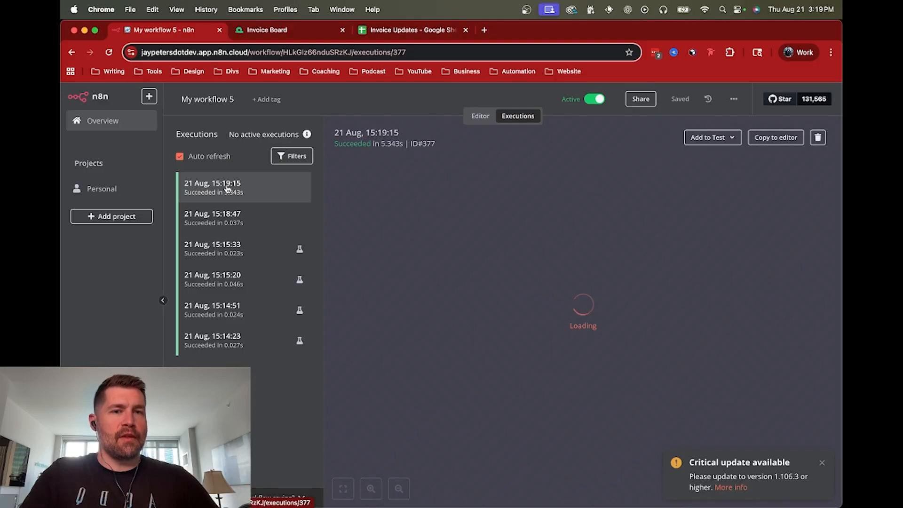
left_click(227, 187)
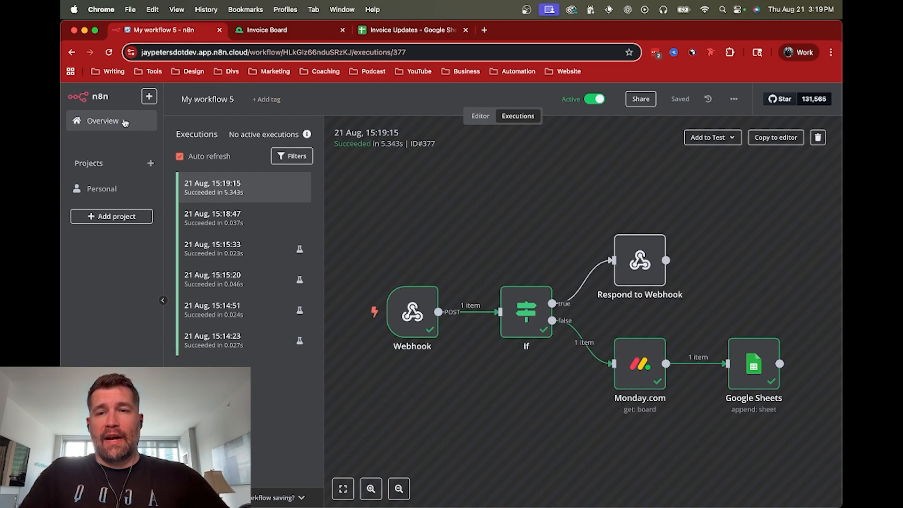
left_click(479, 117)
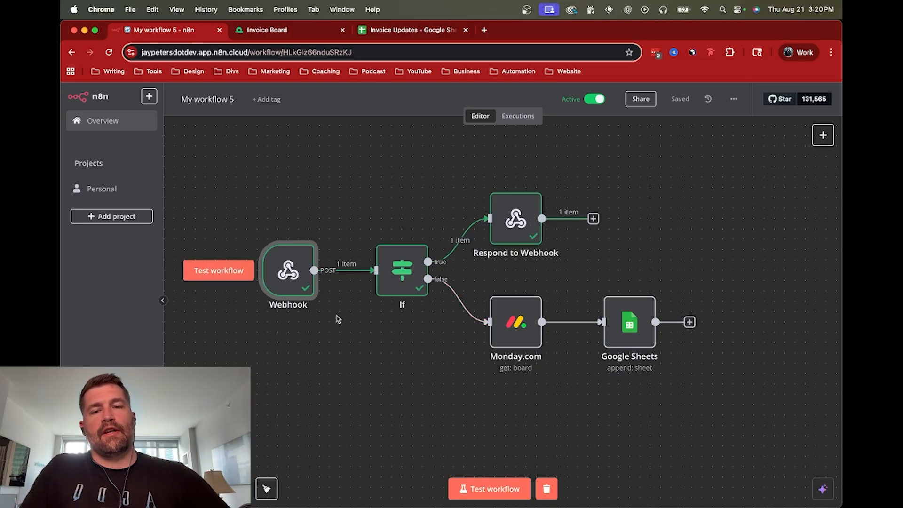
mouse_move(297, 281)
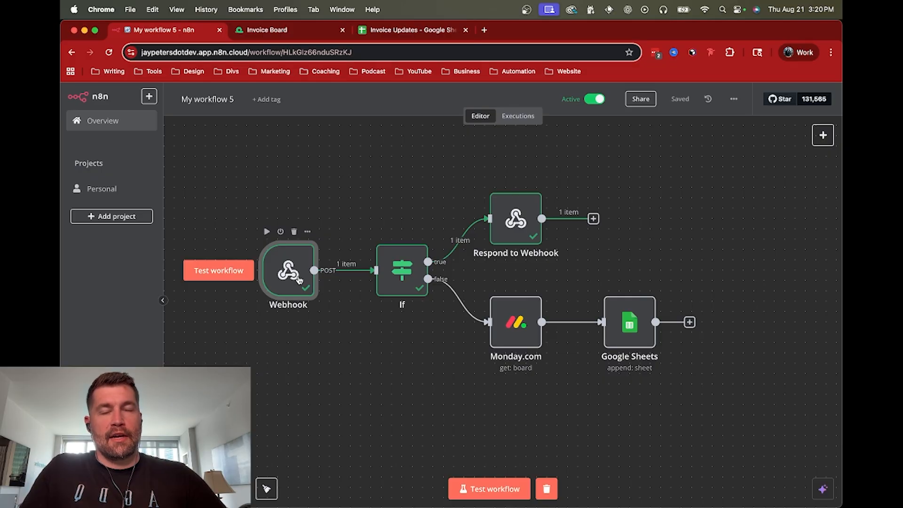